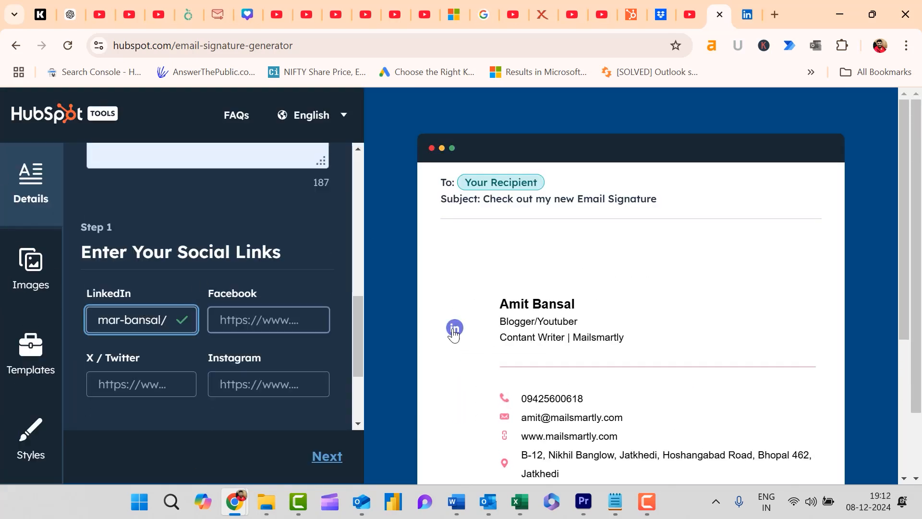
Step: Open HubSpot's Free Email Signature Template Generator from the Google search results in Chrome
left_click(326, 458)
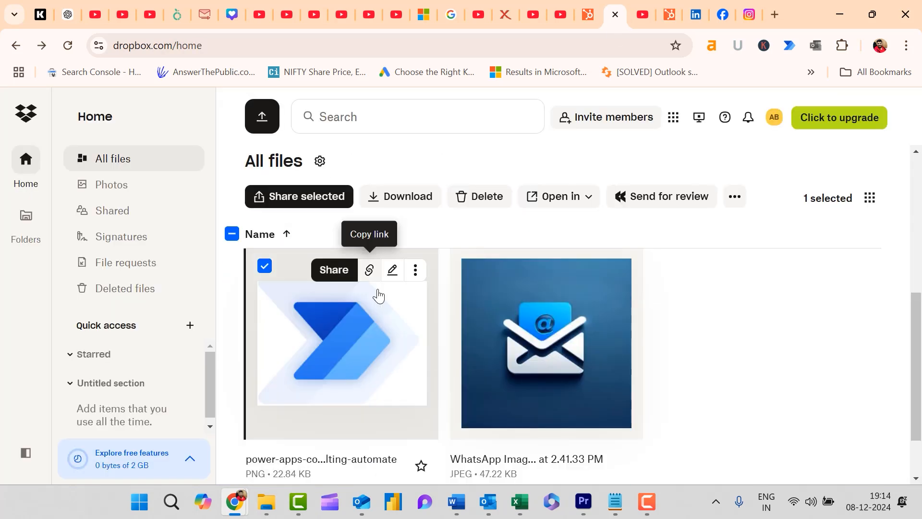
left_click(665, 14)
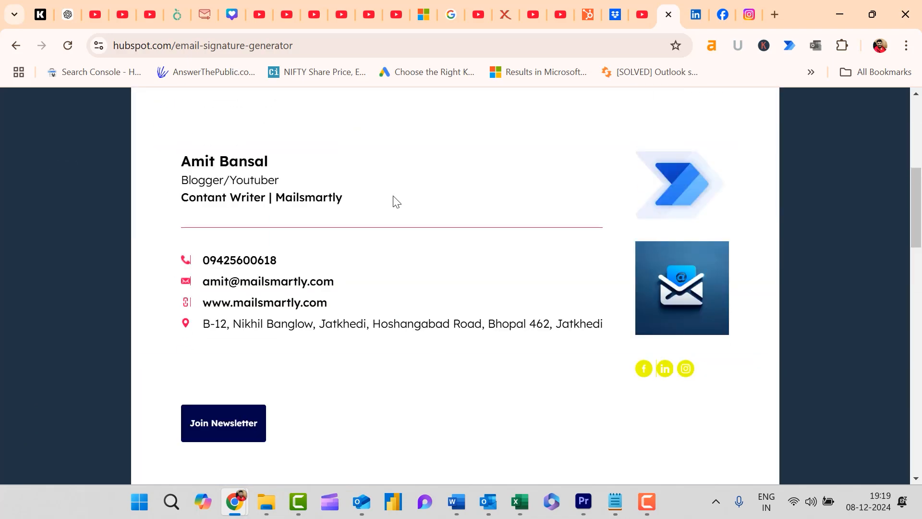
left_click(488, 502)
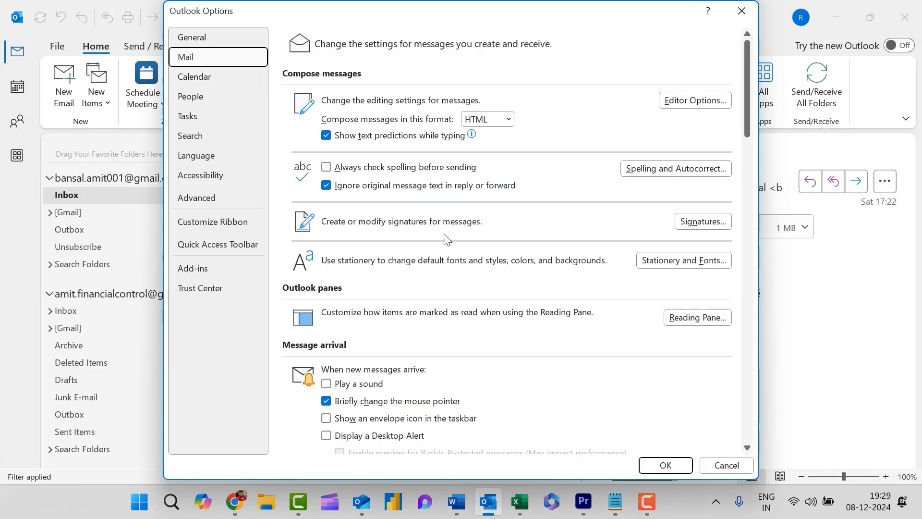
left_click(266, 502)
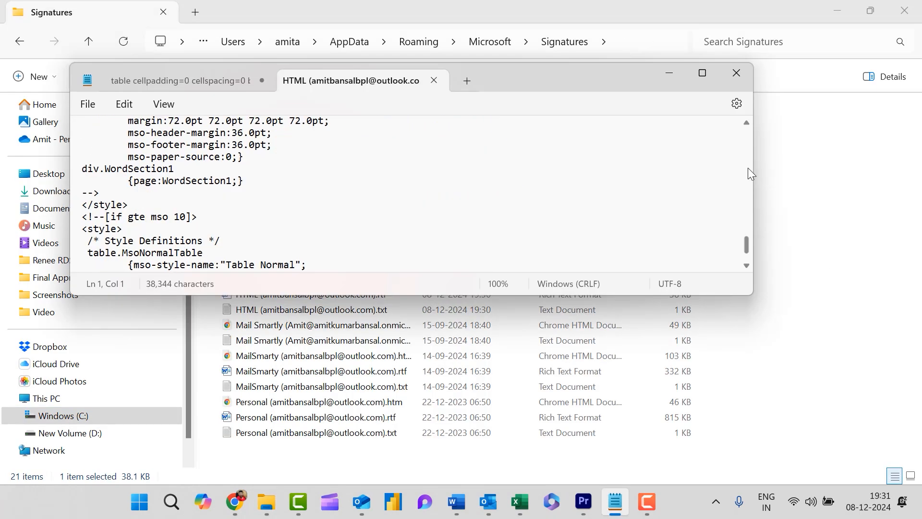
left_click(518, 502)
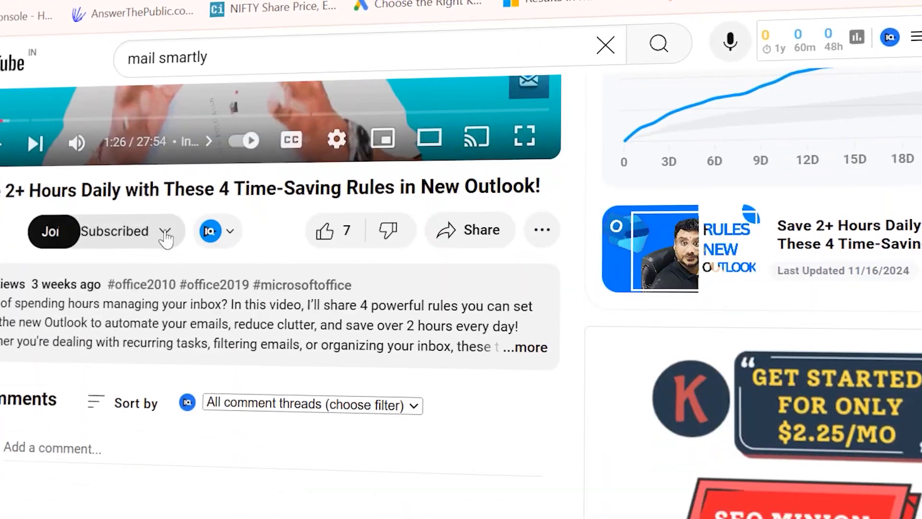
left_click(324, 229)
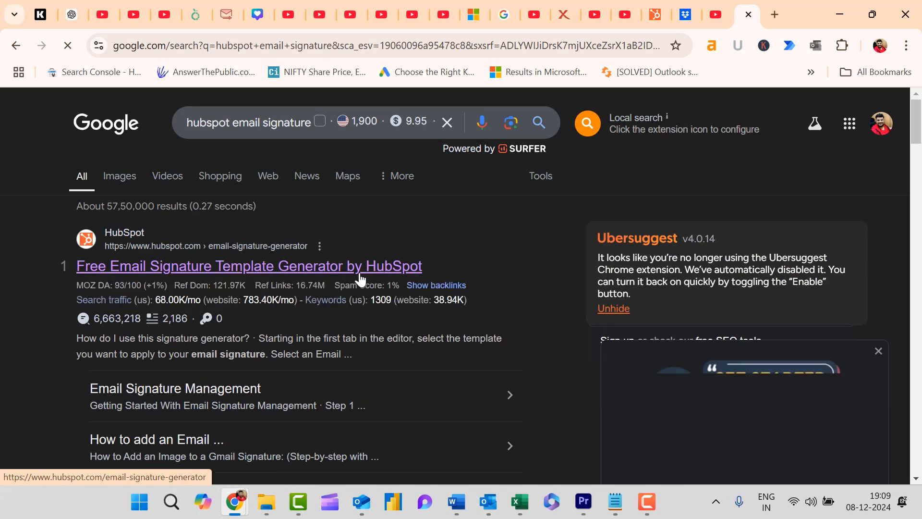
left_click(248, 266)
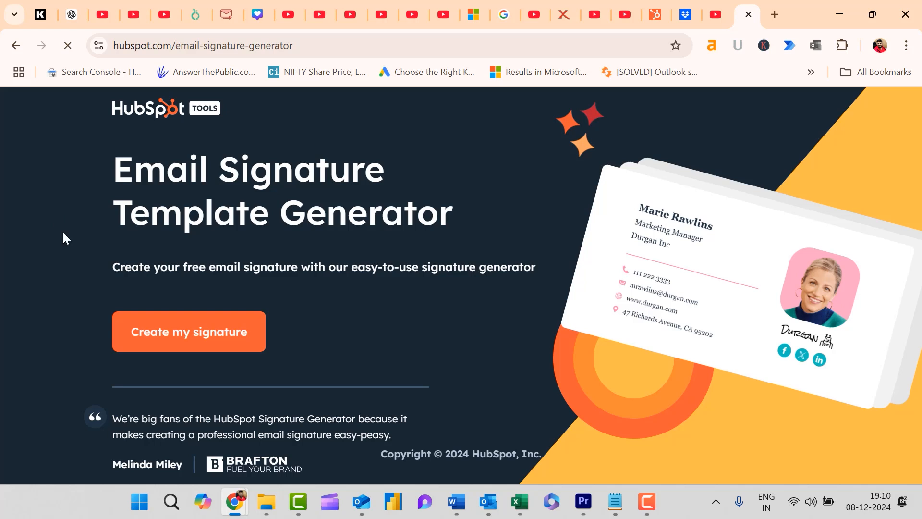
mouse_move(343, 285)
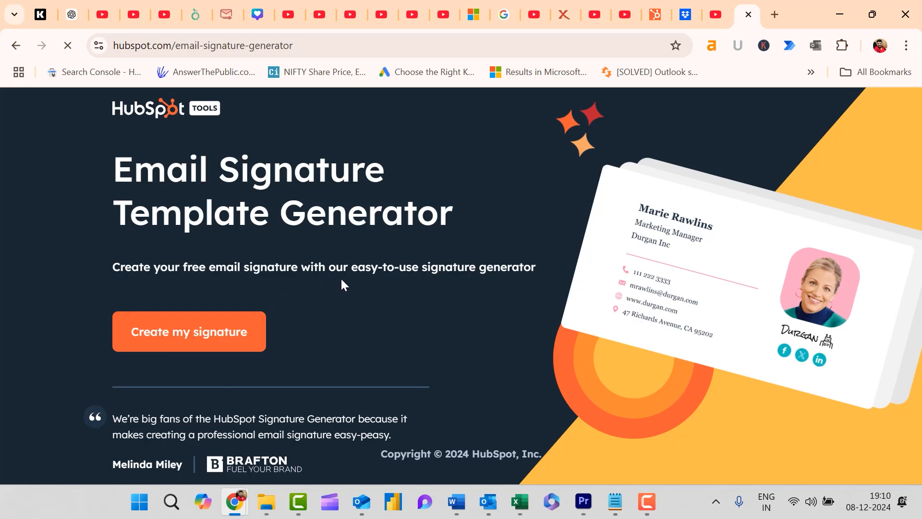
mouse_move(496, 283)
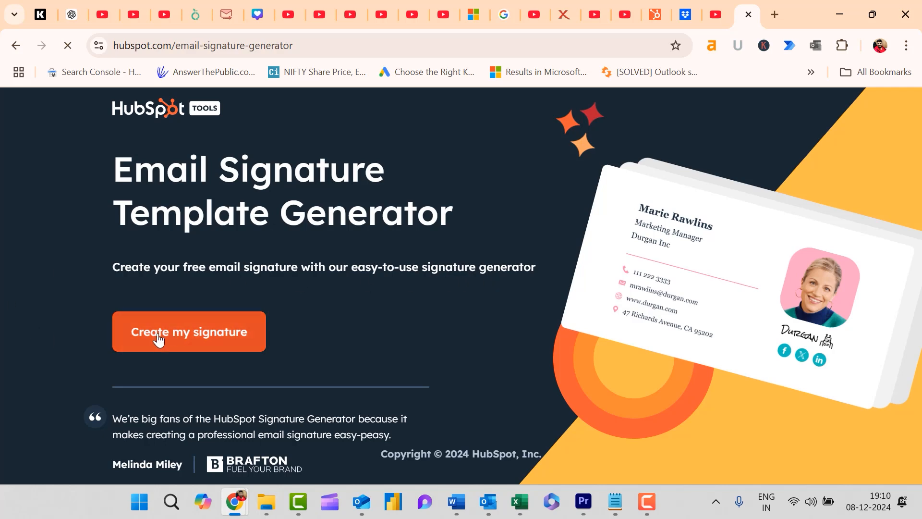
Step: Start a new signature and fill the first and last name from the saved address
left_click(189, 331)
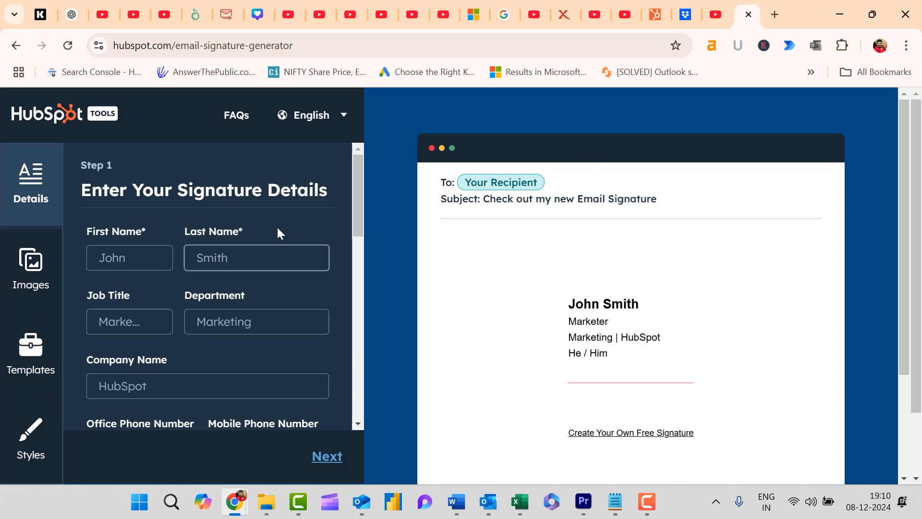
scroll("down", 3)
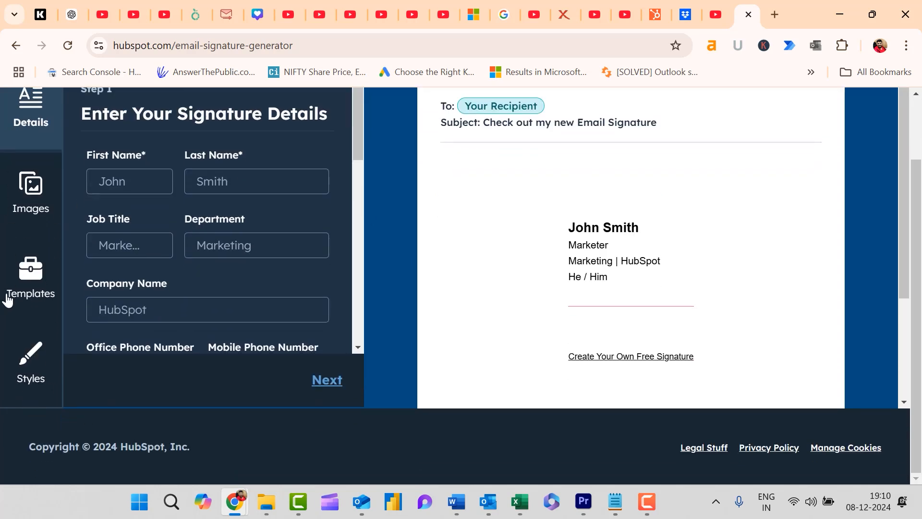
scroll("up", 3)
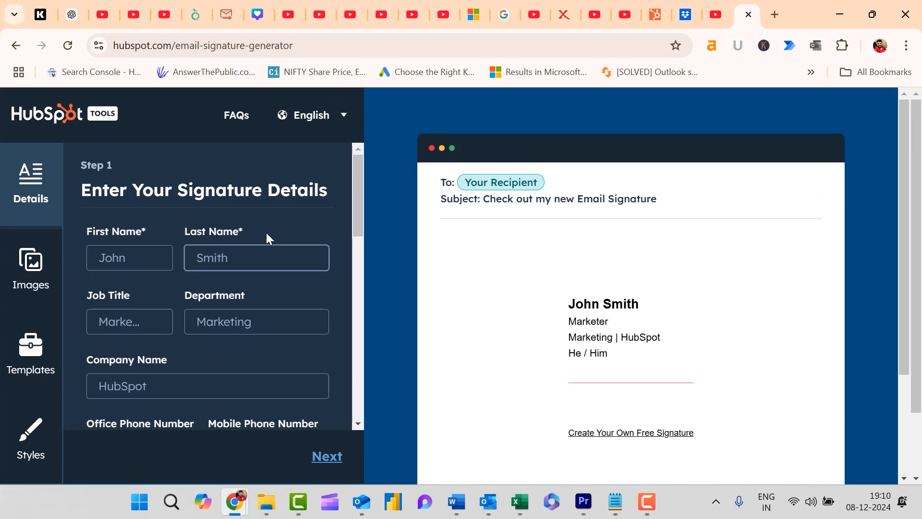
left_click(129, 258)
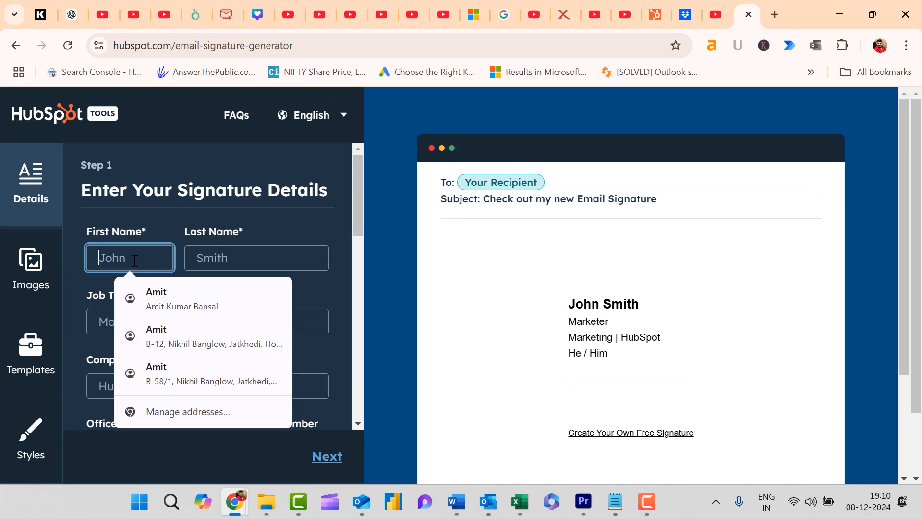
left_click(157, 298)
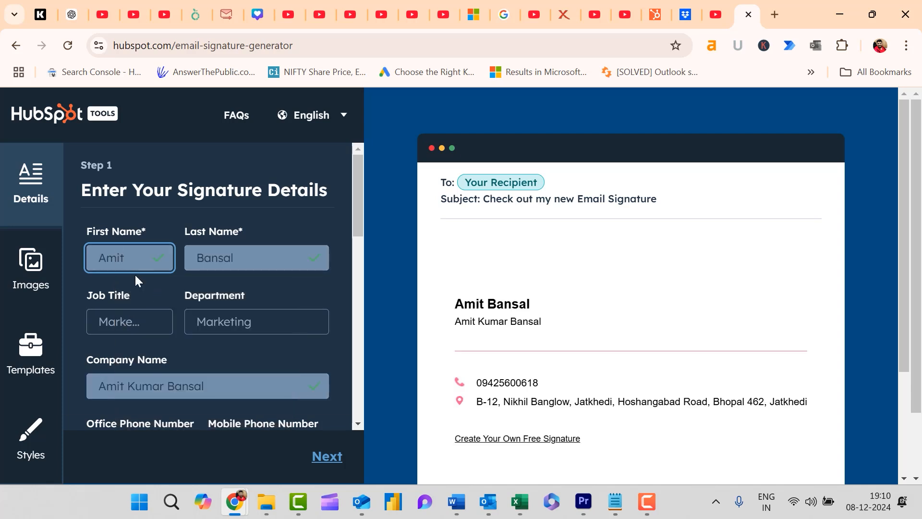
Step: Enter job title Blogger/Youtuber, department Contant Writer and company name Mailsmartly
left_click(130, 322)
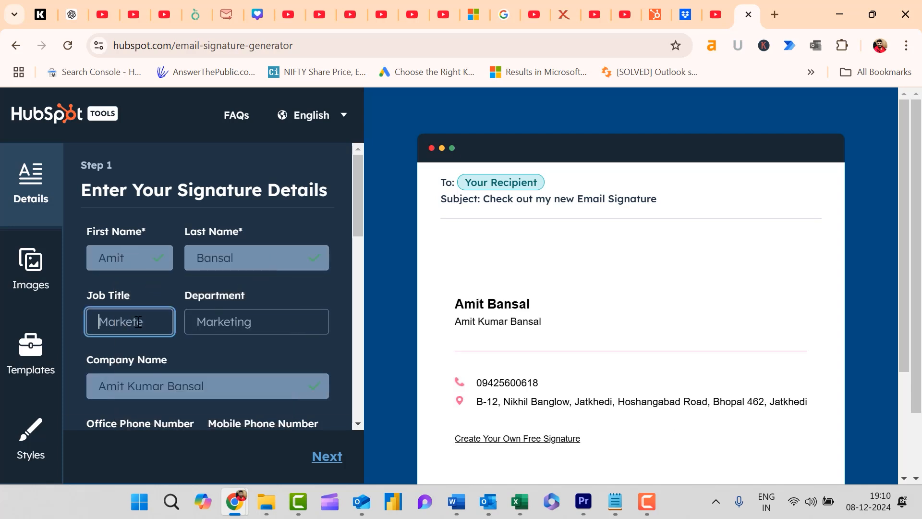
type("Bl")
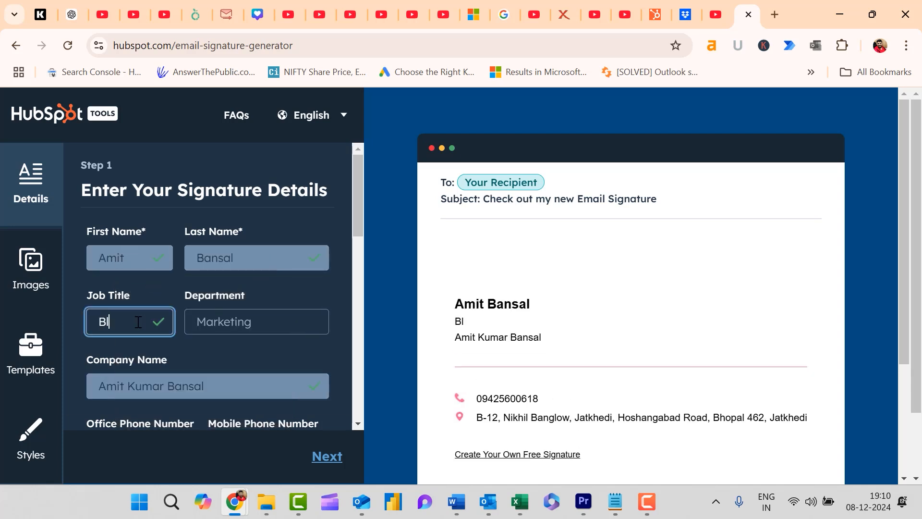
type("ogger/")
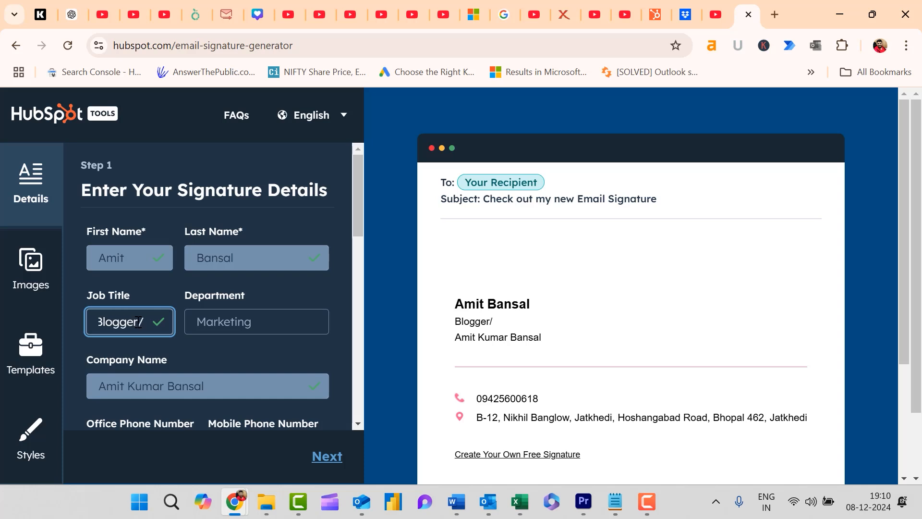
type("Youtuber")
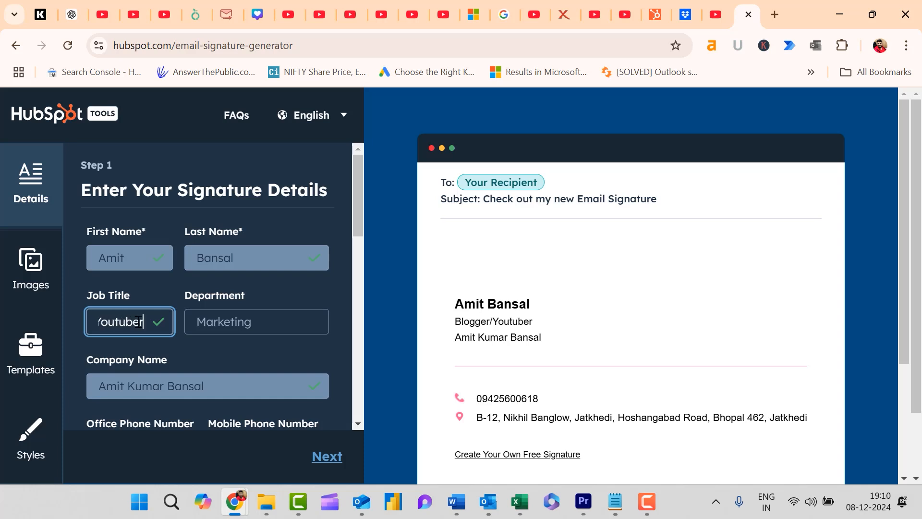
left_click(255, 321)
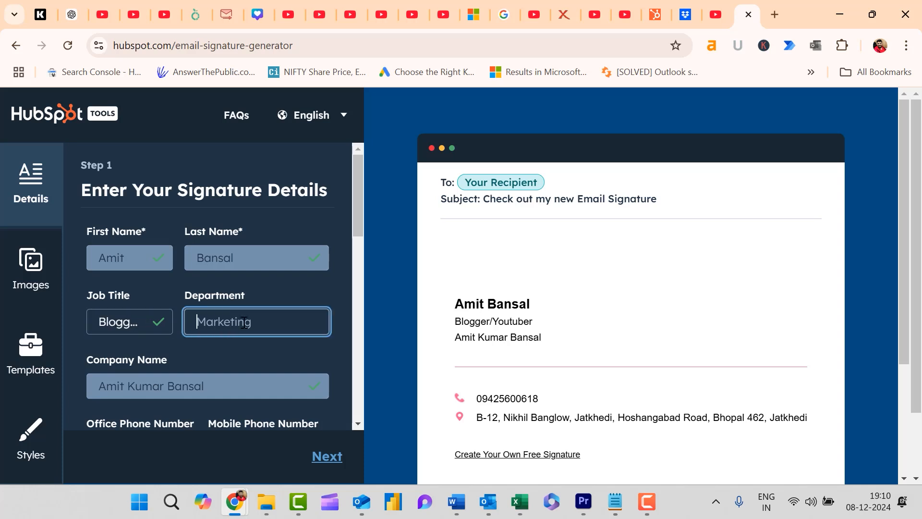
type("Contant Writter")
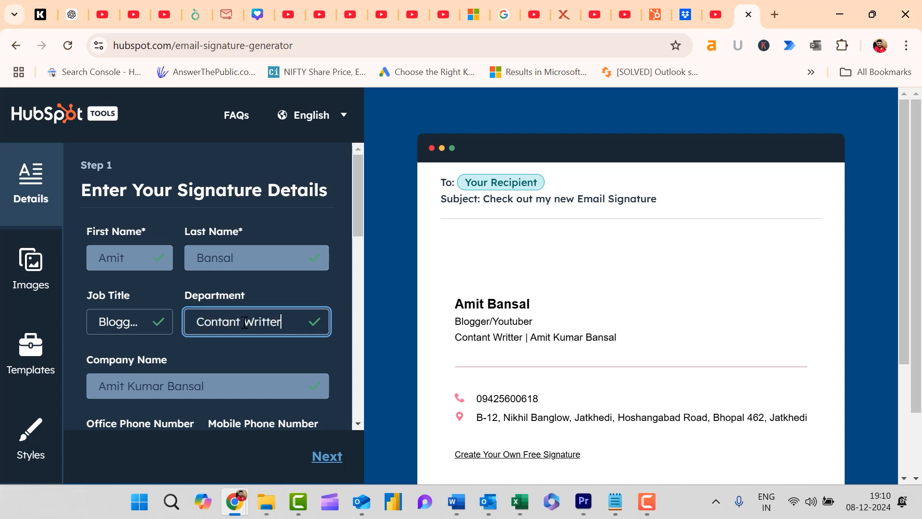
scroll("down", 3)
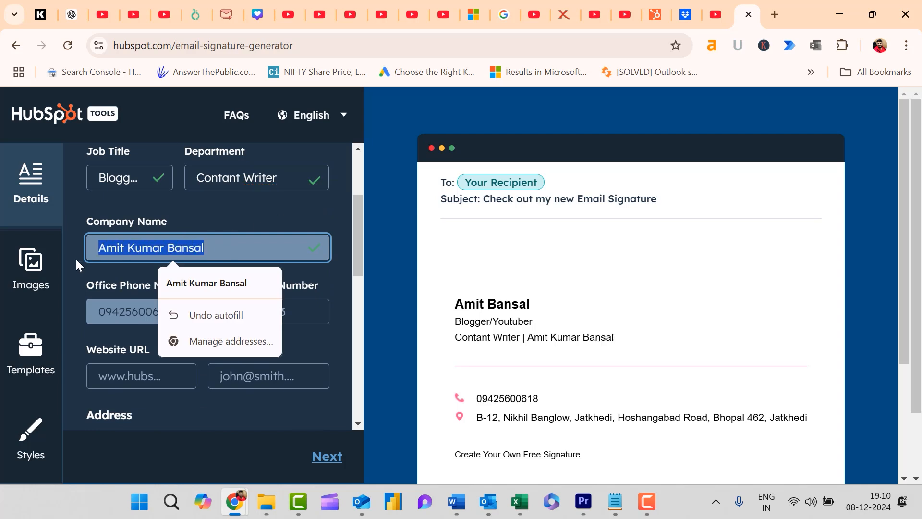
type("Mailsmartly")
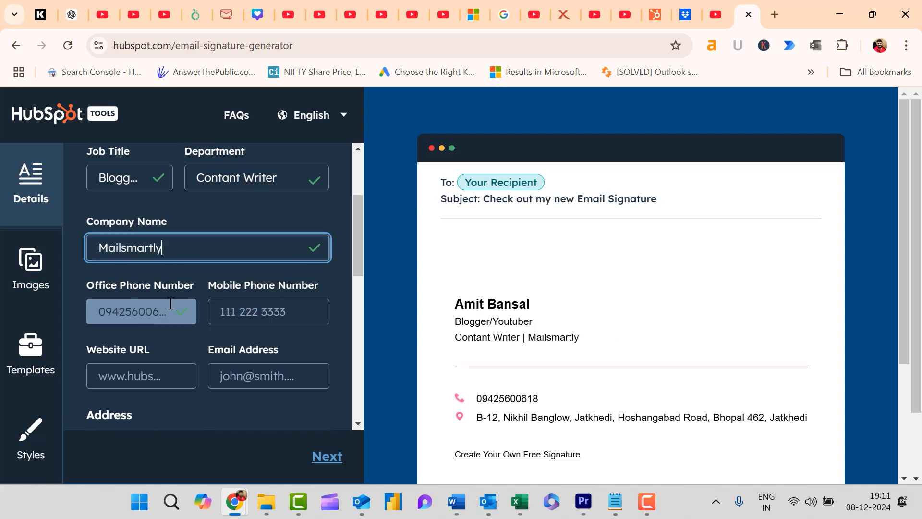
left_click(141, 316)
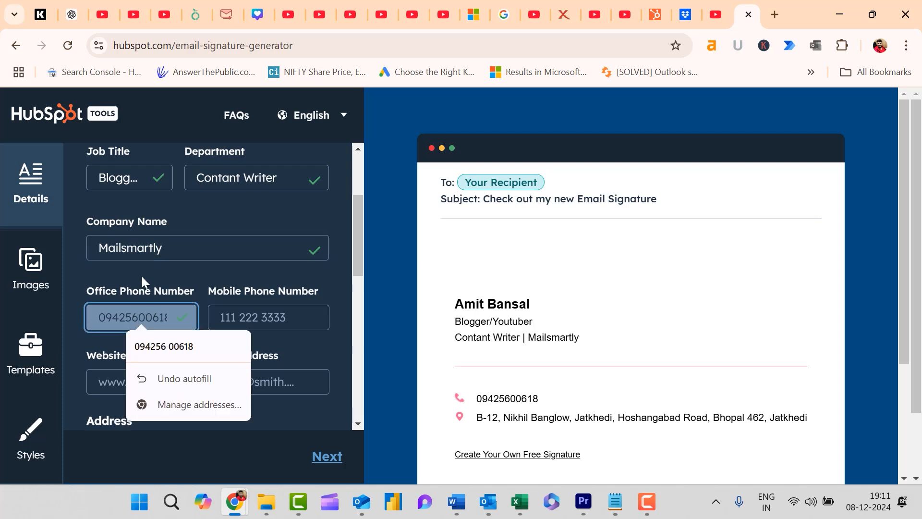
left_click(141, 381)
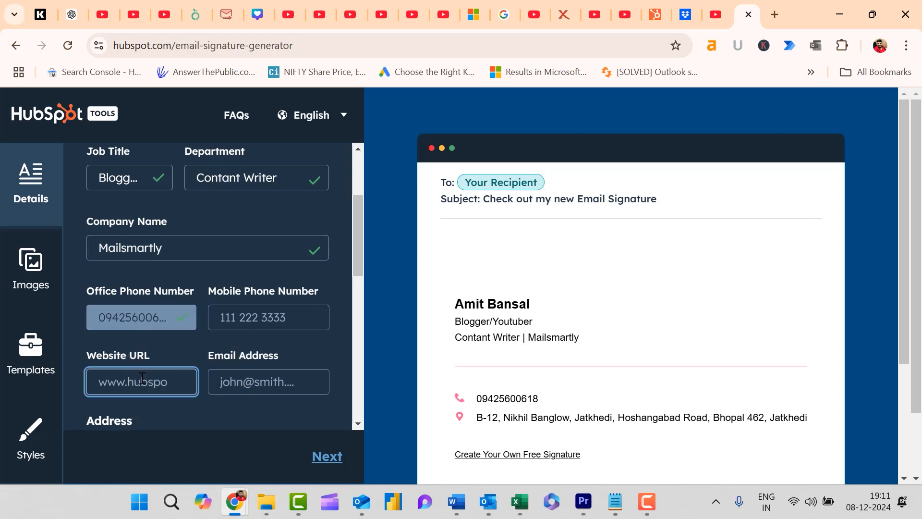
type("www.mailsmartl")
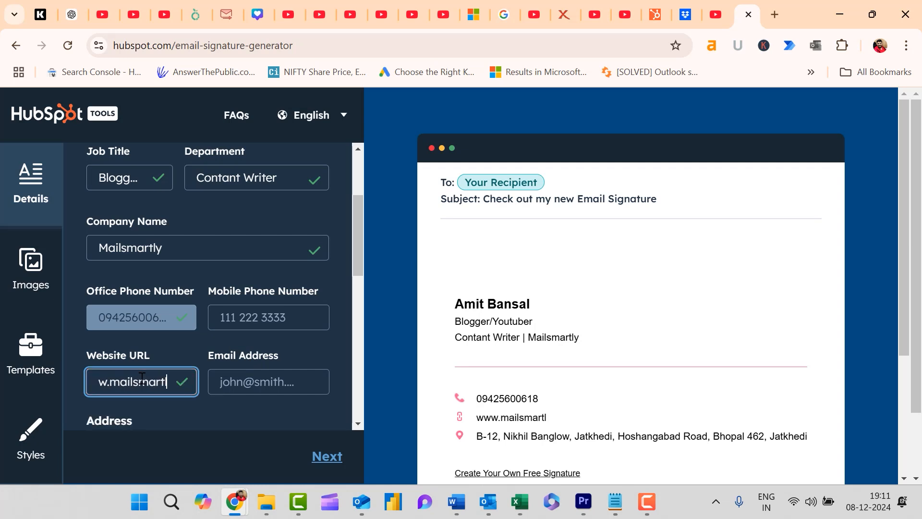
left_click(268, 381)
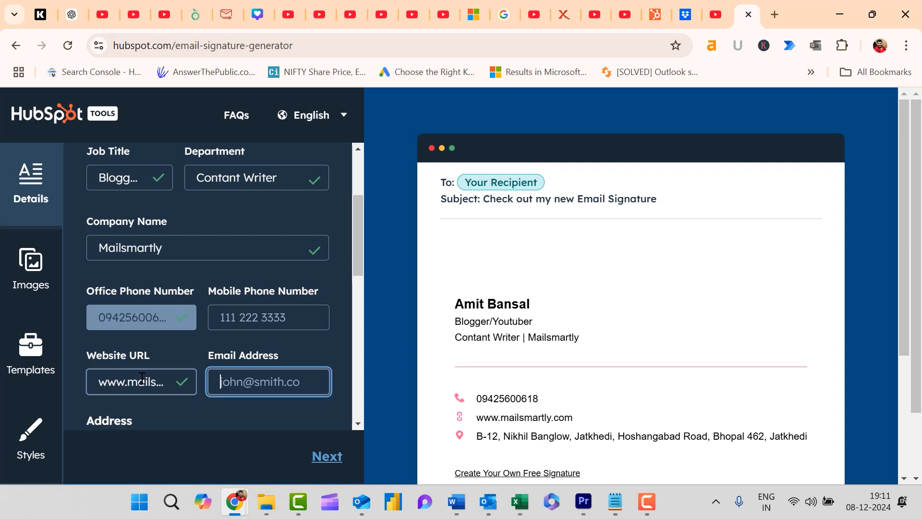
mouse_move(289, 358)
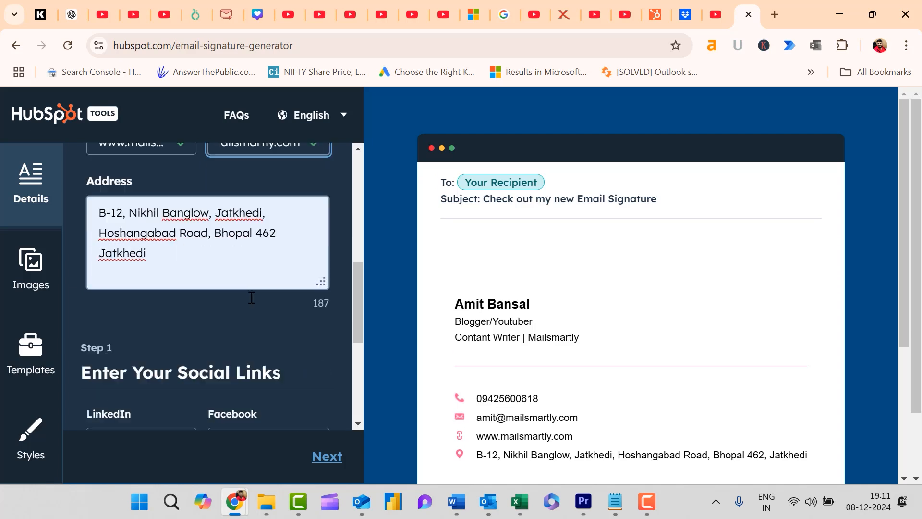
scroll("down", 3)
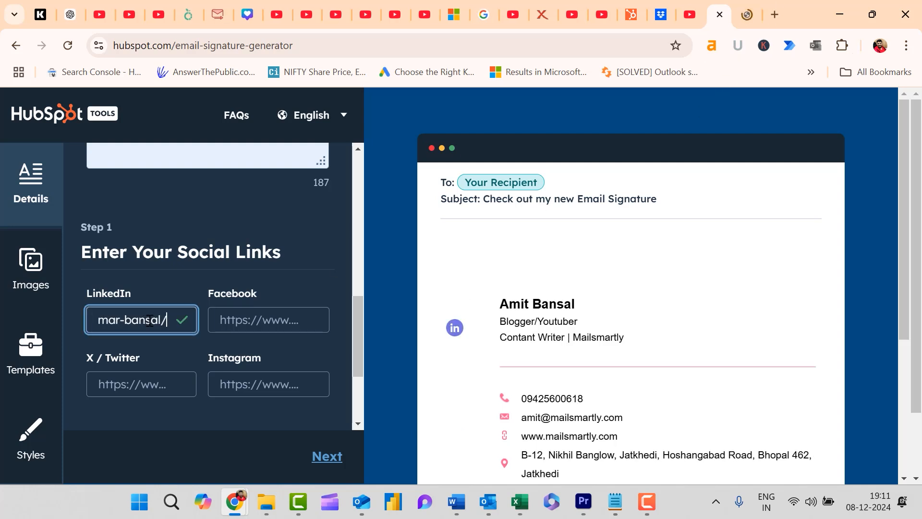
mouse_move(470, 344)
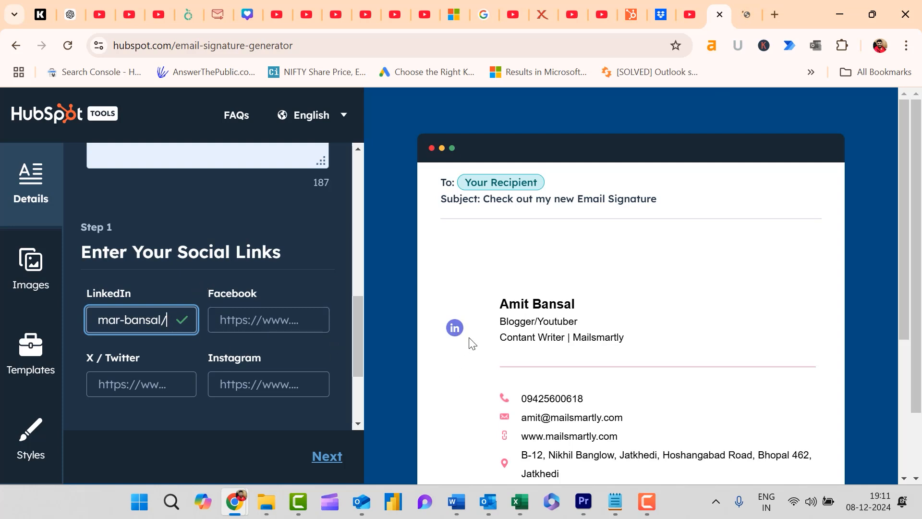
mouse_move(454, 328)
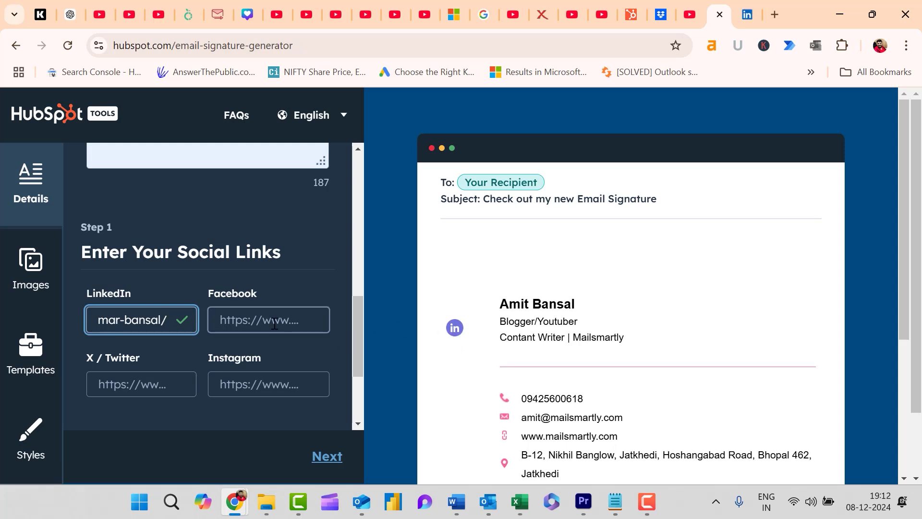
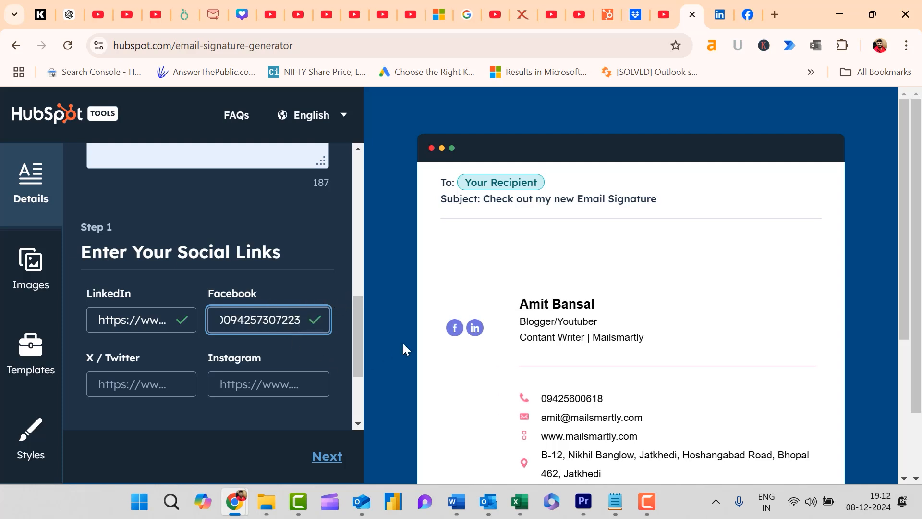
mouse_move(454, 328)
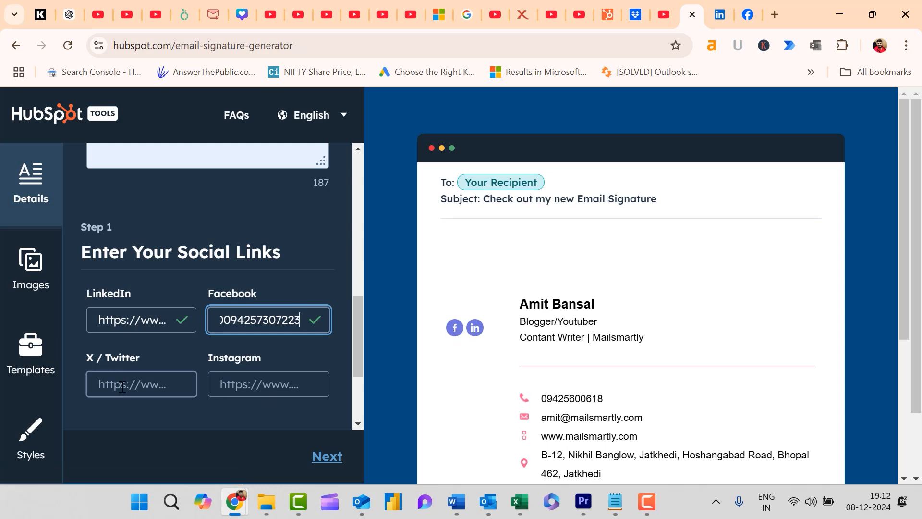
left_click(267, 384)
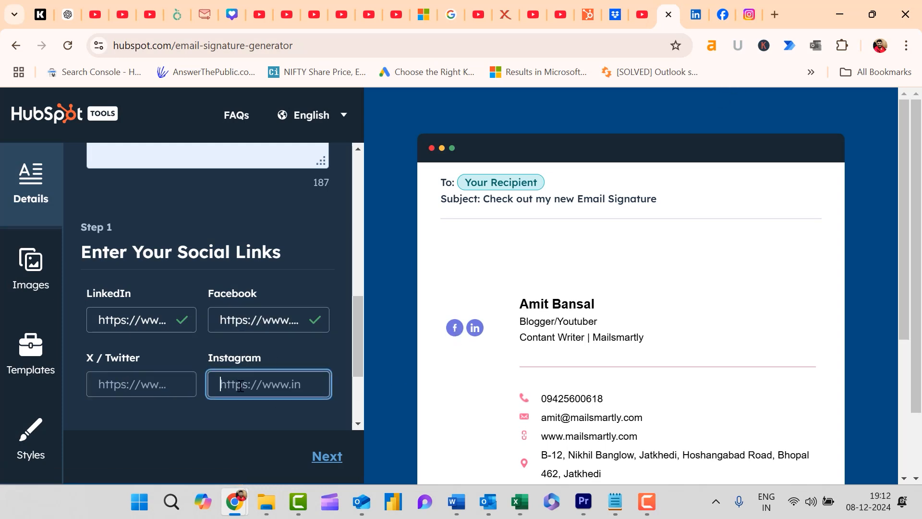
type("https://www.instagram.com/mailsmartly/")
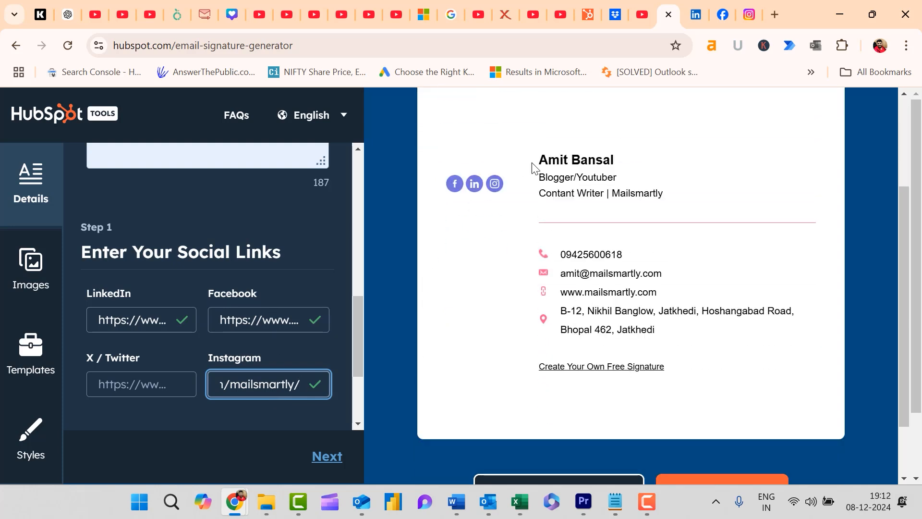
mouse_move(553, 288)
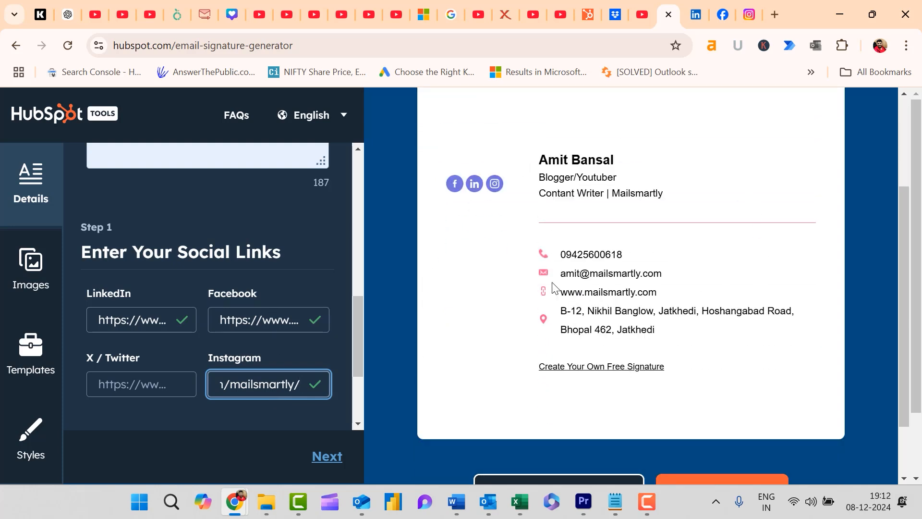
Step: Switch off the Created With HubSpot toggle to remove the credit line
scroll("down", 3)
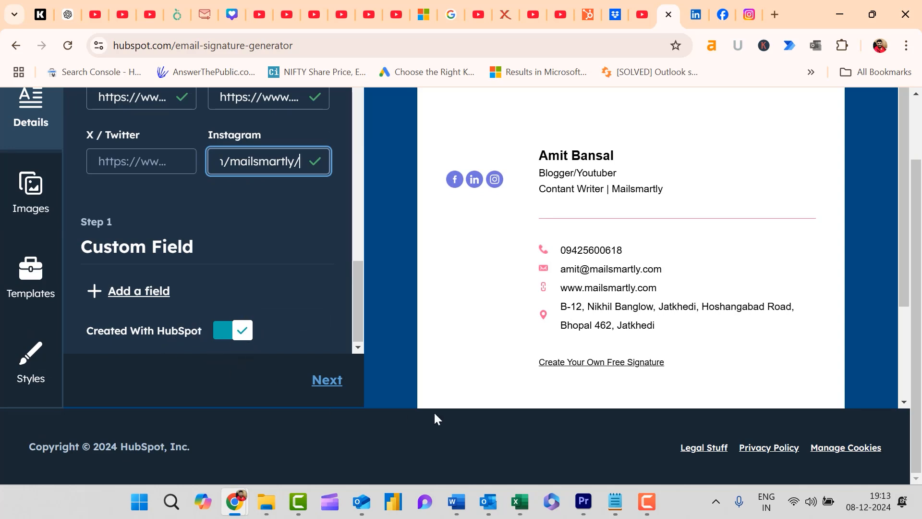
mouse_move(615, 375)
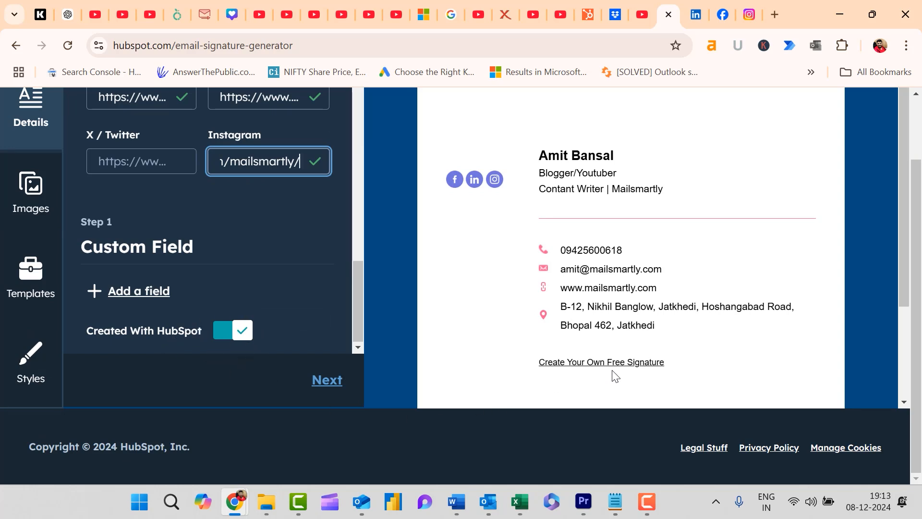
mouse_move(613, 368)
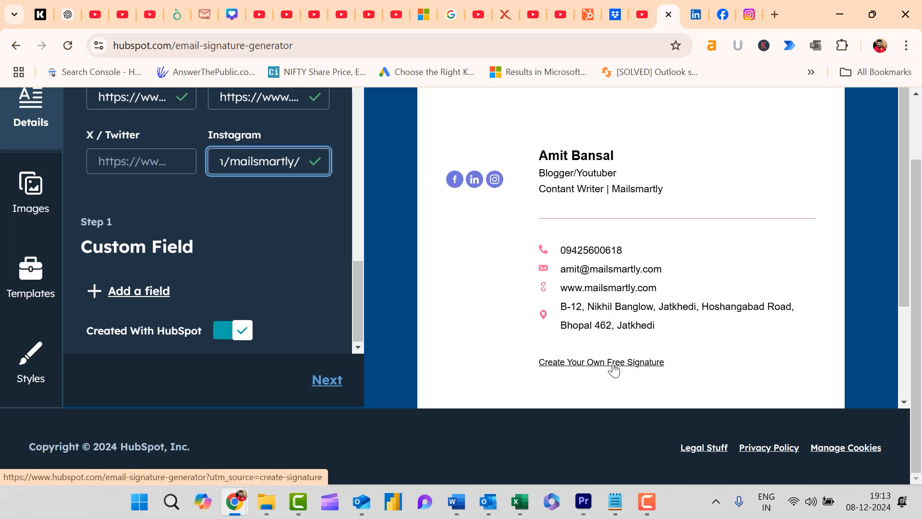
mouse_move(254, 320)
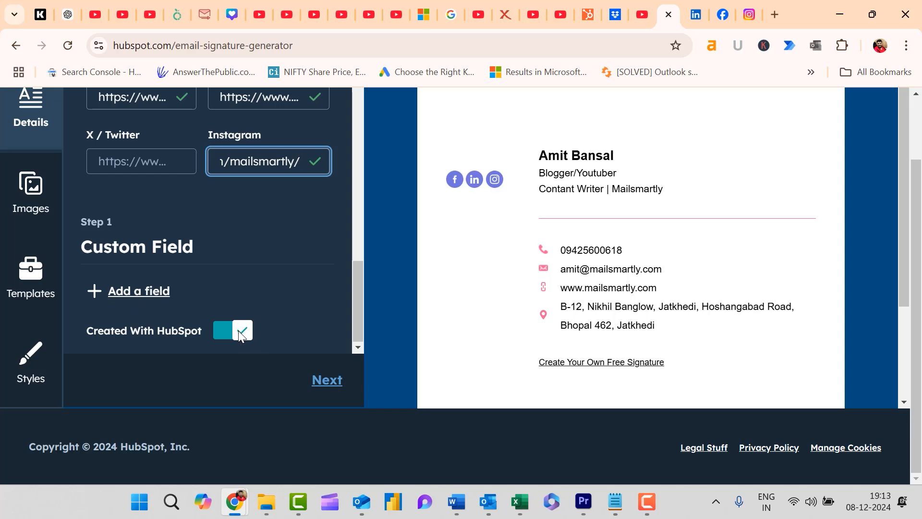
left_click(233, 329)
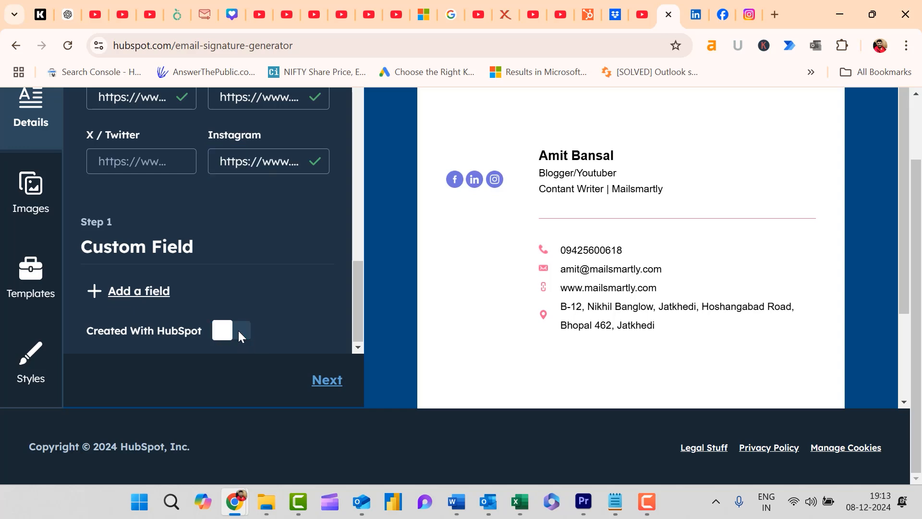
mouse_move(704, 386)
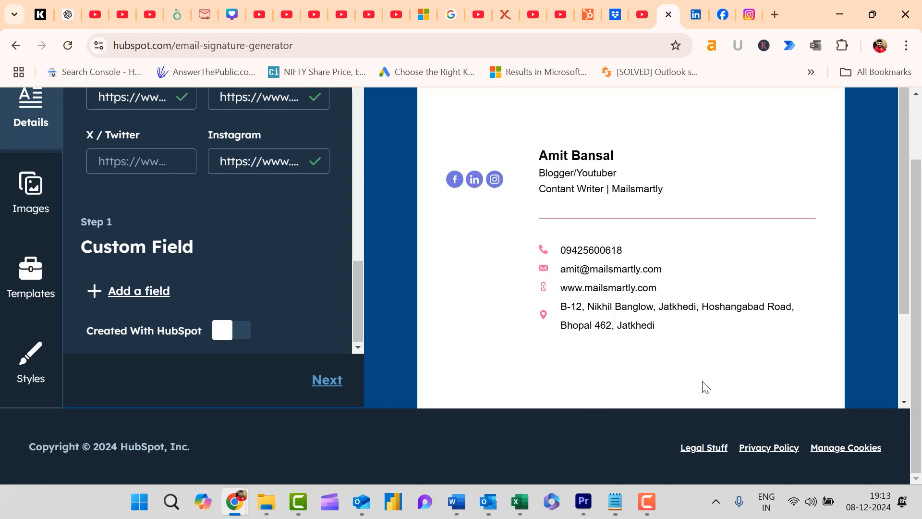
mouse_move(326, 381)
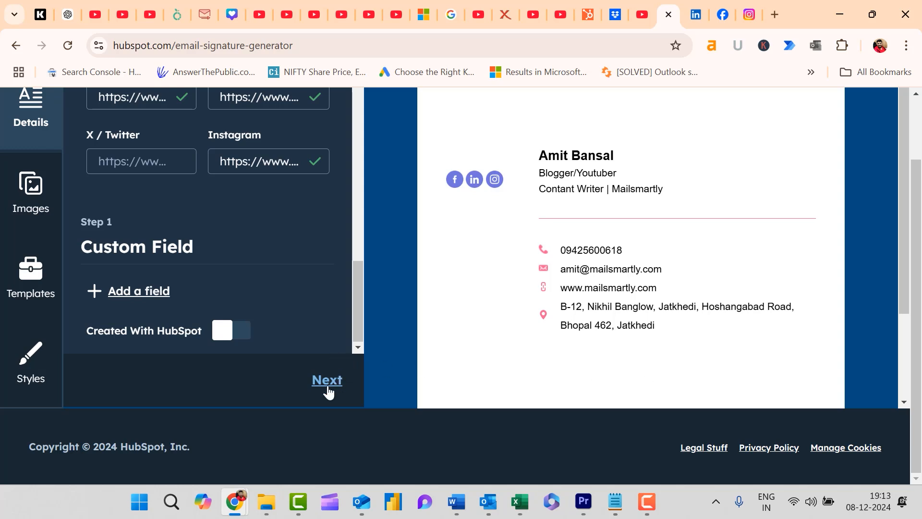
Step: Advance to Step 2 Signature Image and place the cursor in the Profile Picture field
left_click(327, 381)
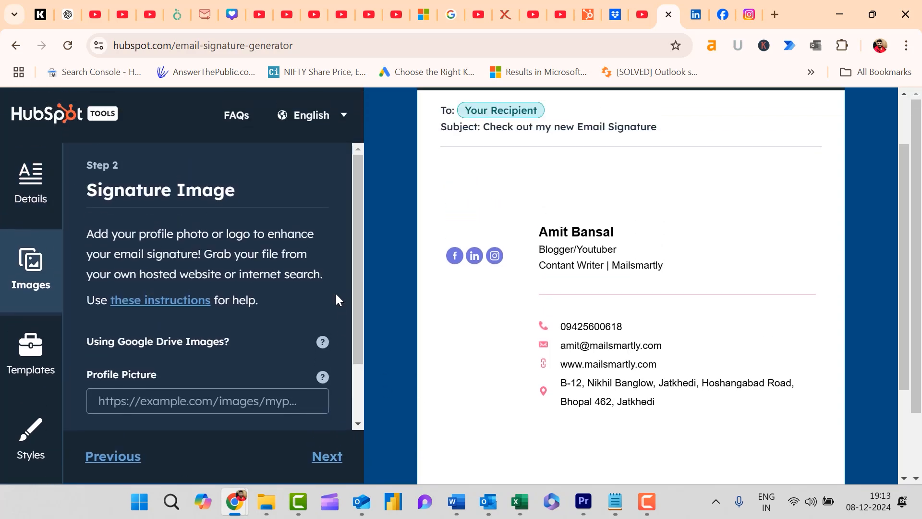
mouse_move(114, 219)
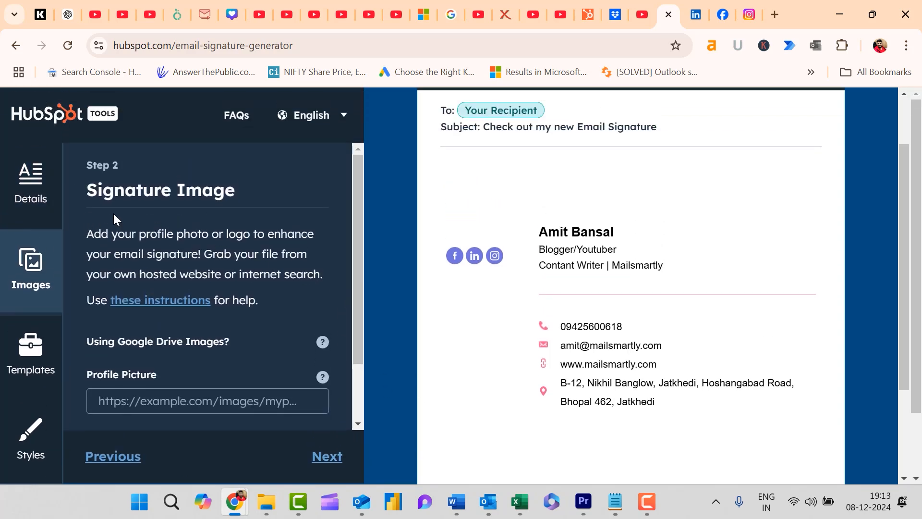
scroll("down", 3)
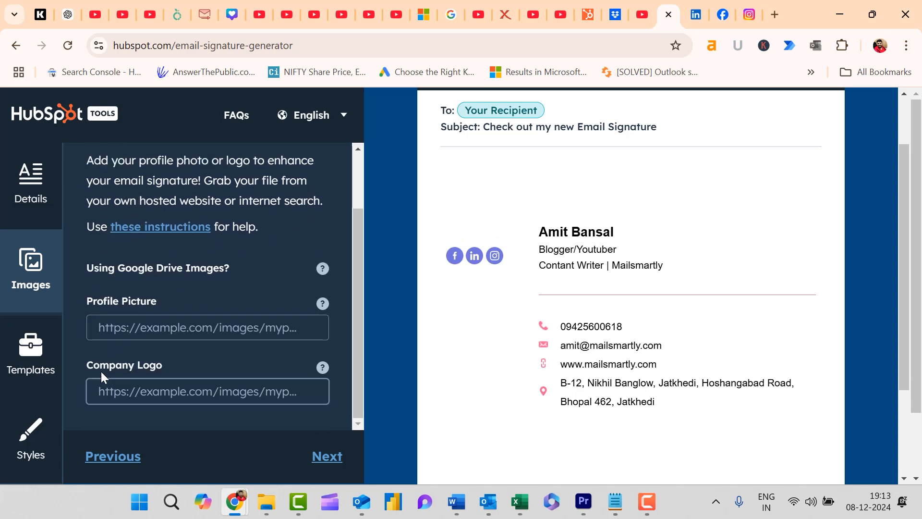
left_click(208, 327)
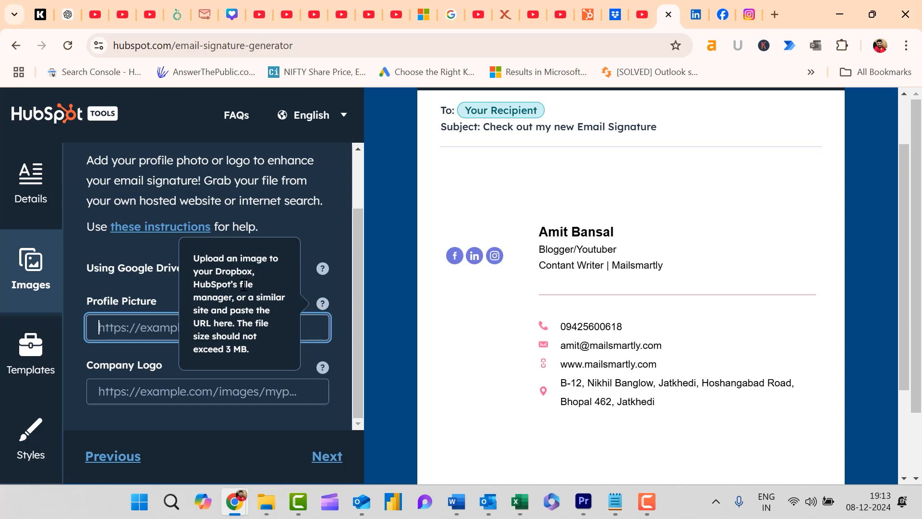
mouse_move(222, 308)
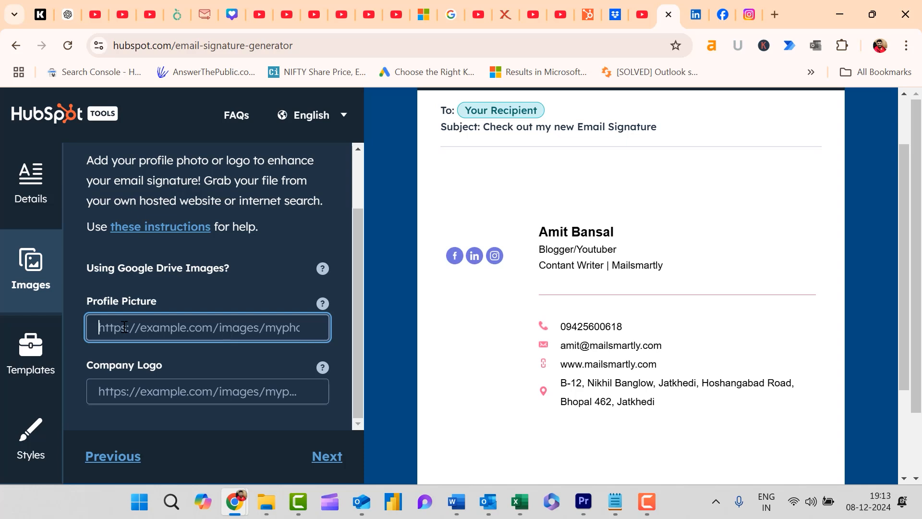
Step: Copy the Dropbox share link to the arrow image and bring it back as the profile picture
left_click(614, 15)
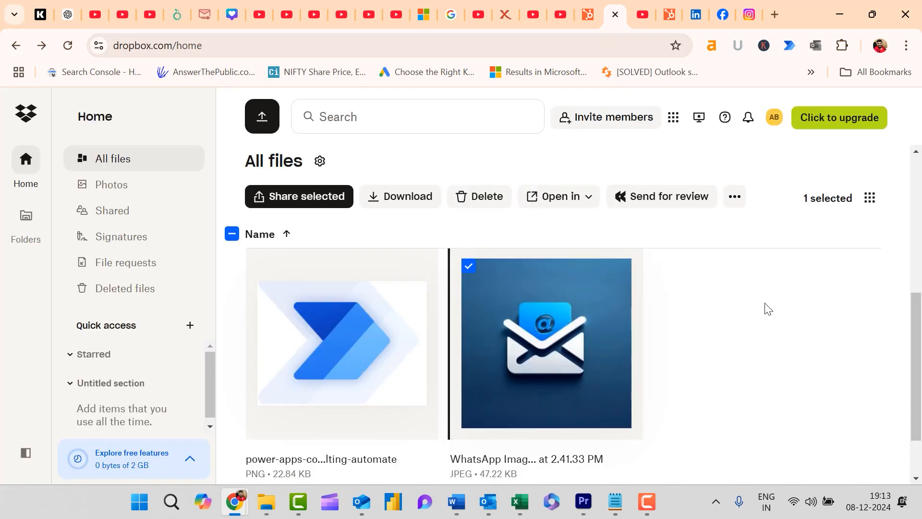
scroll("down", 3)
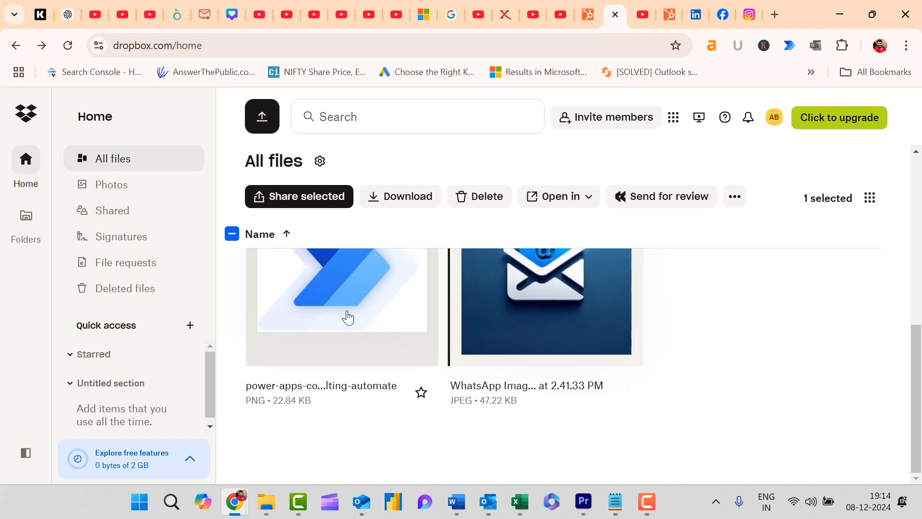
mouse_move(714, 336)
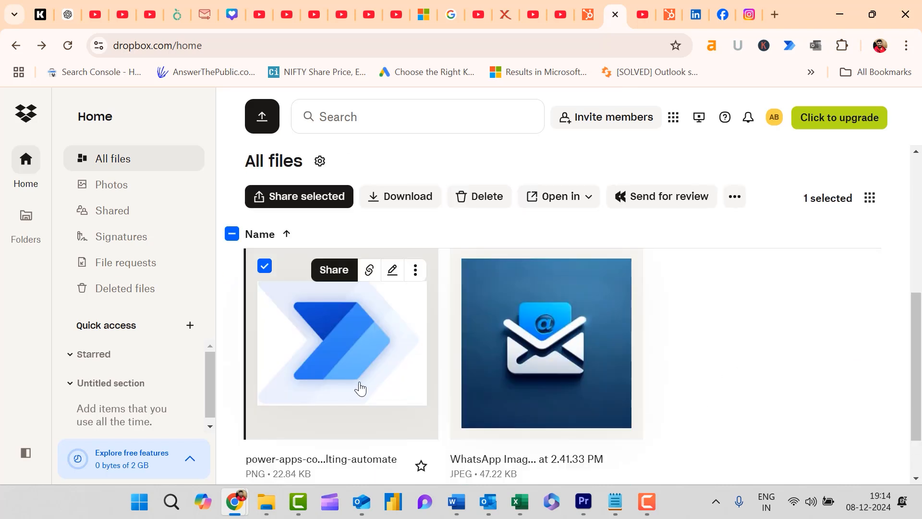
mouse_move(369, 270)
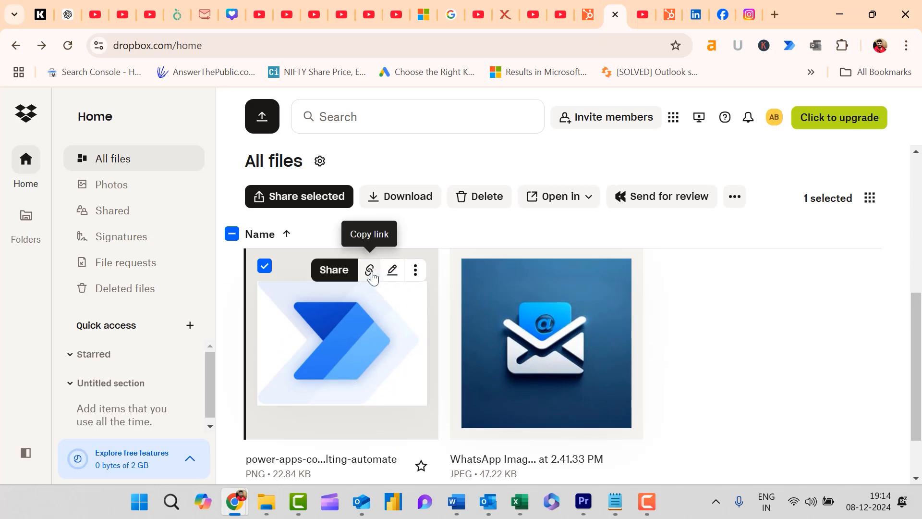
left_click(368, 270)
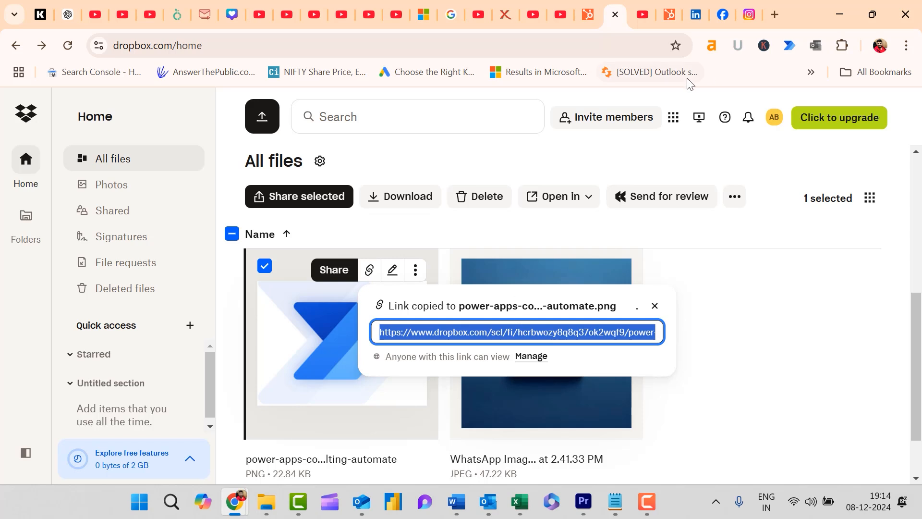
left_click(639, 15)
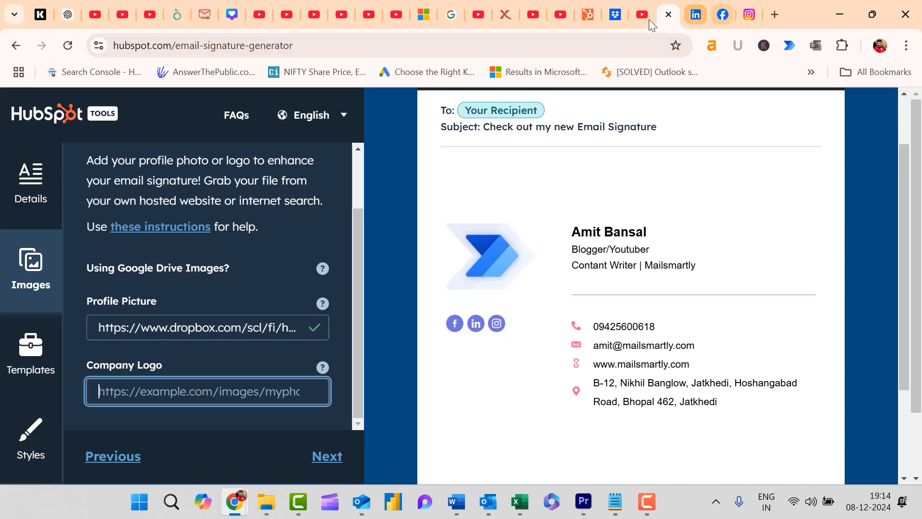
Step: Copy the Dropbox link to the envelope image and set it as the company logo ending in &raw=1
left_click(614, 14)
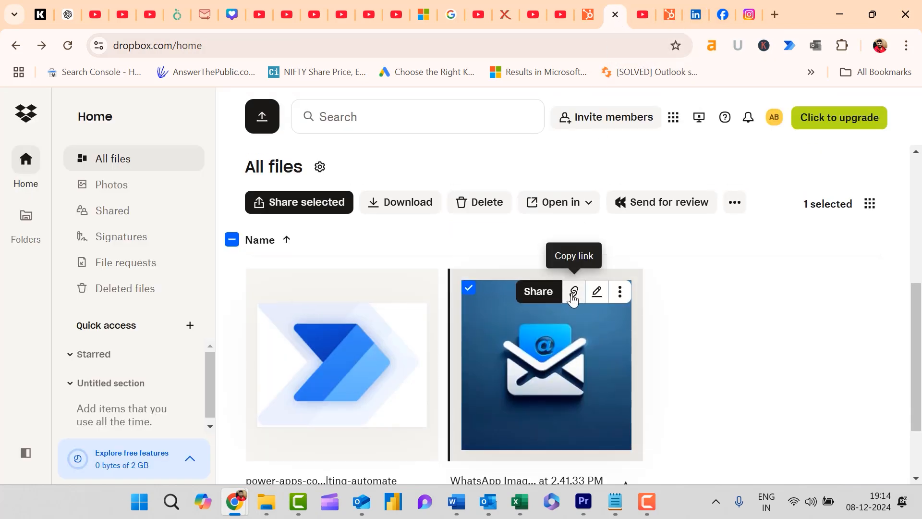
left_click(572, 291)
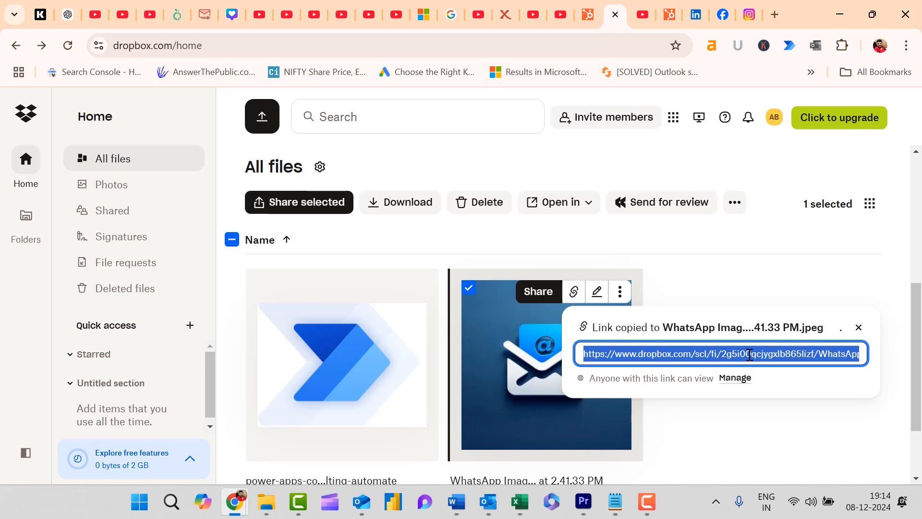
left_click(666, 14)
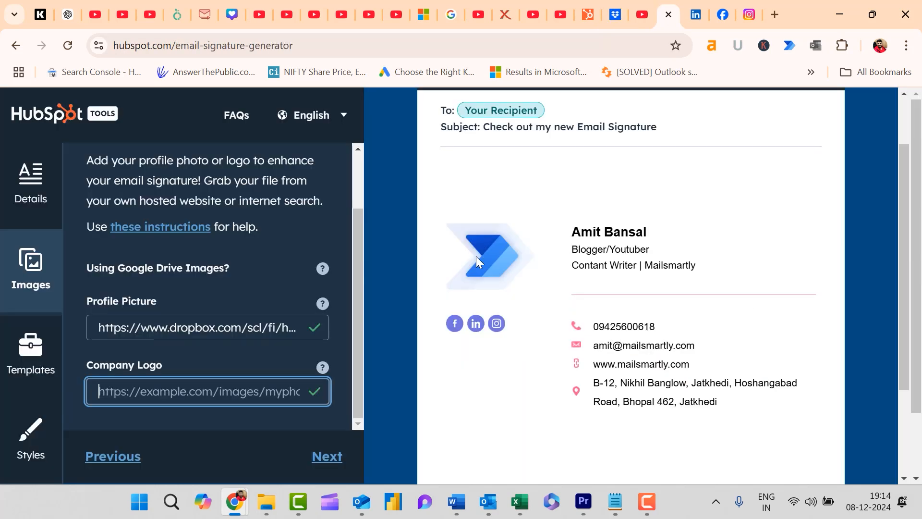
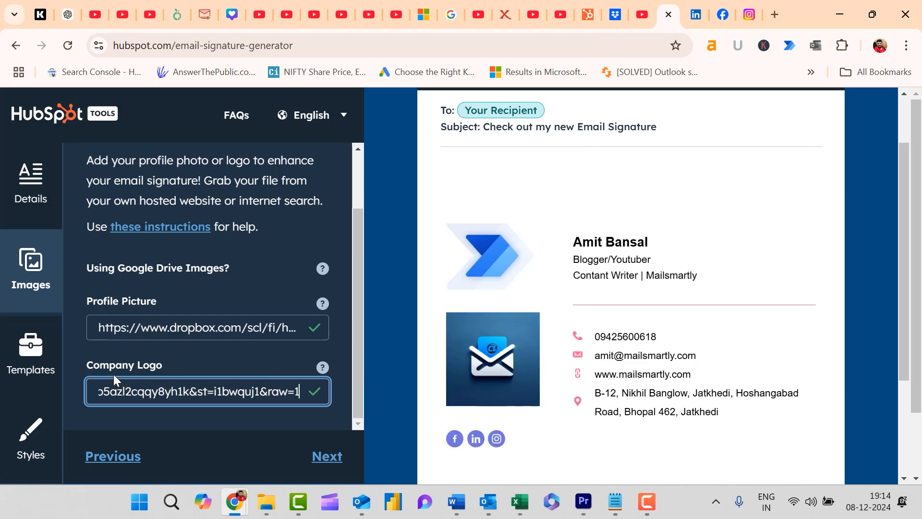
mouse_move(653, 320)
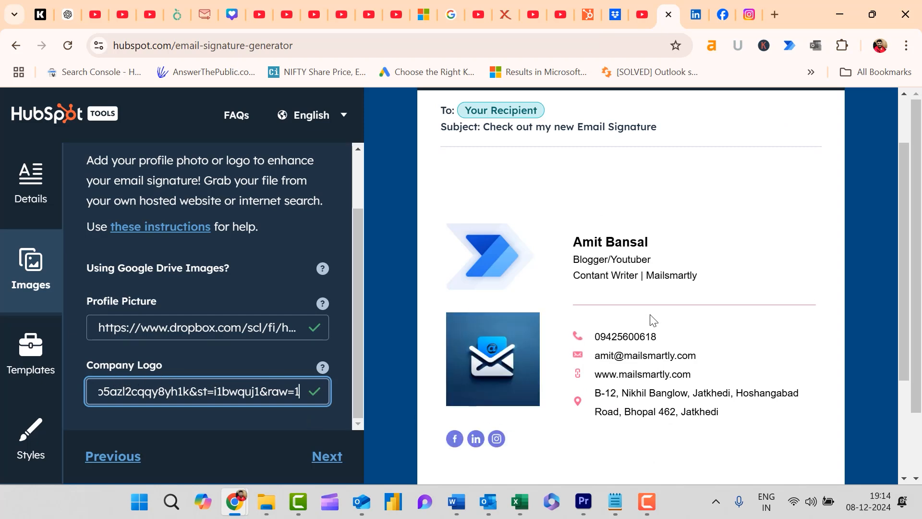
scroll("down", 3)
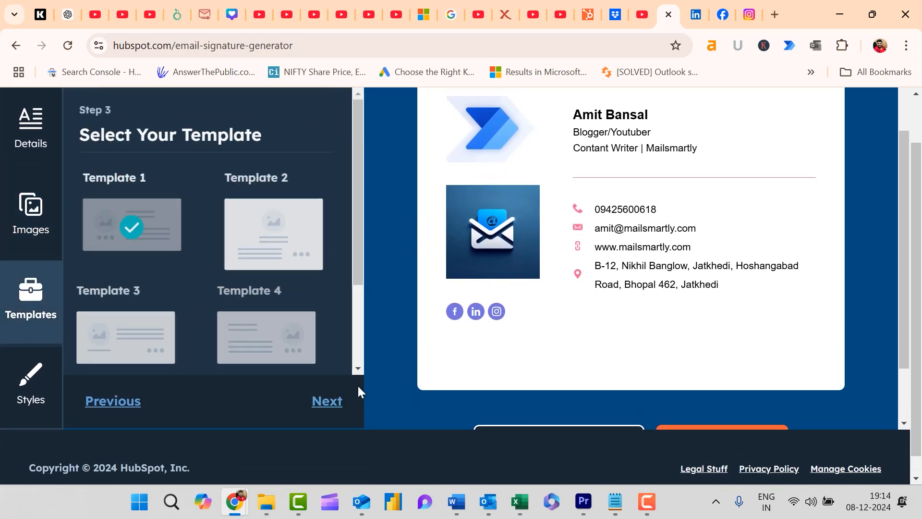
Step: Try Template 2 and Template 3, then settle on Template 4 as the signature layout
scroll("up", 3)
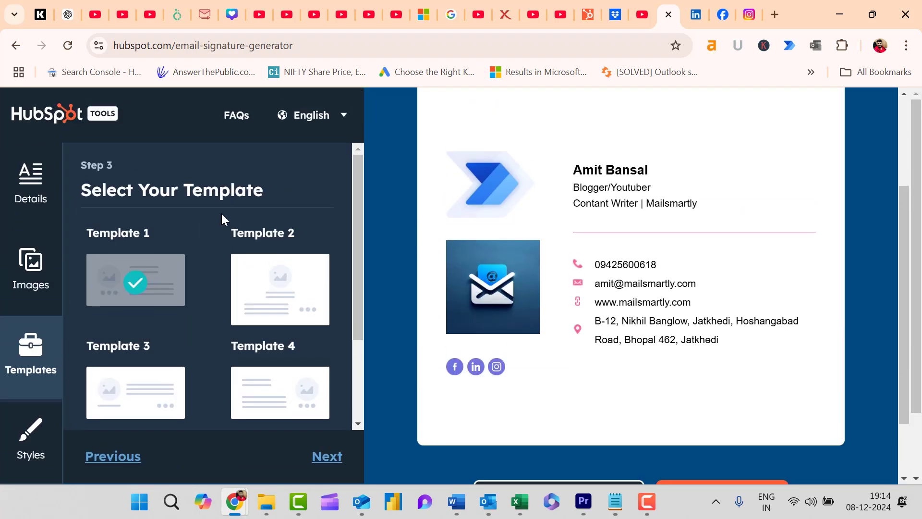
mouse_move(163, 332)
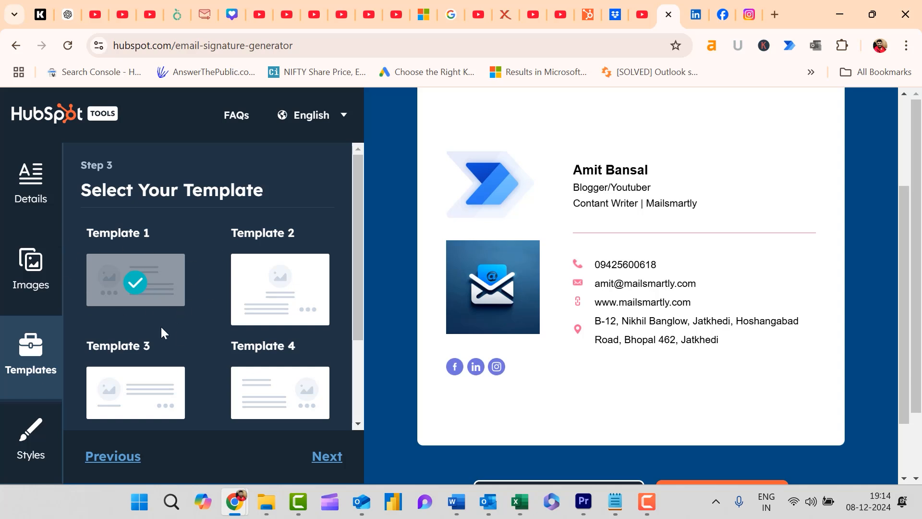
mouse_move(277, 297)
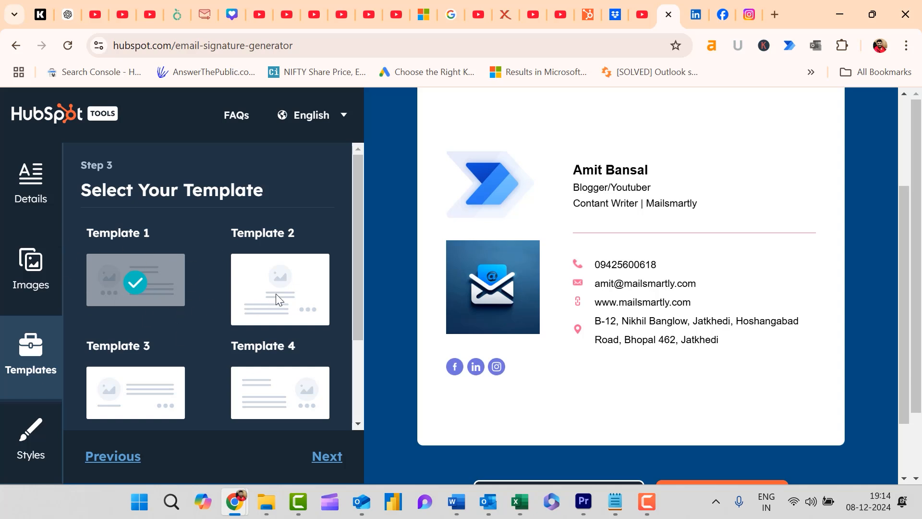
mouse_move(282, 289)
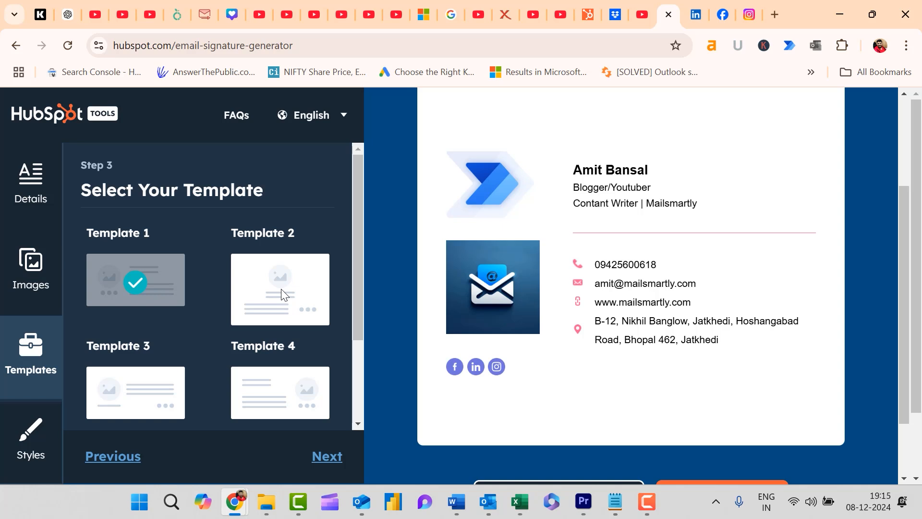
left_click(279, 289)
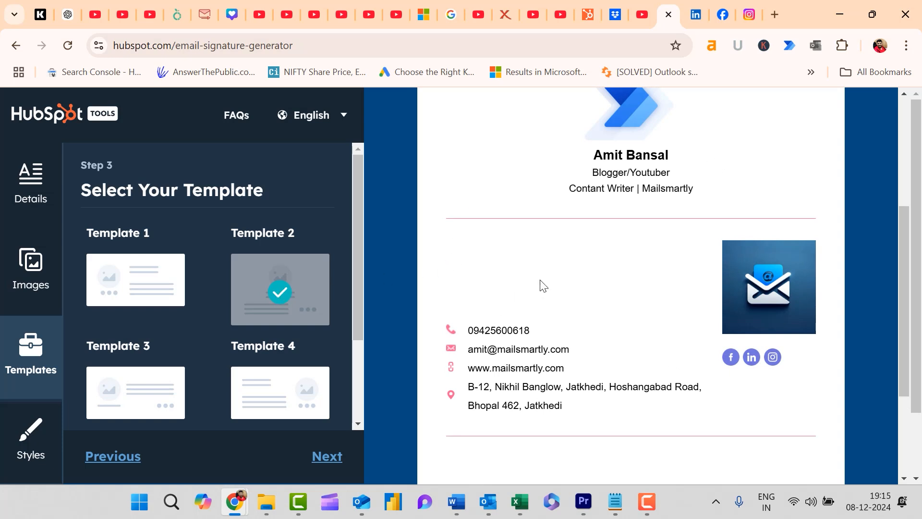
mouse_move(519, 272)
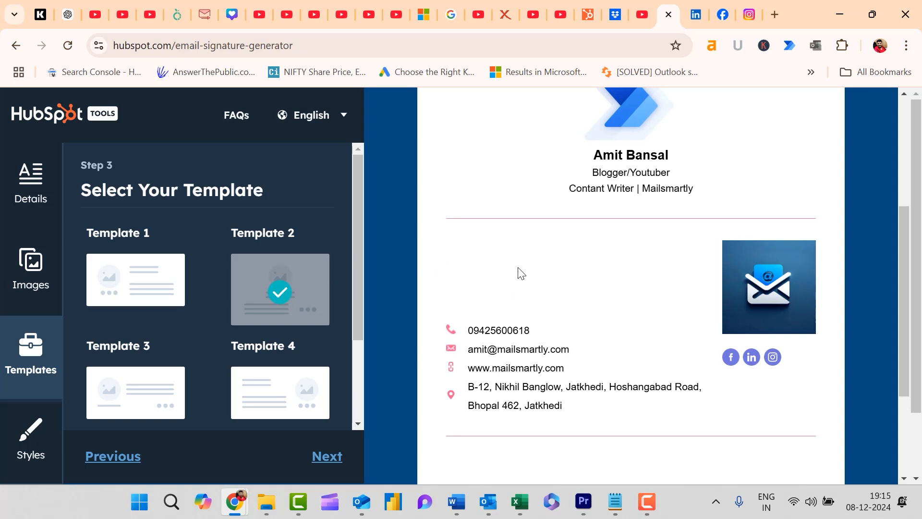
left_click(136, 391)
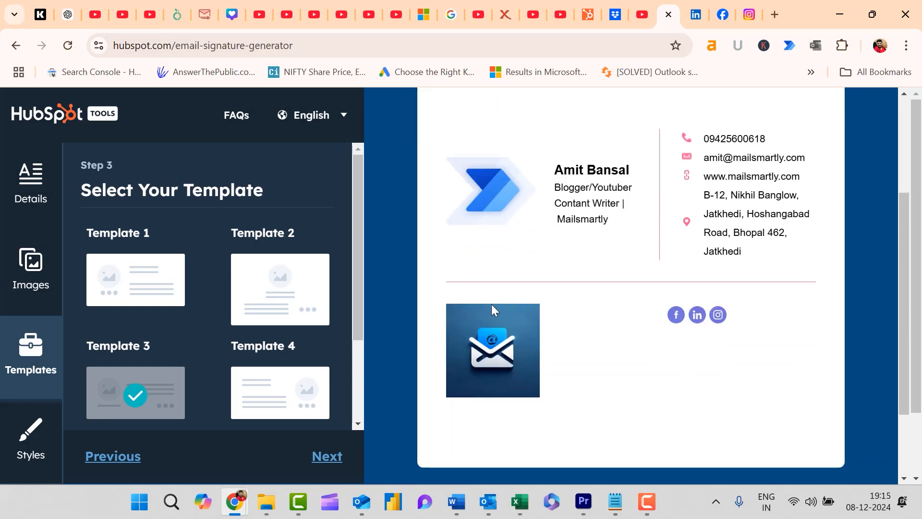
left_click(280, 392)
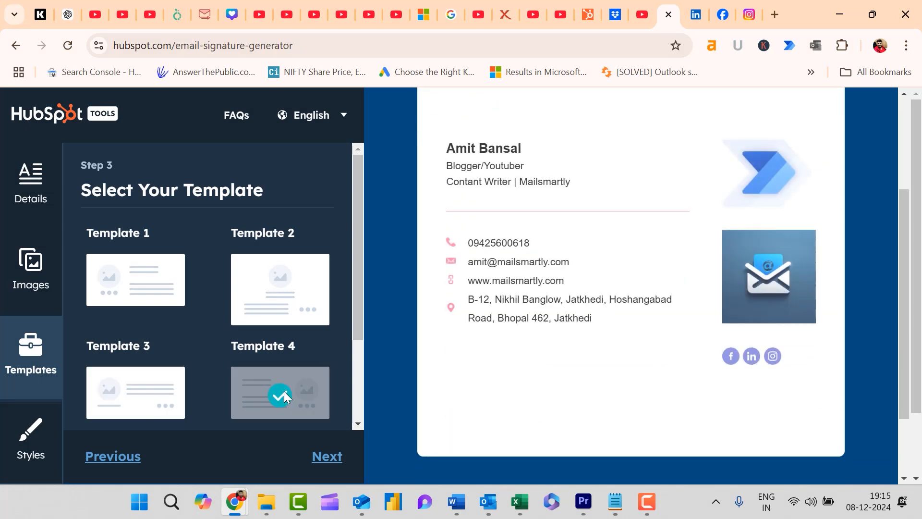
scroll("up", 3)
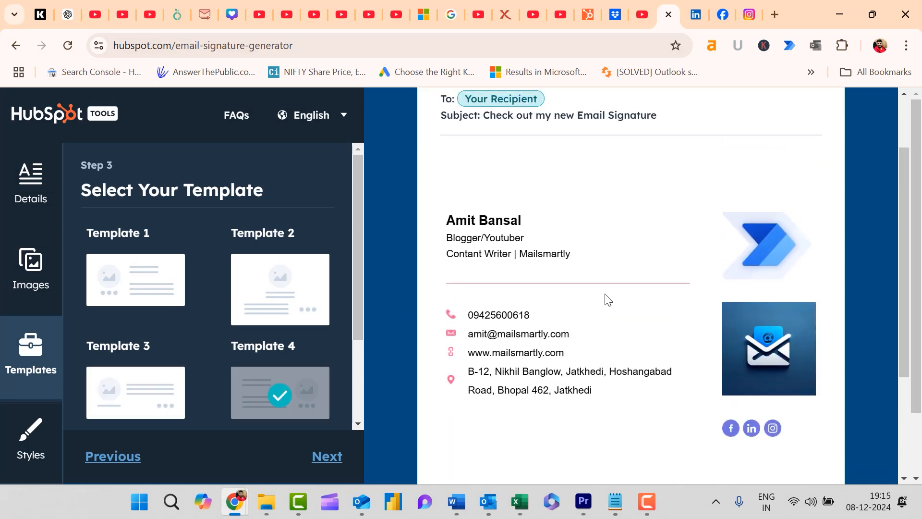
scroll("down", 3)
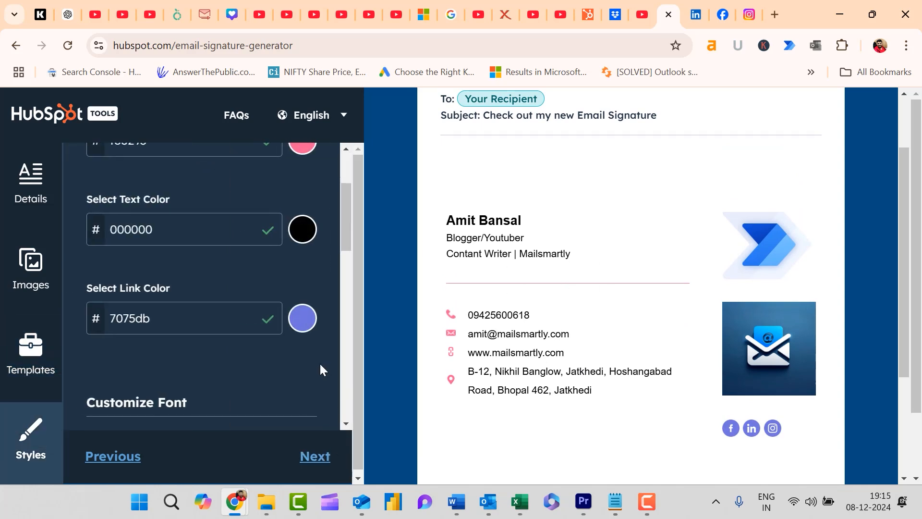
Step: Set theme colour ff0055, keep text colour black and choose yellow ebff00 as the link colour
scroll("up", 3)
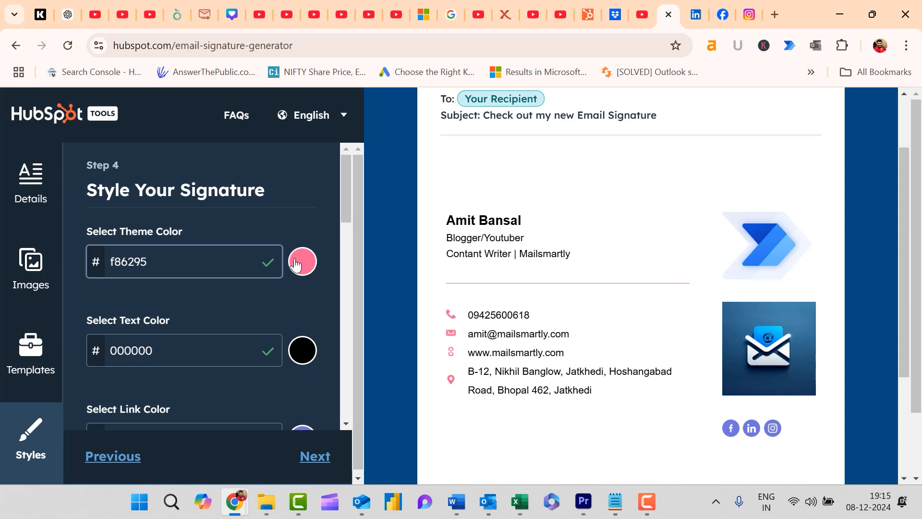
mouse_move(304, 299)
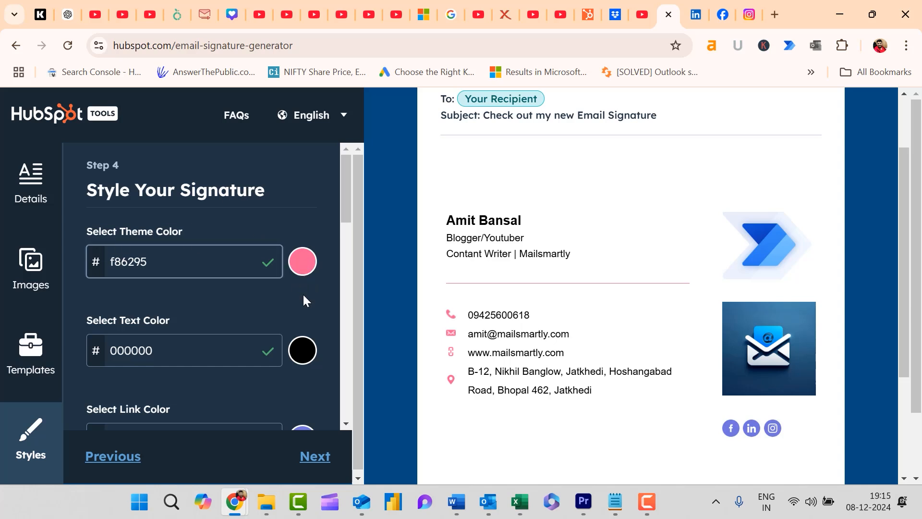
mouse_move(446, 316)
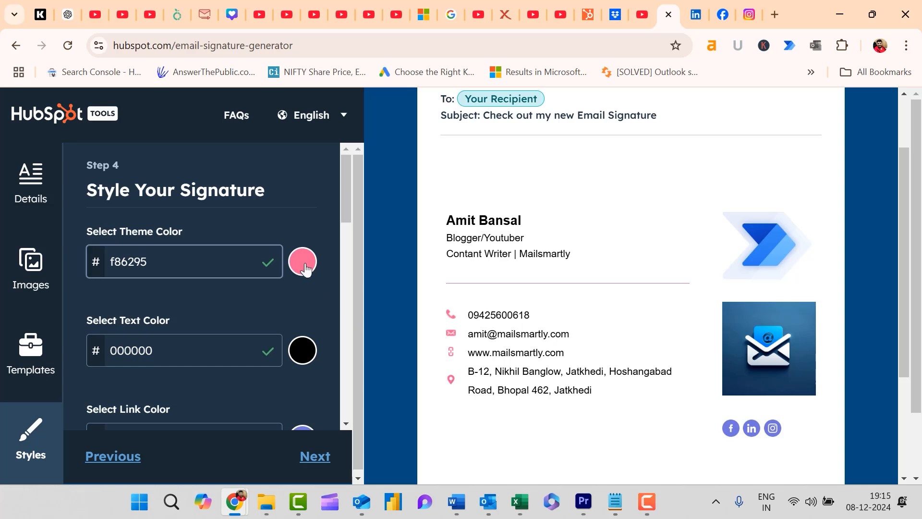
left_click(304, 261)
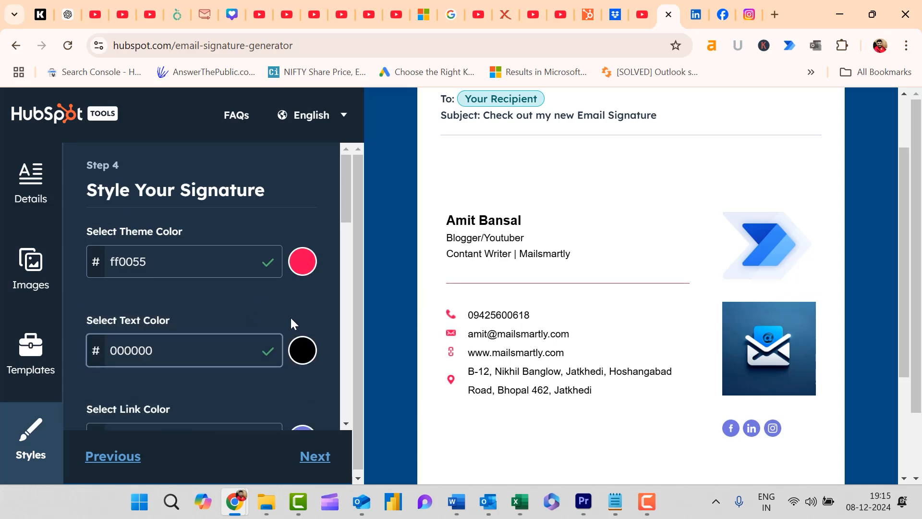
scroll("down", 3)
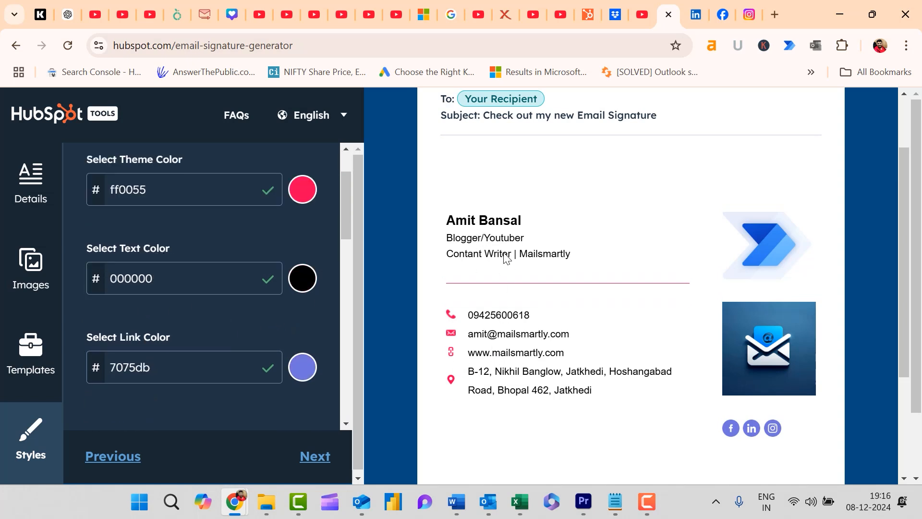
left_click(303, 278)
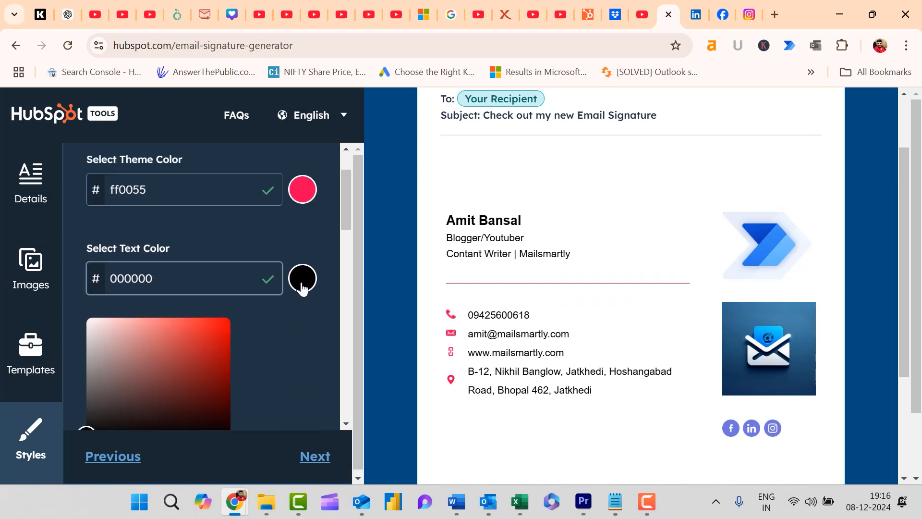
left_click(125, 404)
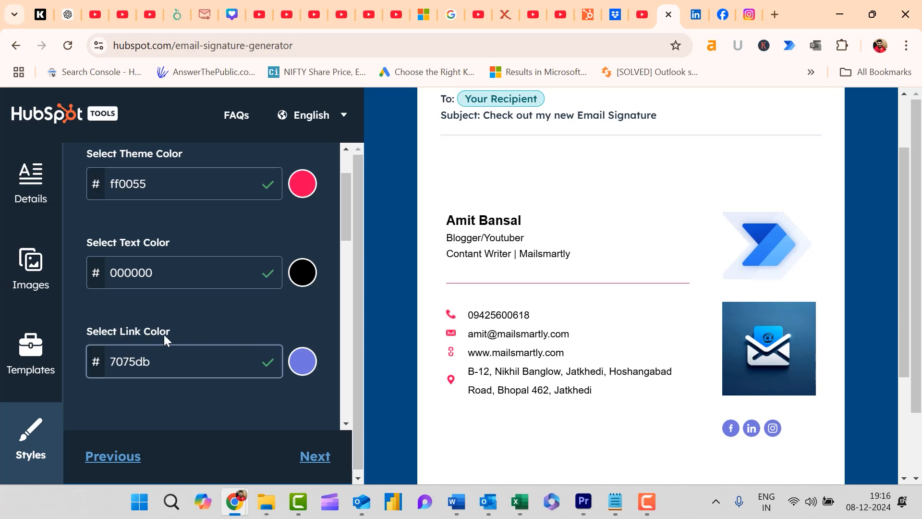
mouse_move(730, 428)
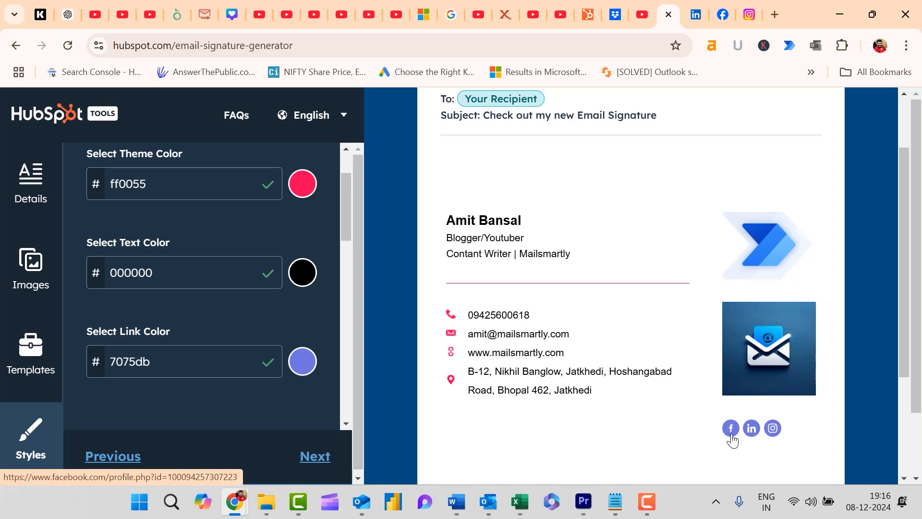
left_click(302, 361)
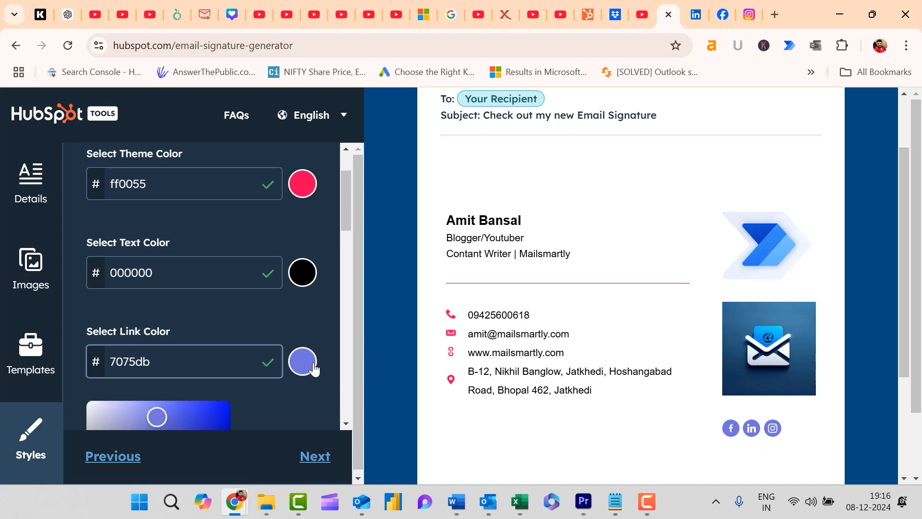
left_click(303, 360)
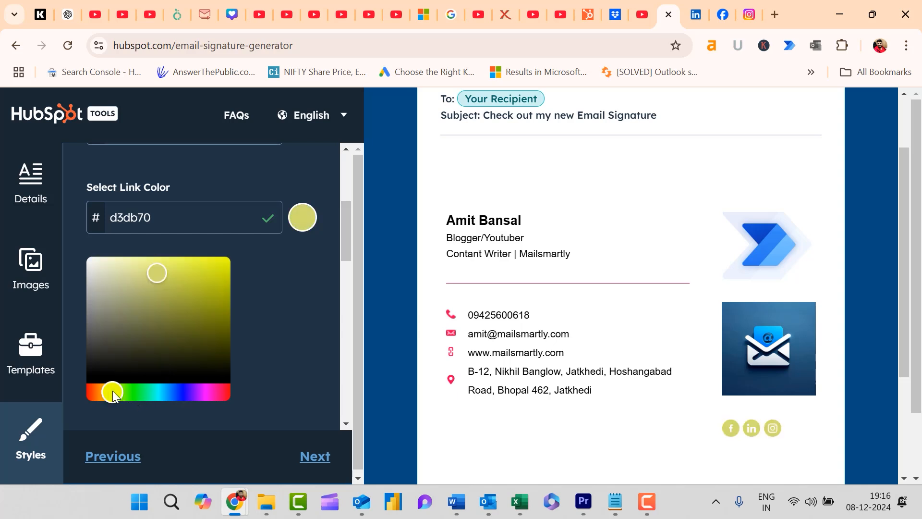
mouse_move(201, 276)
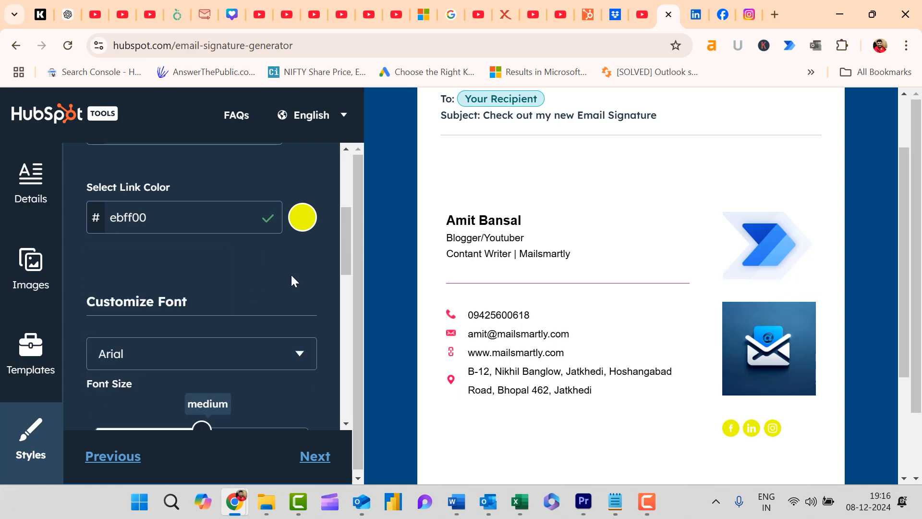
Step: Choose Verdana as the signature font at the large size
scroll("down", 3)
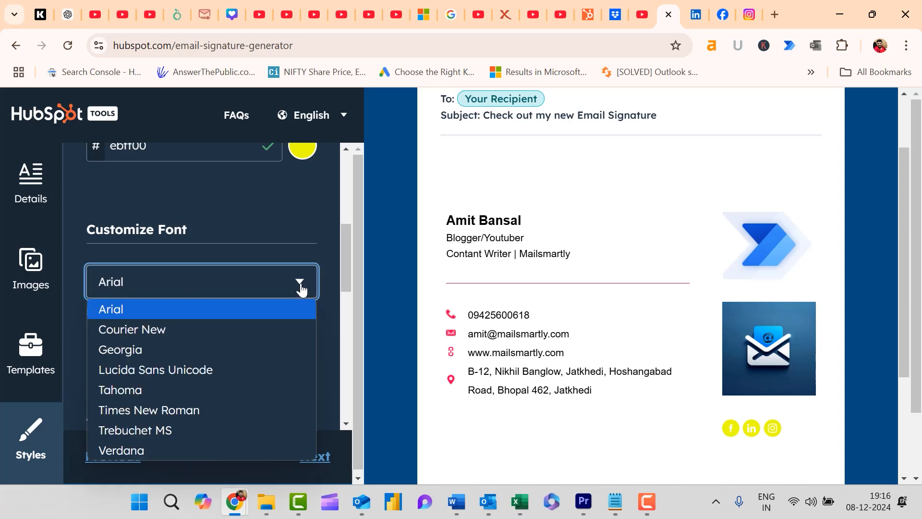
mouse_move(171, 390)
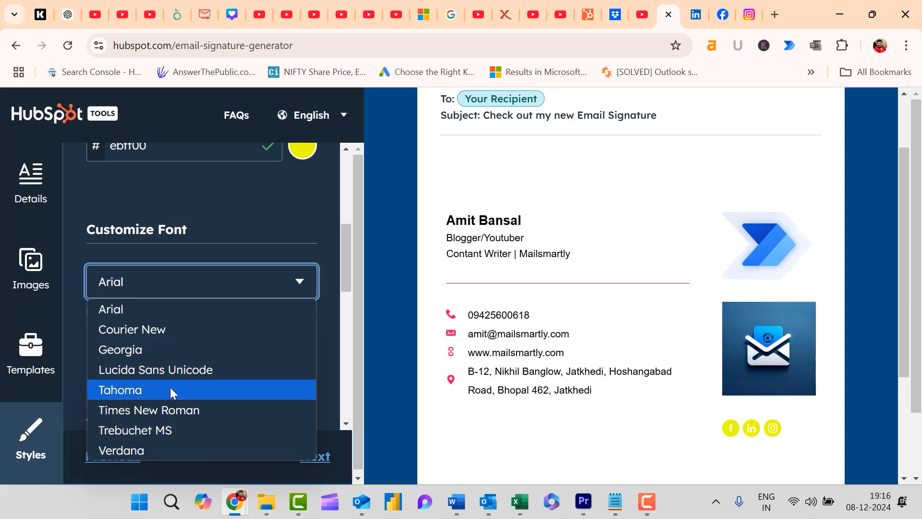
mouse_move(150, 449)
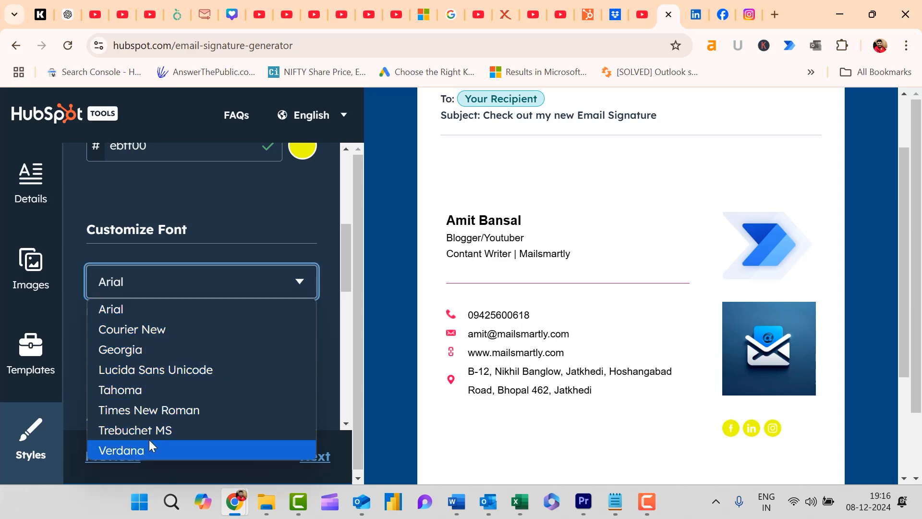
left_click(121, 450)
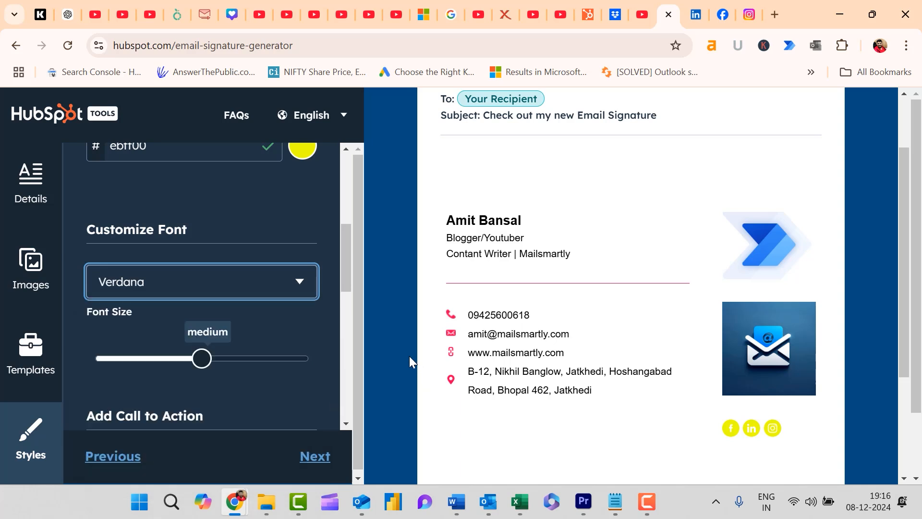
mouse_move(178, 358)
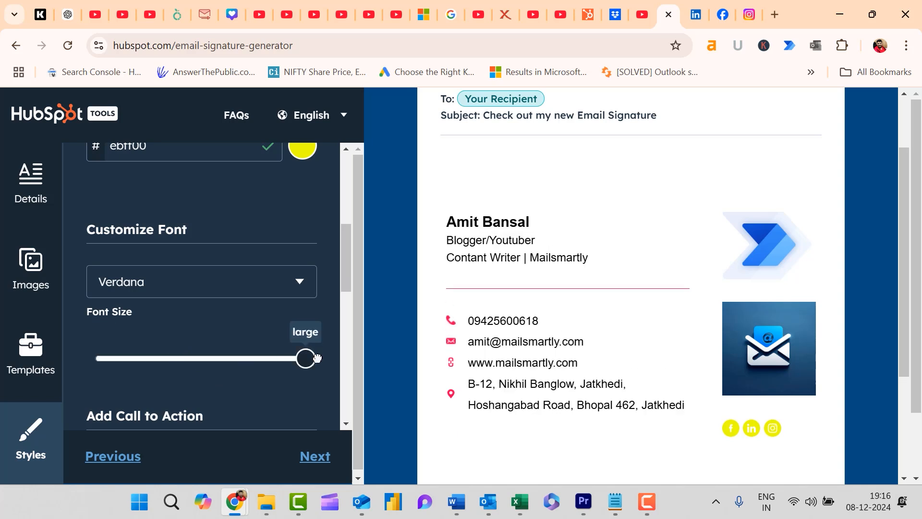
scroll("down", 3)
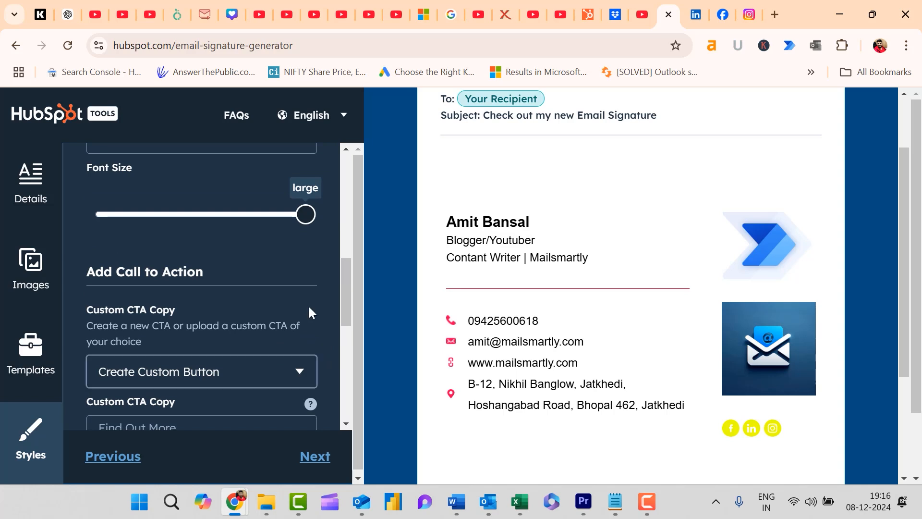
Step: Add a Join Newsletter call-to-action with its button label reading 'Join Newsletter'
scroll("down", 3)
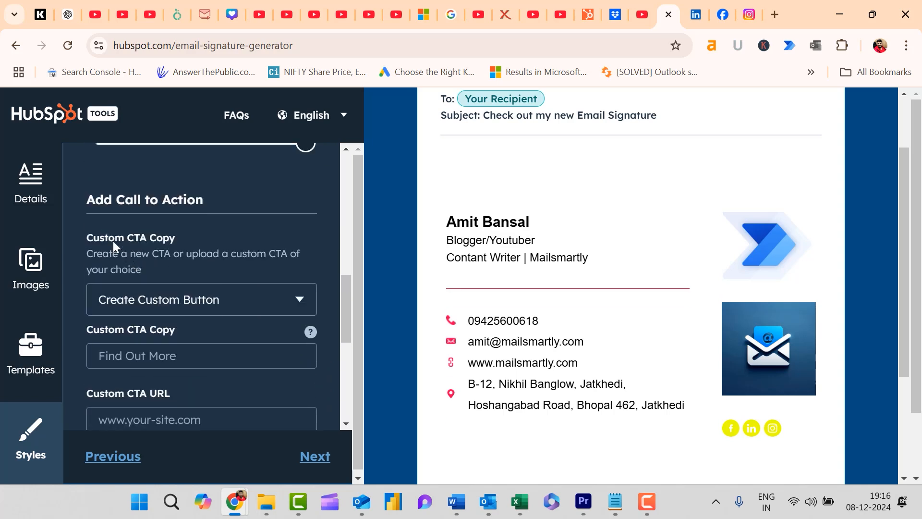
mouse_move(219, 224)
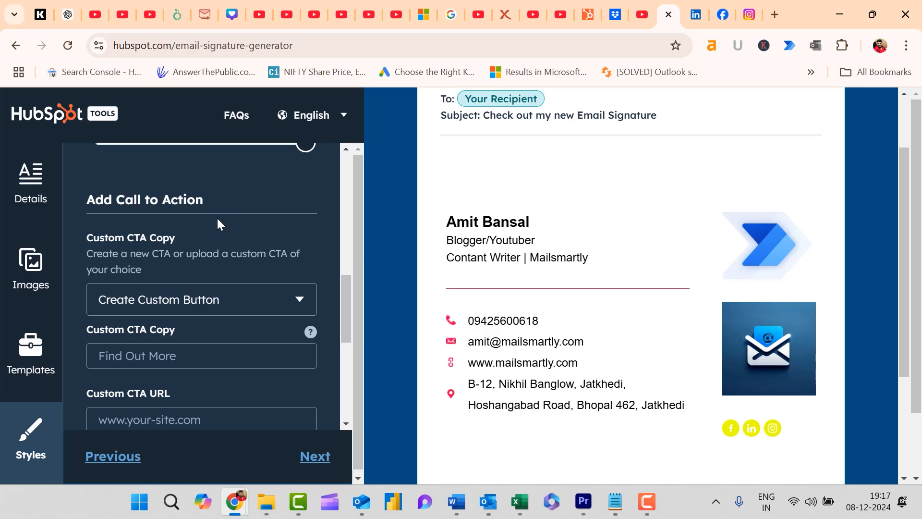
left_click(200, 299)
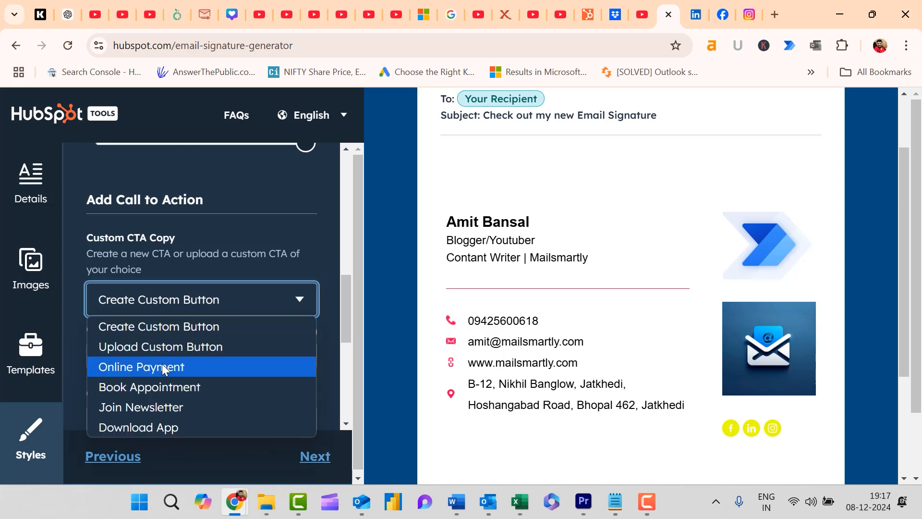
mouse_move(225, 373)
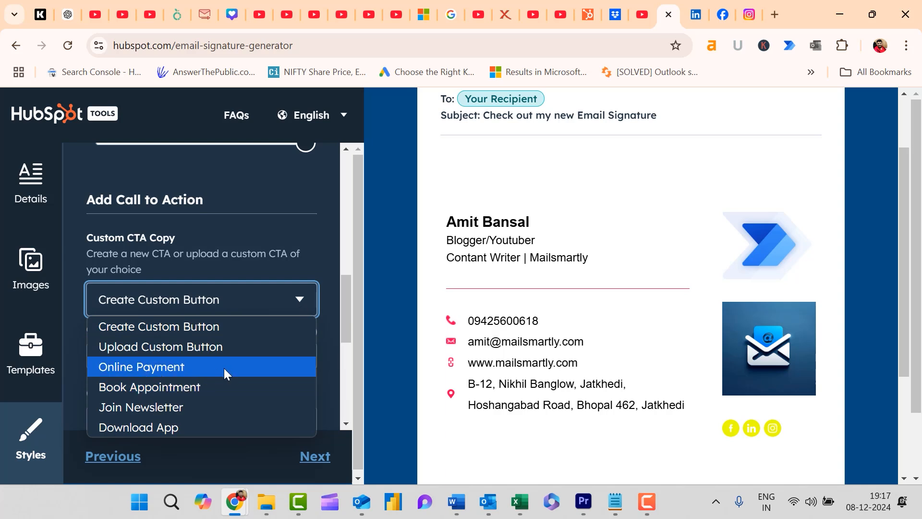
mouse_move(220, 357)
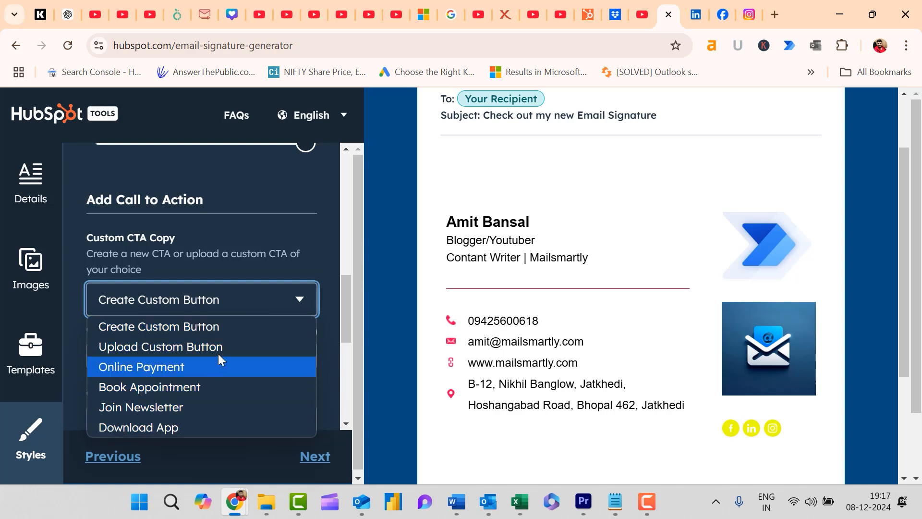
left_click(140, 406)
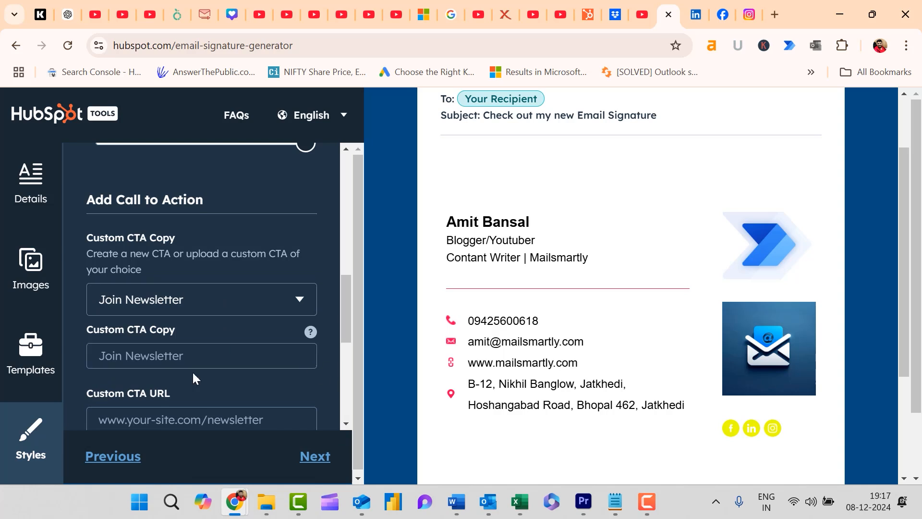
left_click(201, 355)
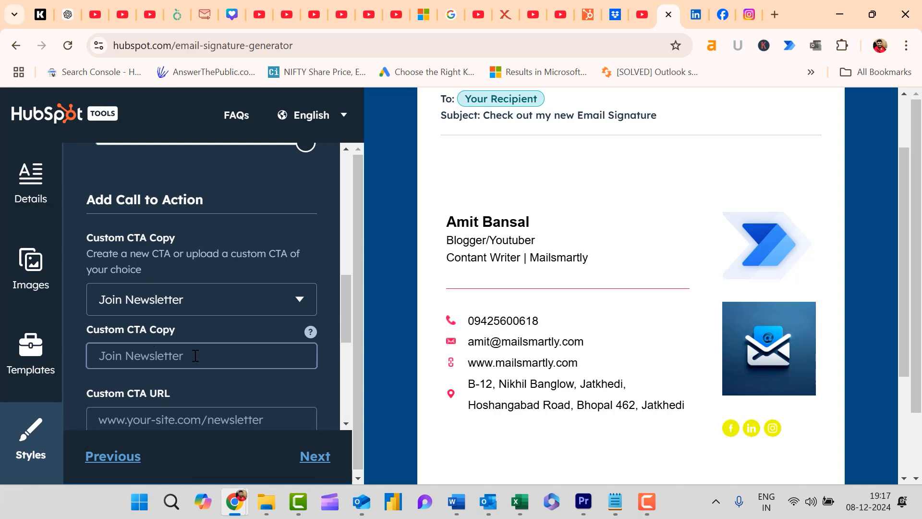
left_click(202, 355)
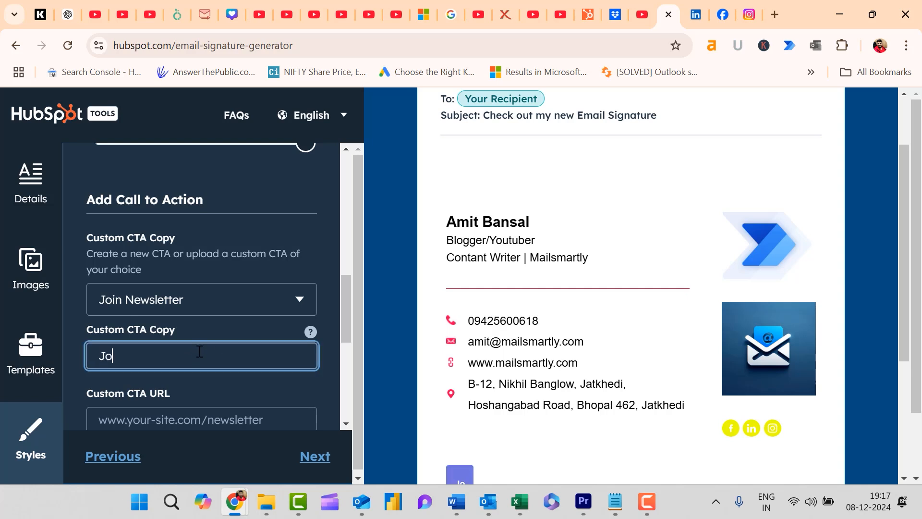
type("in New")
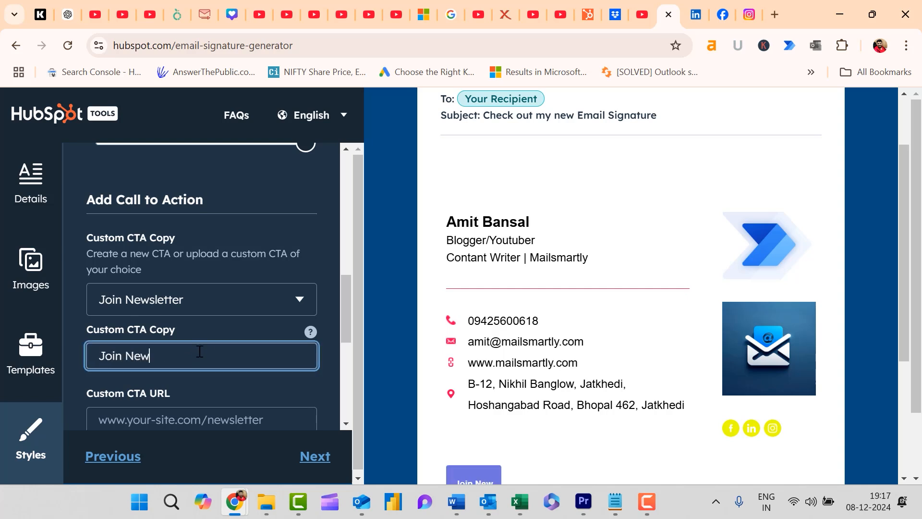
type("sletter")
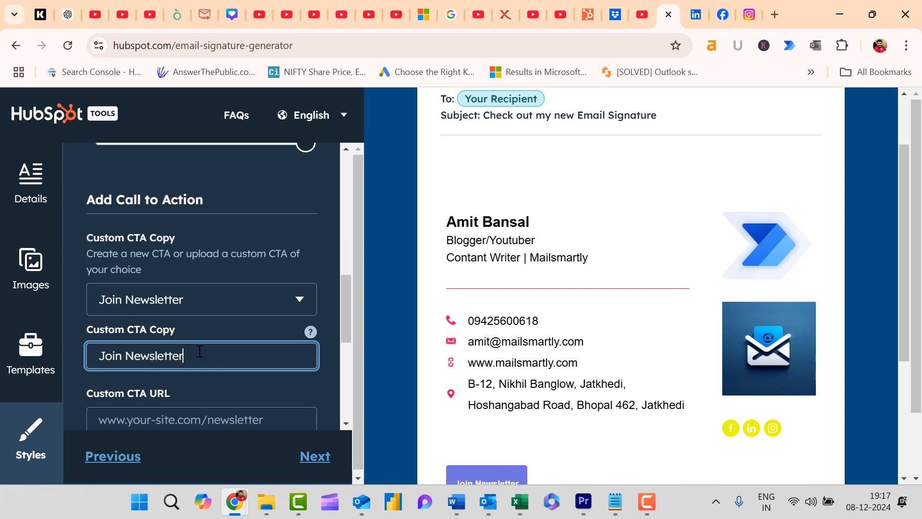
Step: Link the button to the YouTube URL and colour it 000449 navy with ffffff white text
scroll("down", 3)
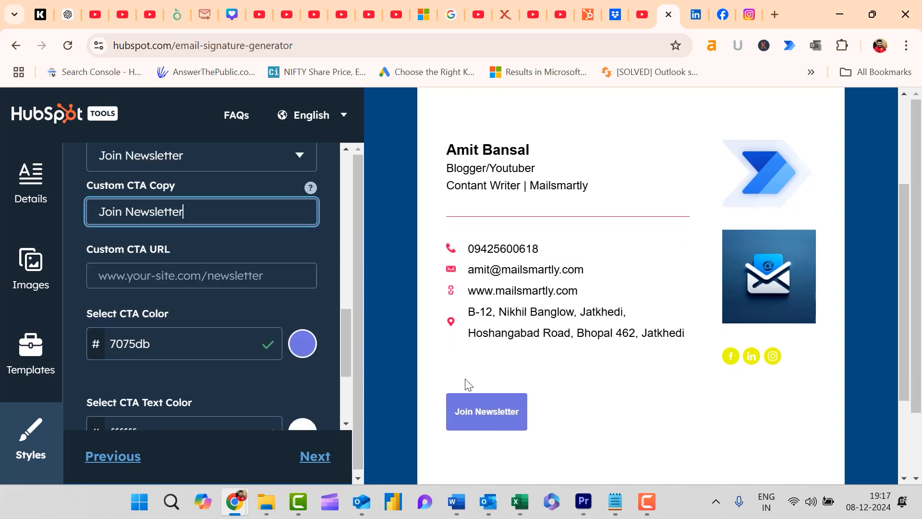
mouse_move(562, 403)
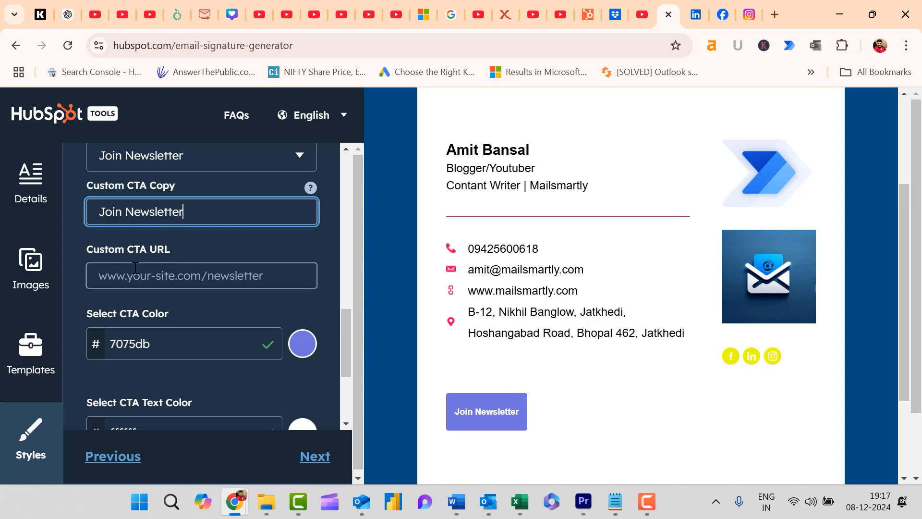
left_click(201, 275)
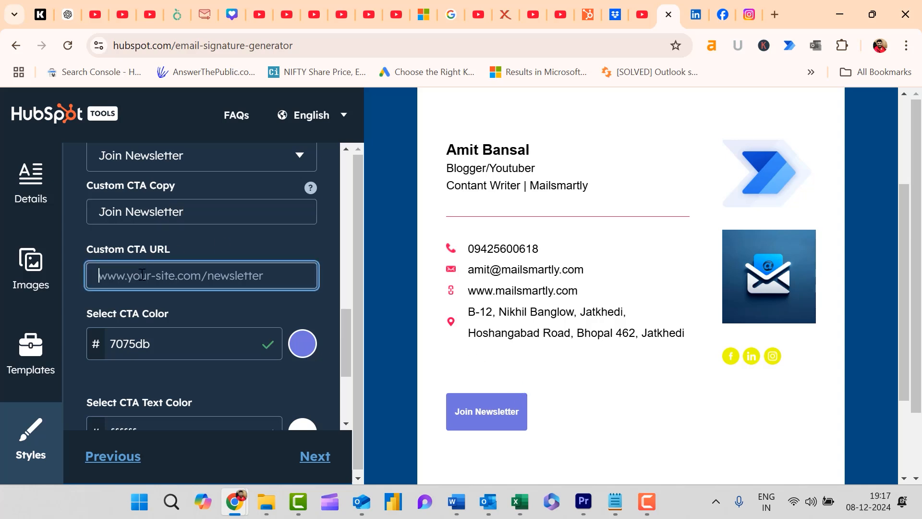
mouse_move(506, 59)
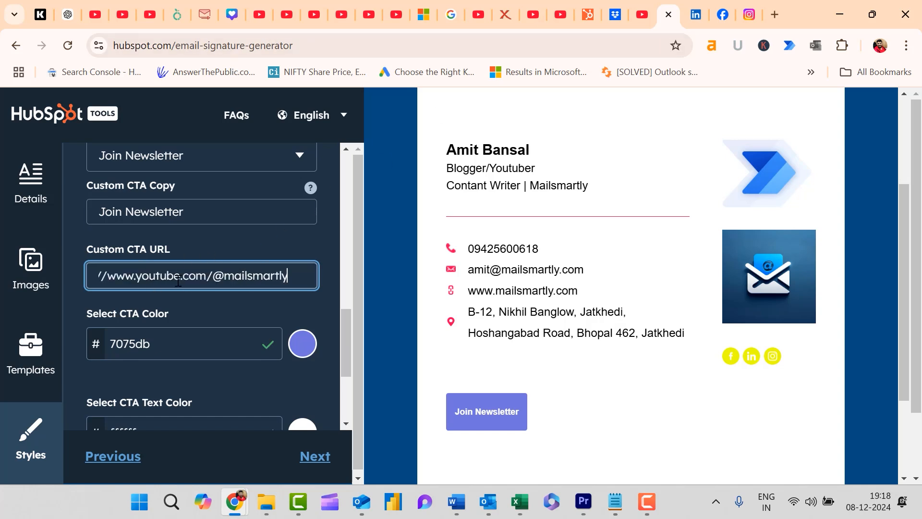
mouse_move(486, 411)
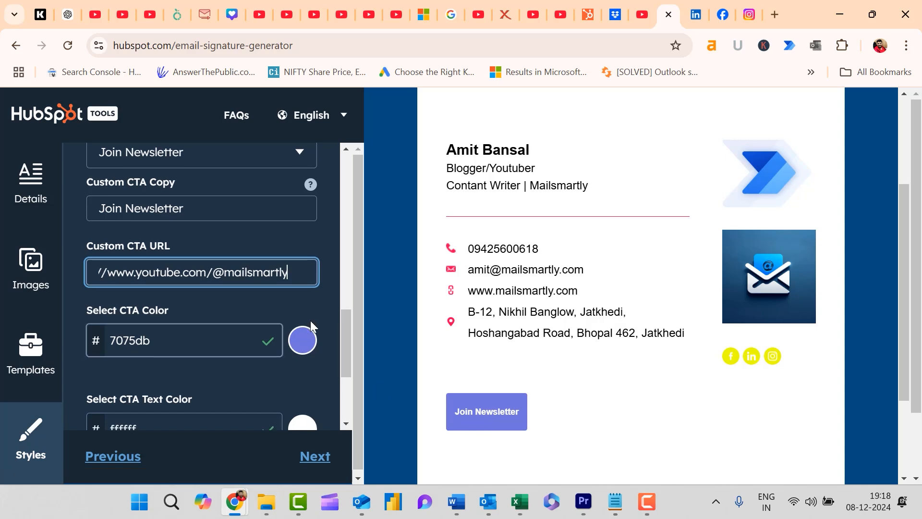
scroll("down", 3)
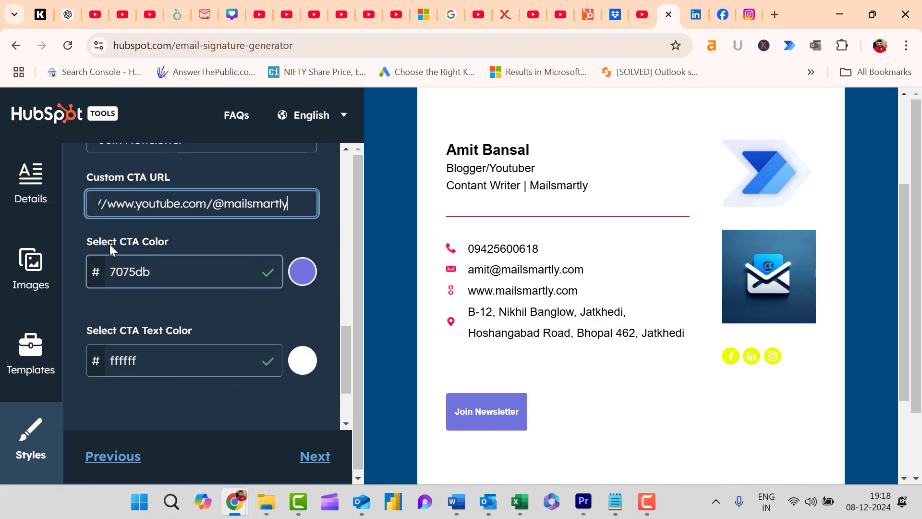
left_click(303, 271)
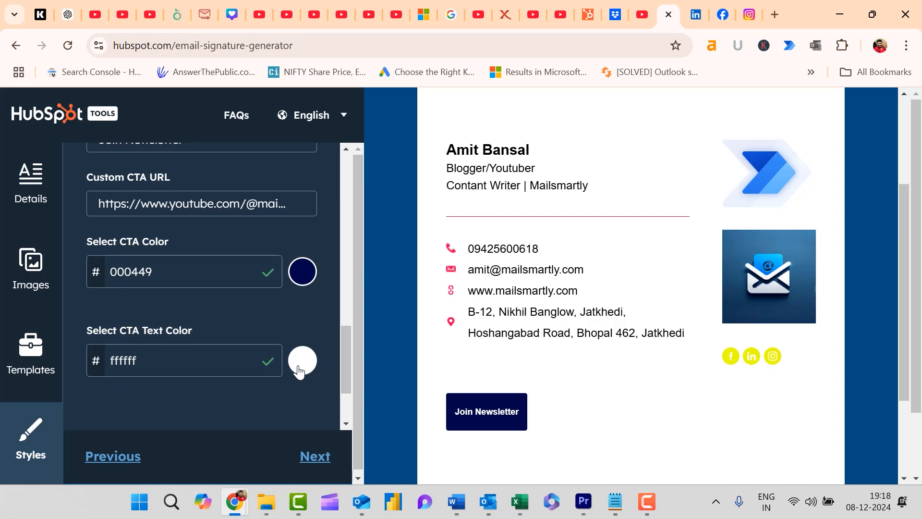
left_click(302, 359)
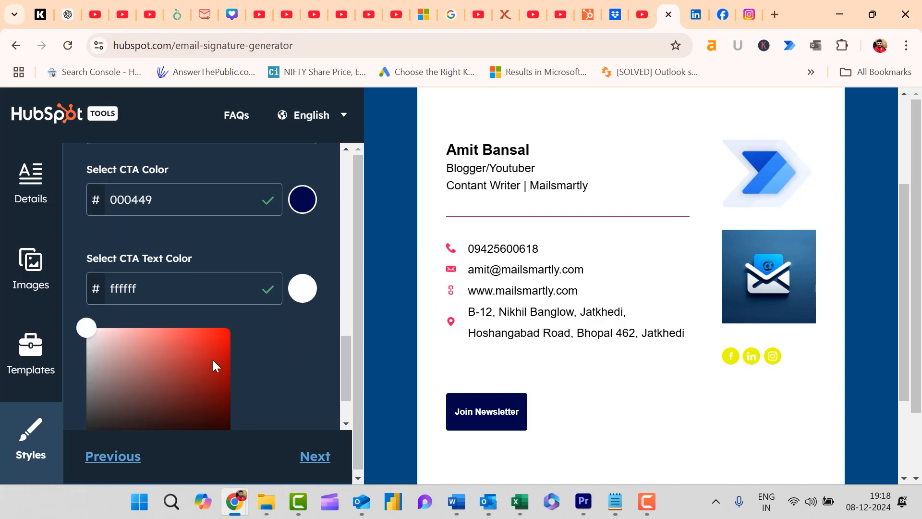
scroll("down", 3)
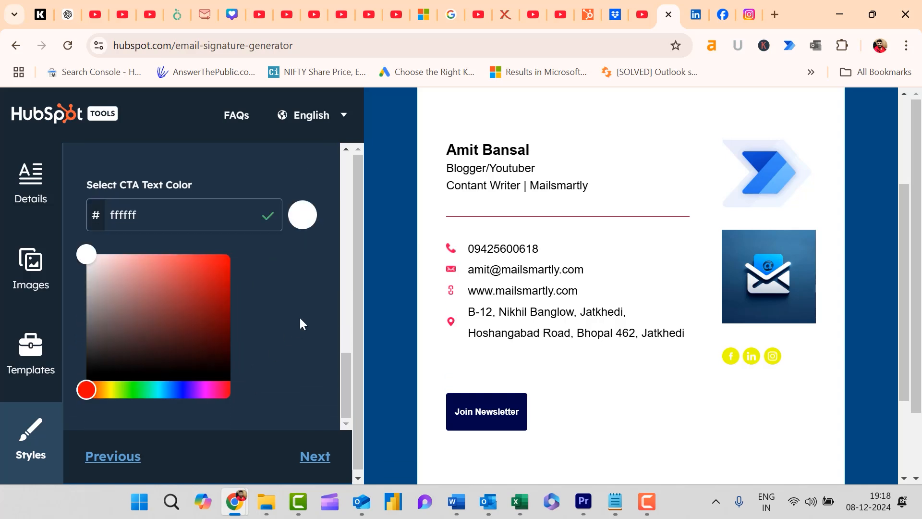
scroll("up", 3)
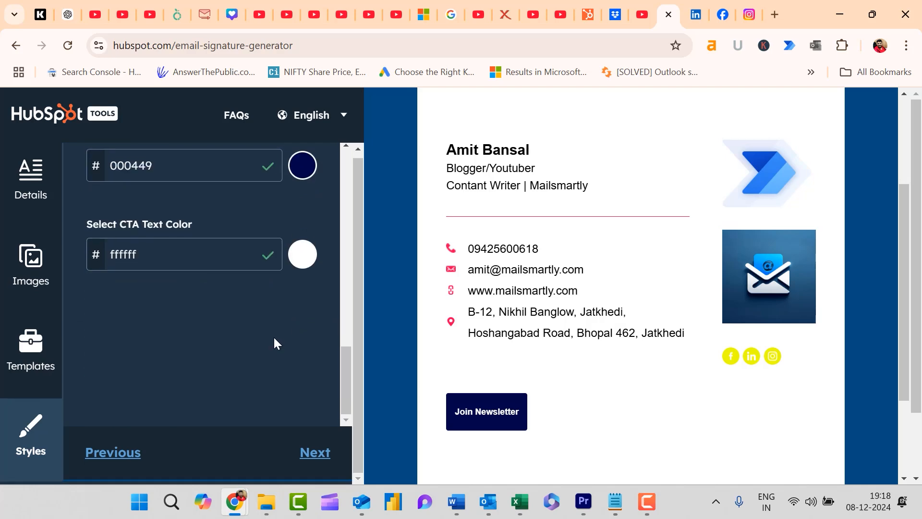
left_click(315, 453)
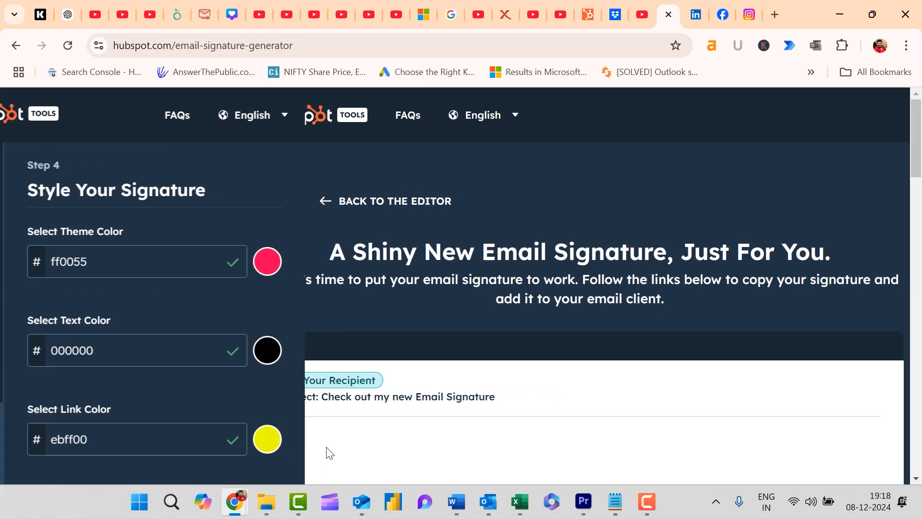
scroll("down", 3)
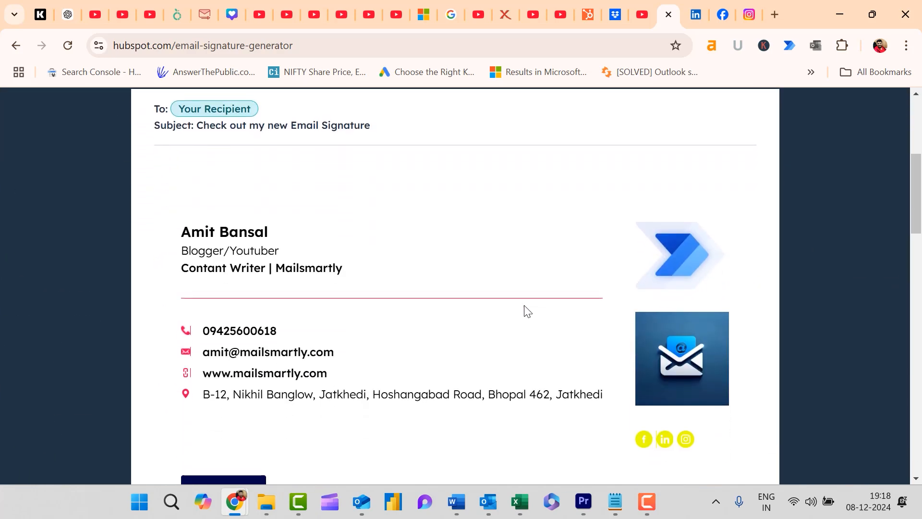
scroll("down", 3)
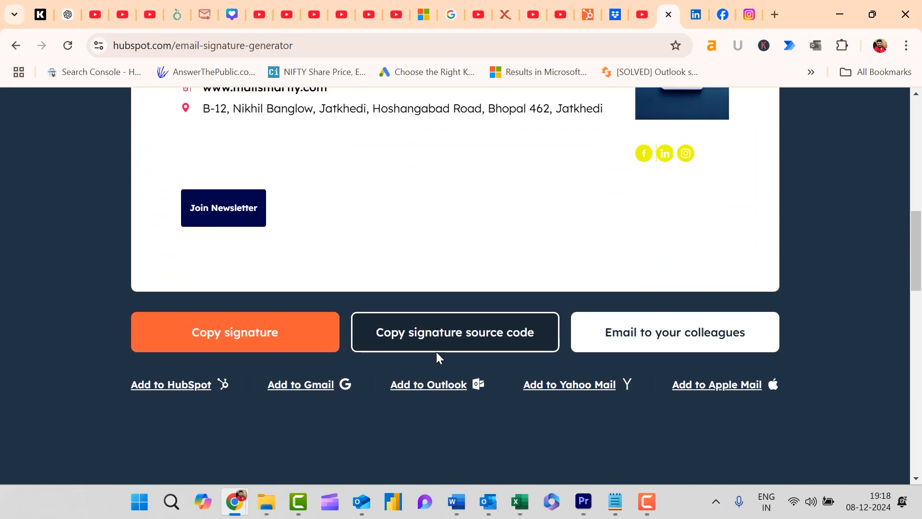
scroll("up", 3)
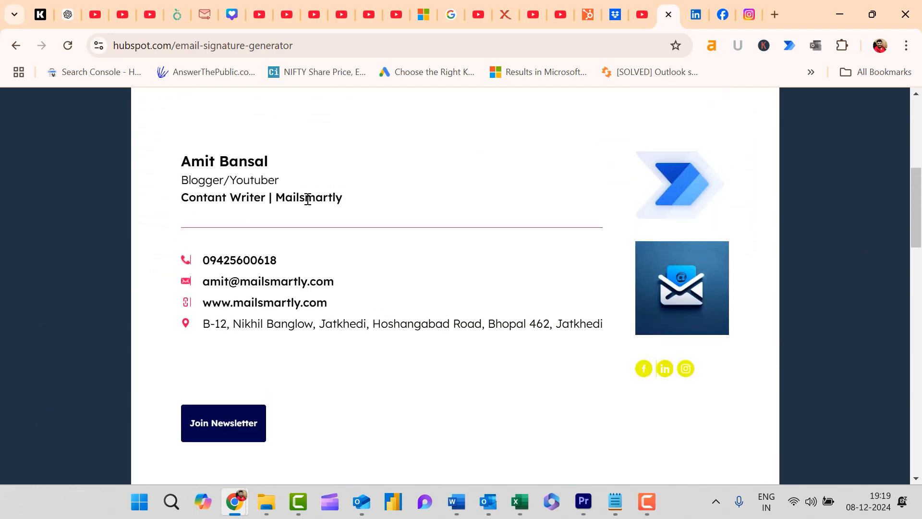
mouse_move(272, 253)
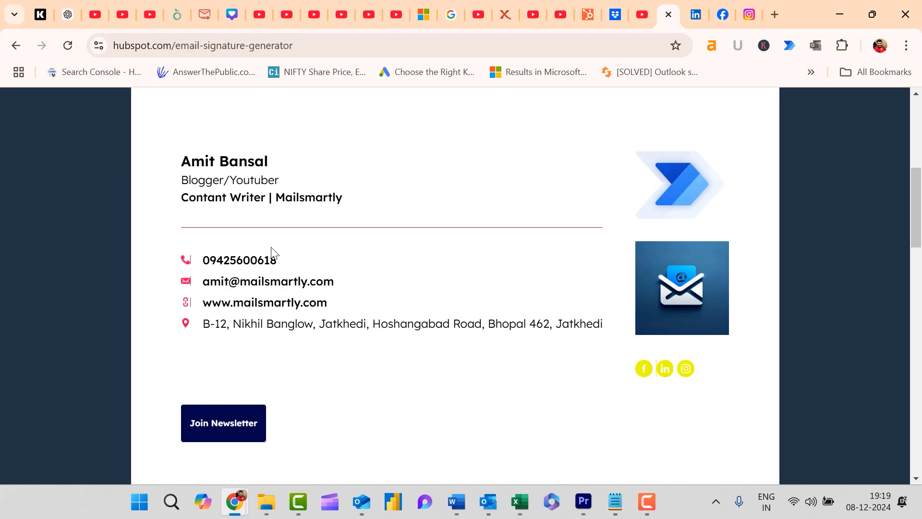
mouse_move(250, 288)
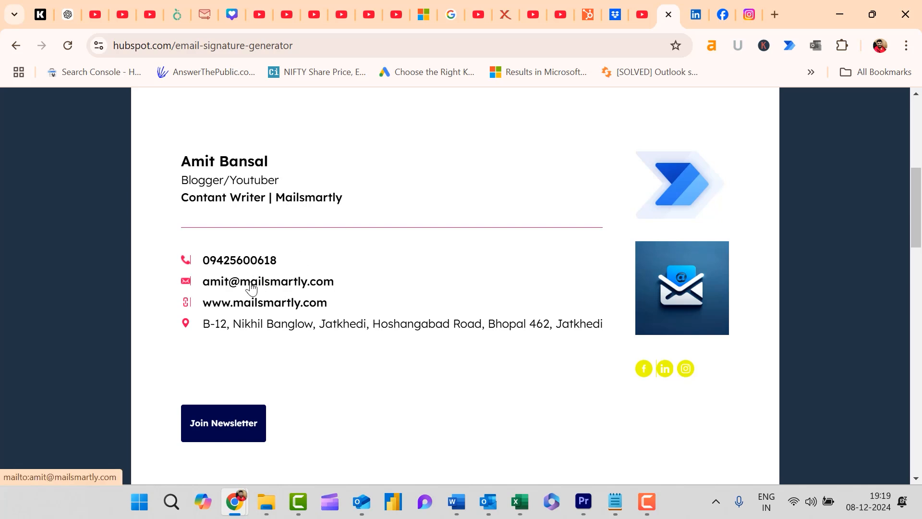
mouse_move(348, 336)
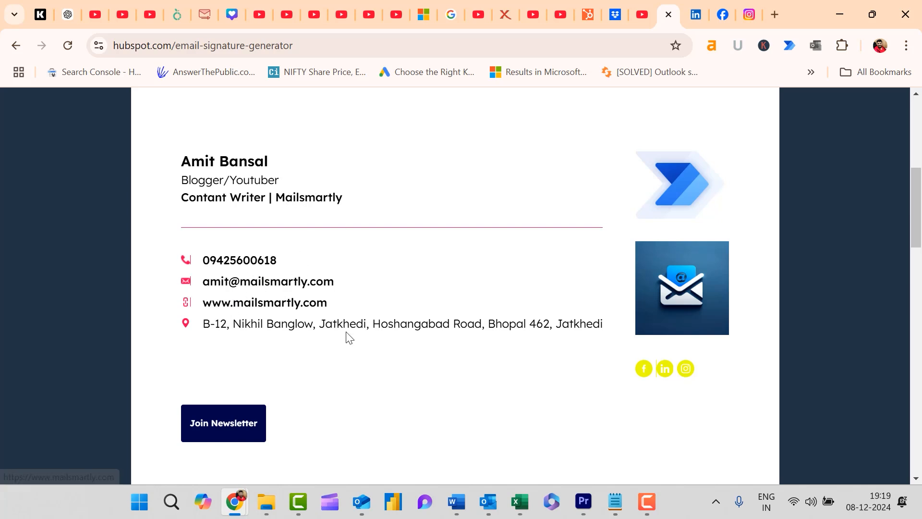
mouse_move(714, 372)
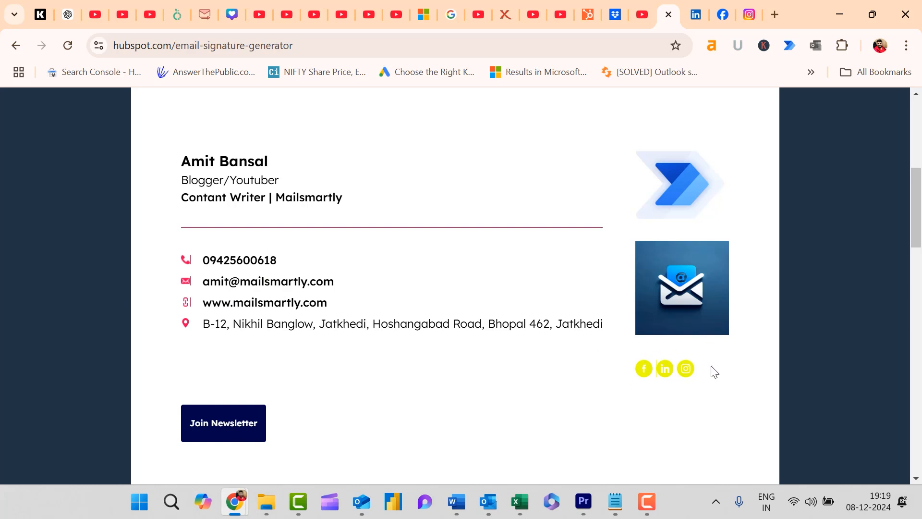
mouse_move(163, 419)
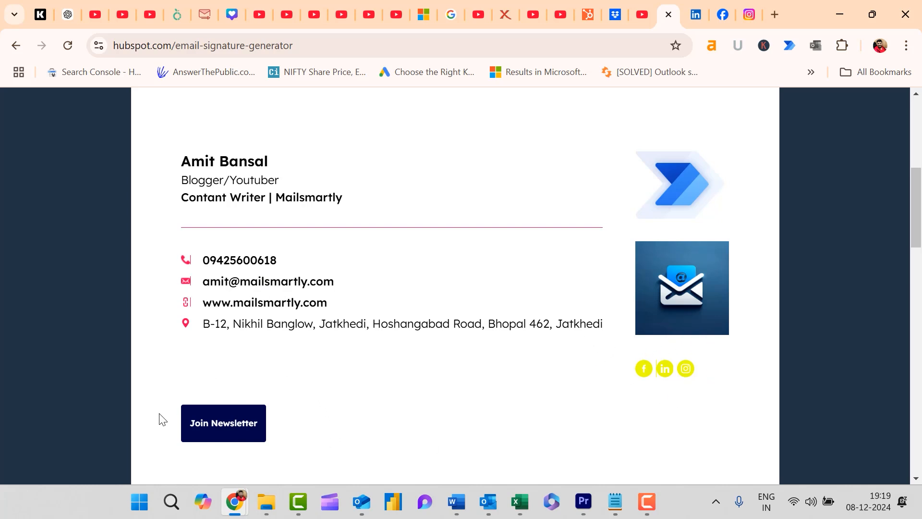
scroll("down", 3)
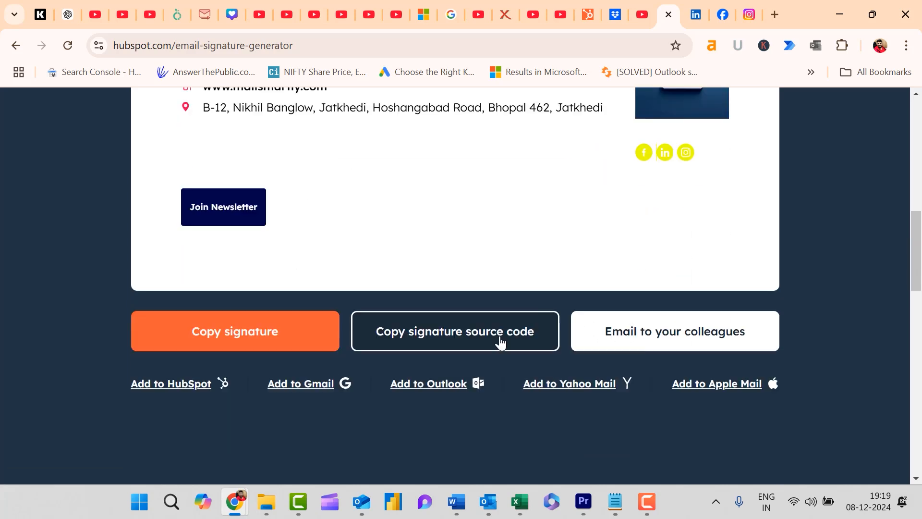
mouse_move(73, 320)
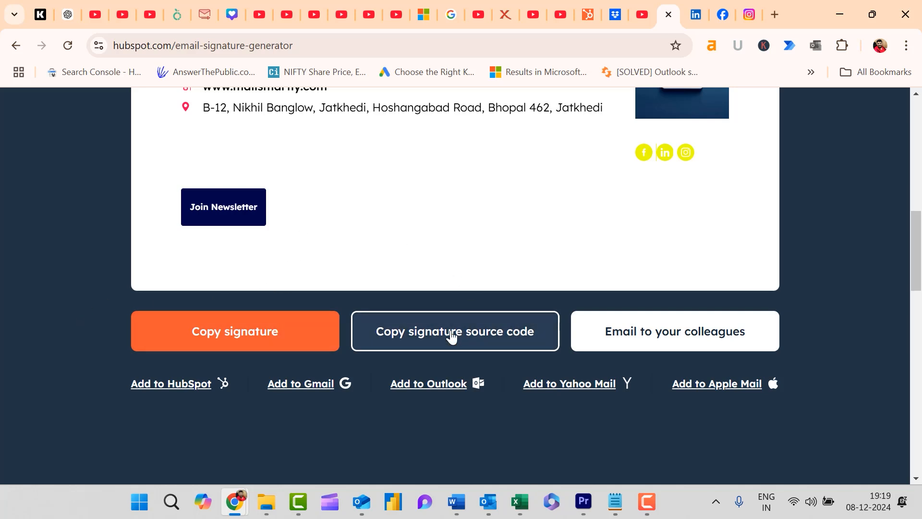
mouse_move(623, 338)
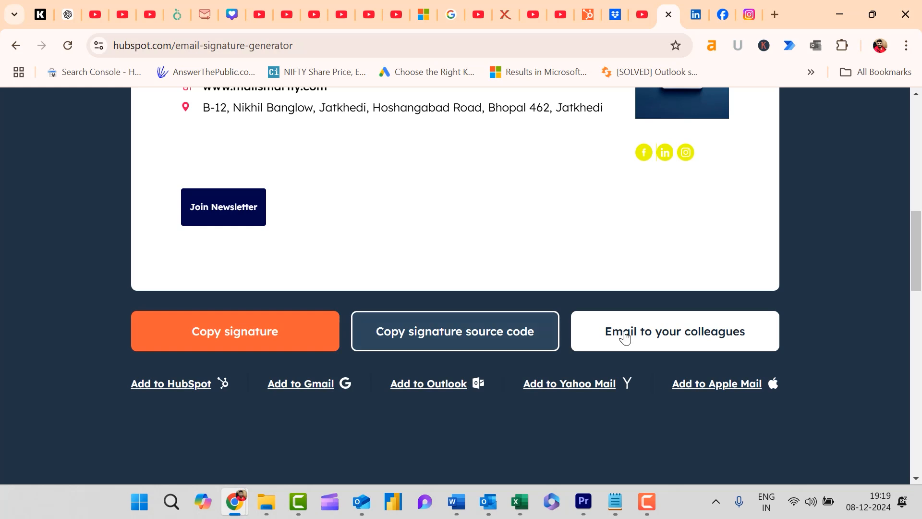
mouse_move(419, 337)
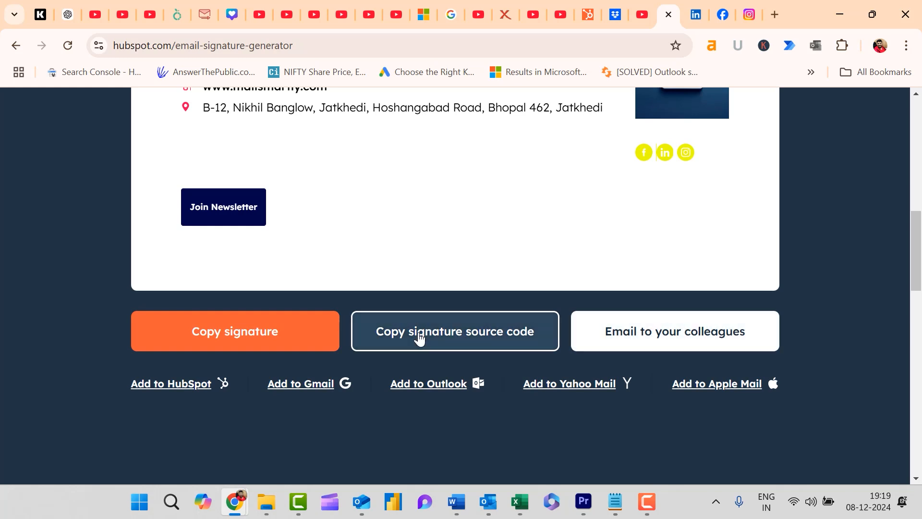
mouse_move(412, 329)
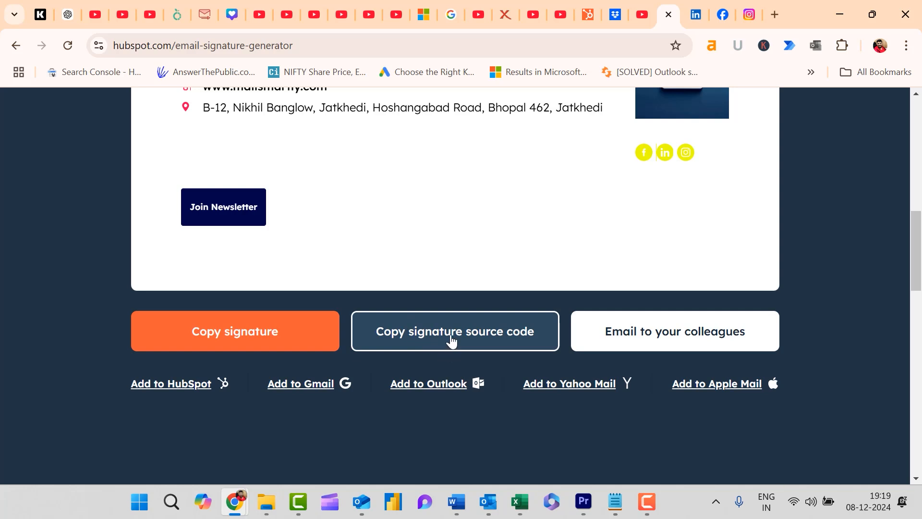
left_click(454, 331)
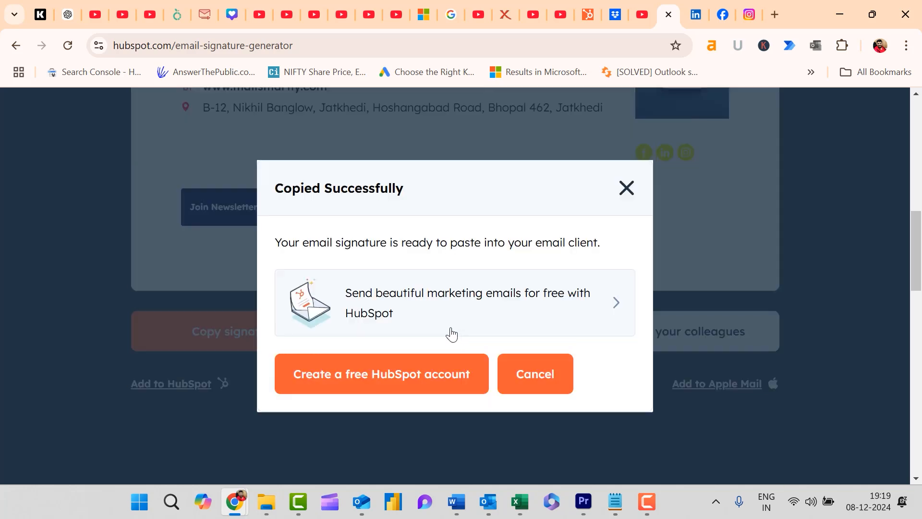
mouse_move(627, 189)
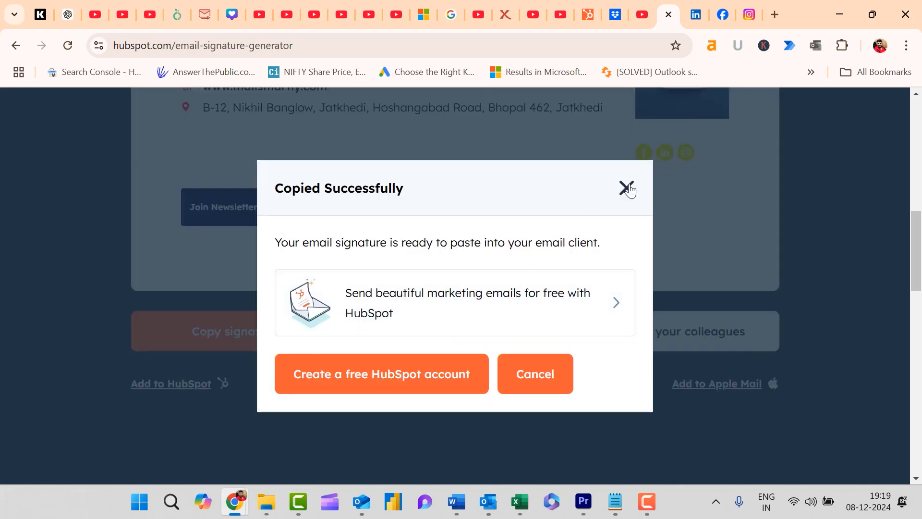
left_click(625, 188)
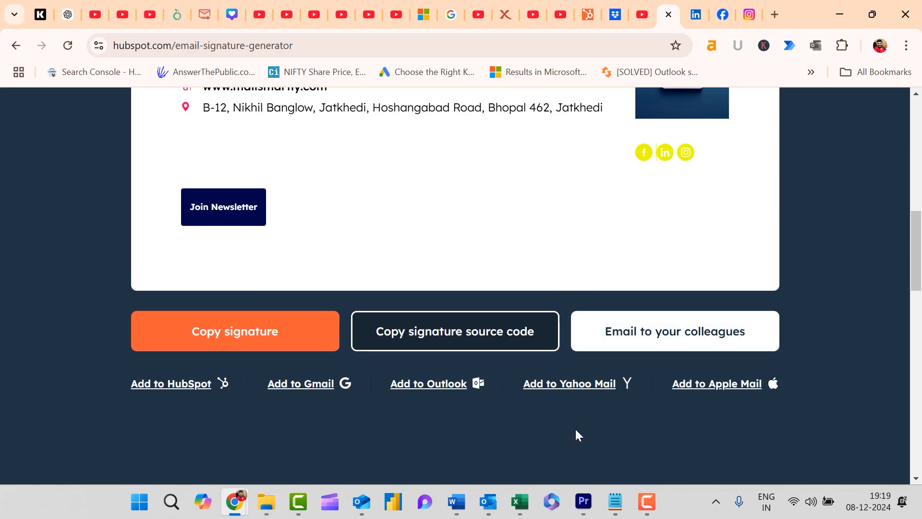
mouse_move(613, 501)
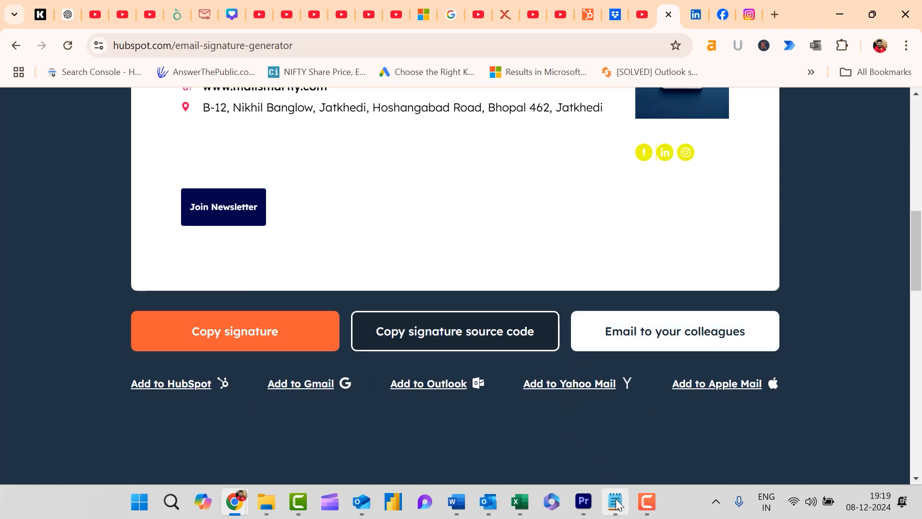
Step: Keep the copied signature HTML in Notepad, then switch over to the Outlook inbox
left_click(614, 501)
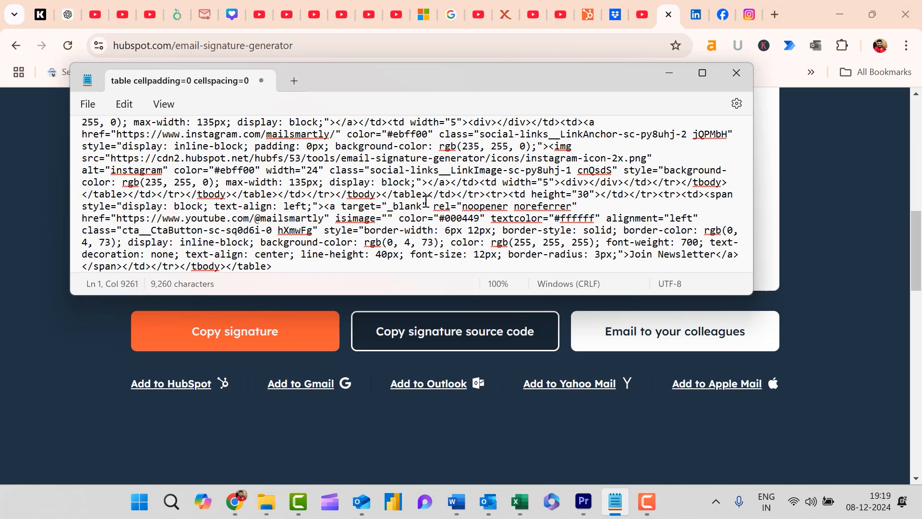
left_click(486, 505)
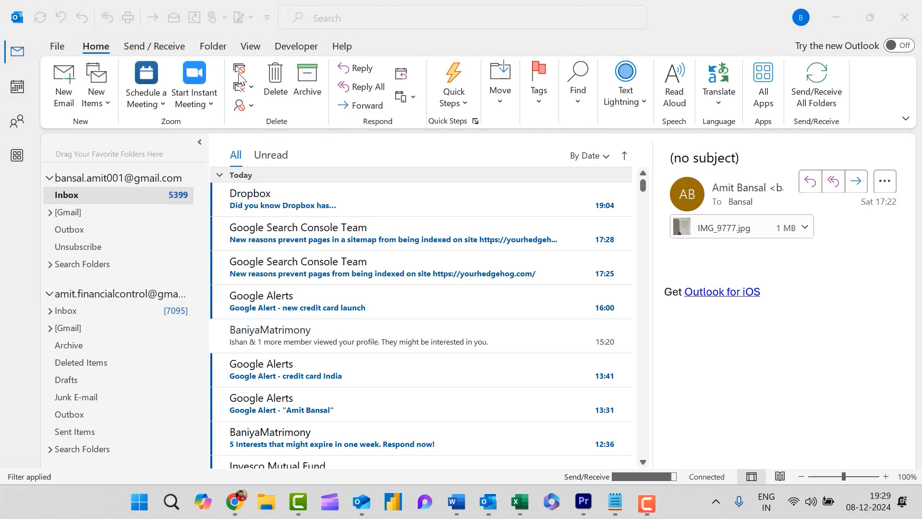
mouse_move(7, 258)
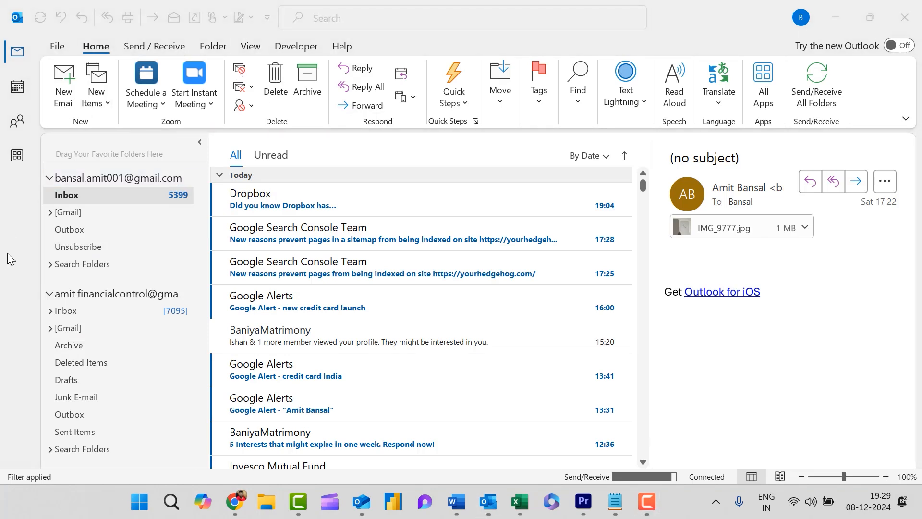
mouse_move(57, 49)
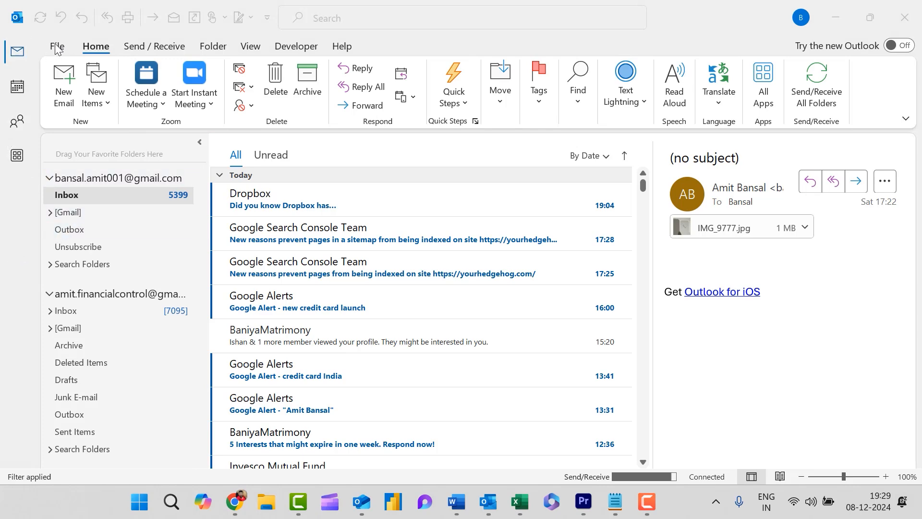
Step: Create a new Outlook signature named HTML in the Mail signature settings
left_click(56, 46)
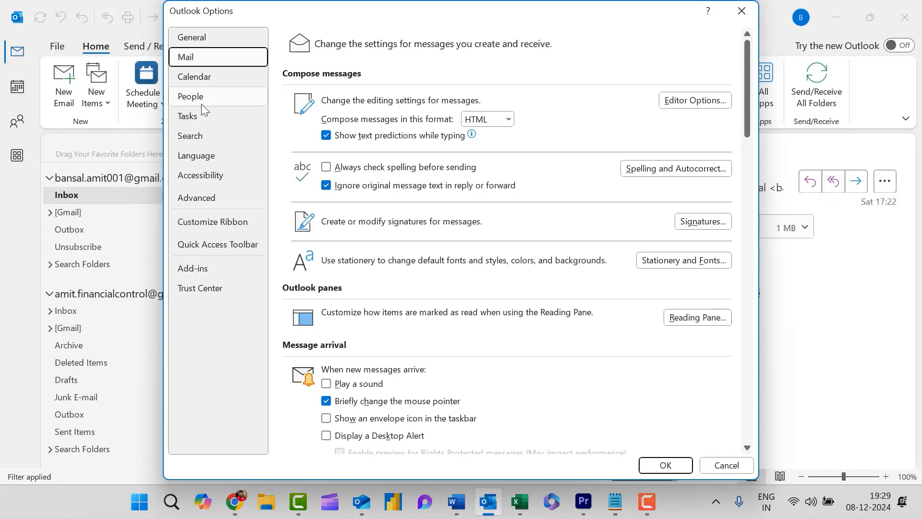
mouse_move(357, 236)
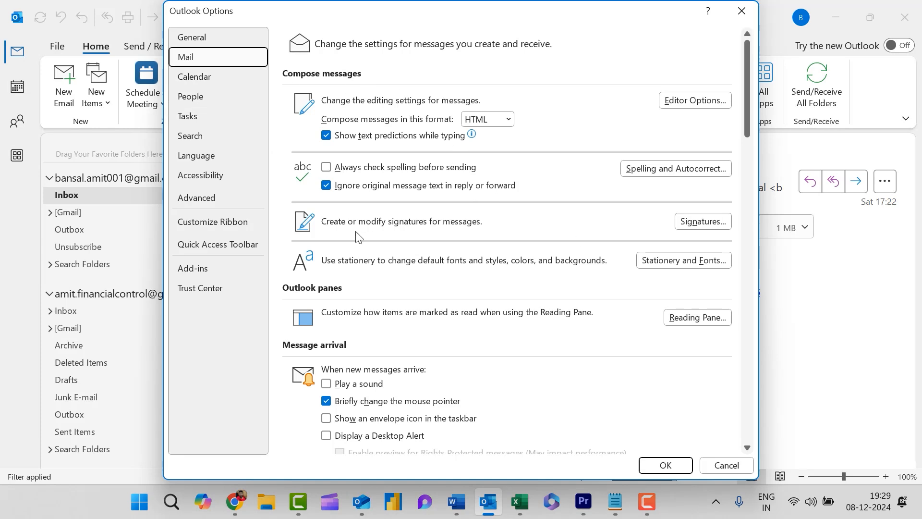
mouse_move(484, 238)
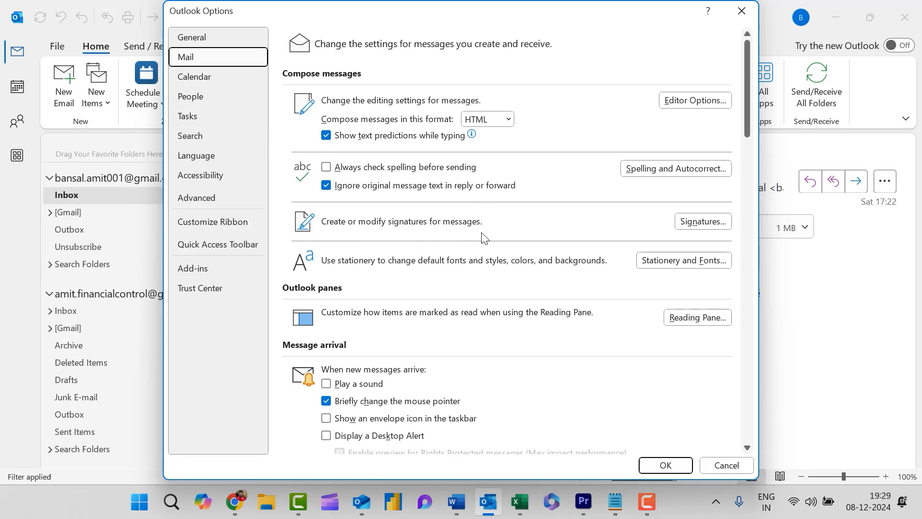
mouse_move(702, 221)
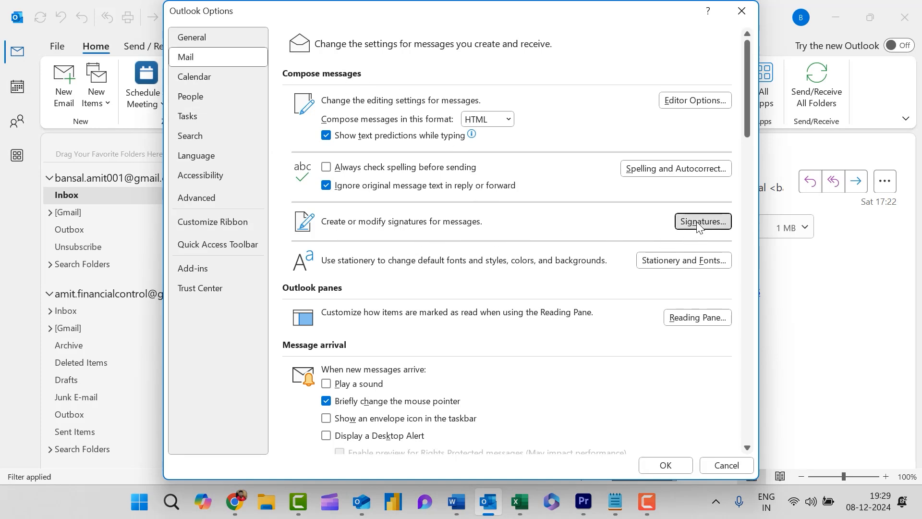
left_click(701, 220)
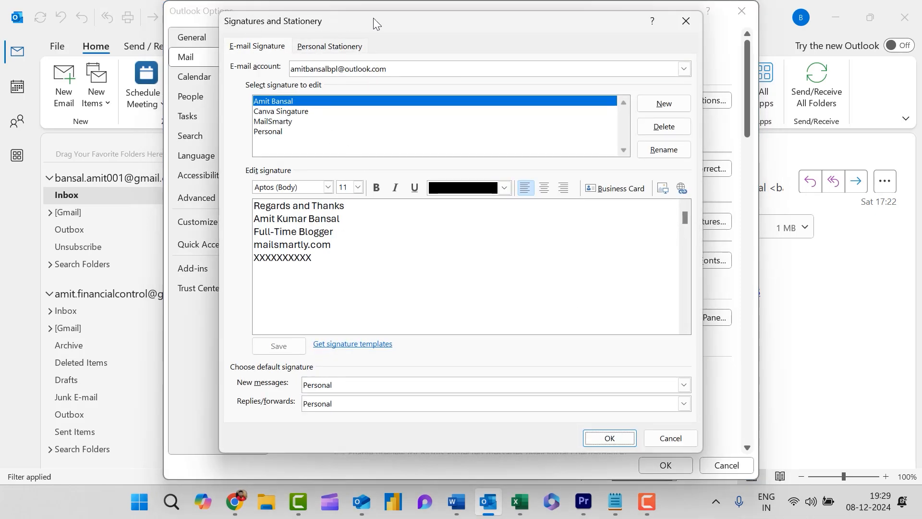
mouse_move(429, 279)
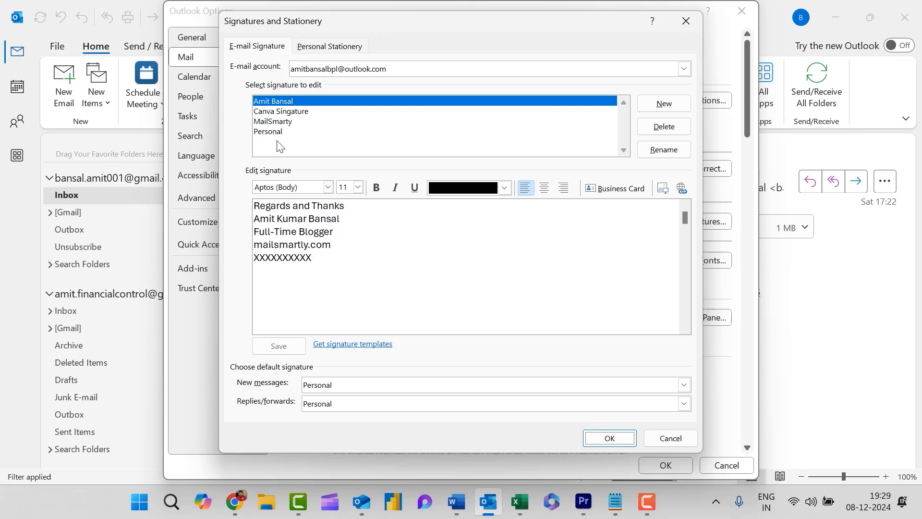
mouse_move(309, 145)
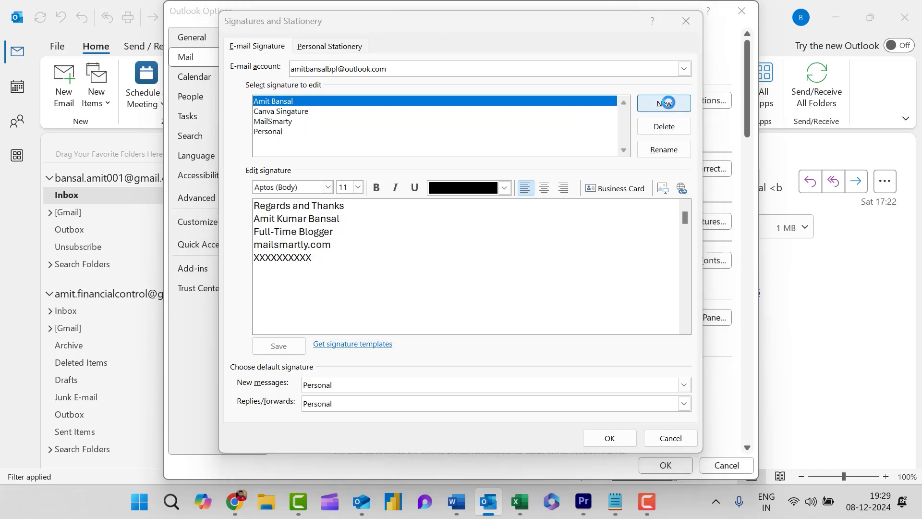
left_click(664, 103)
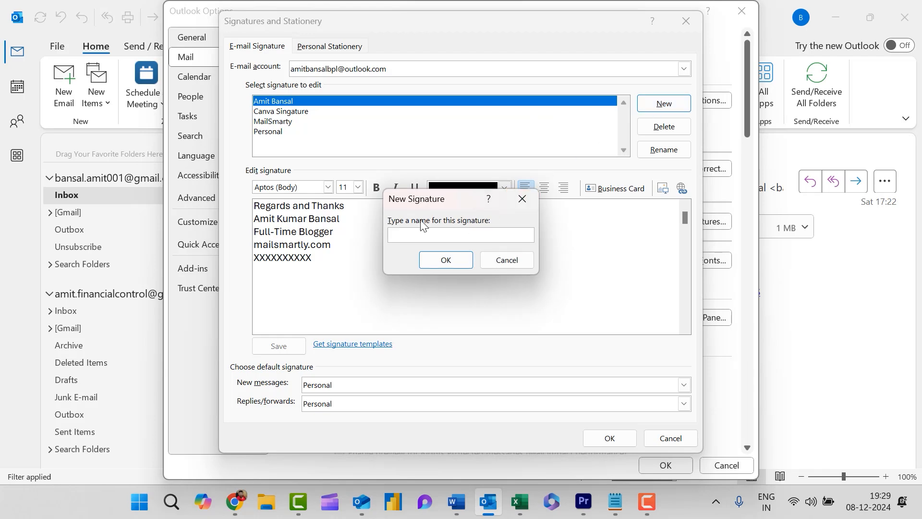
type("HTML")
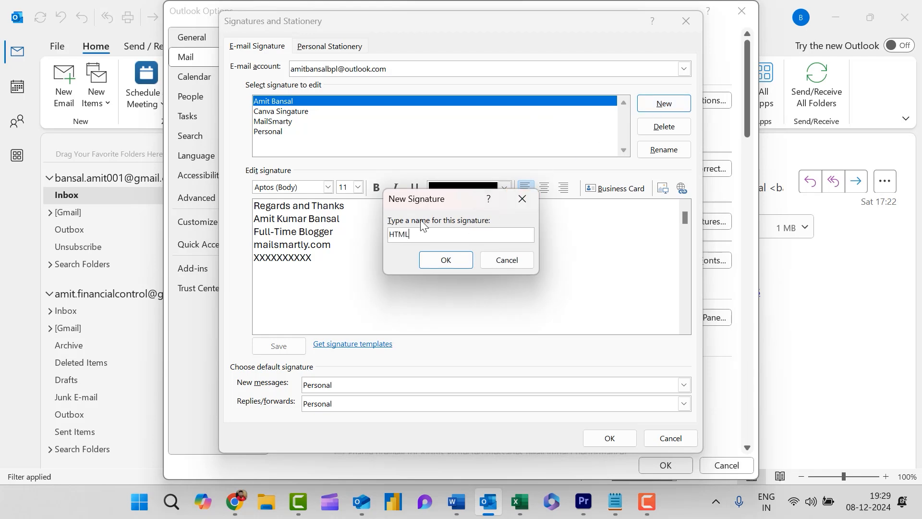
left_click(445, 260)
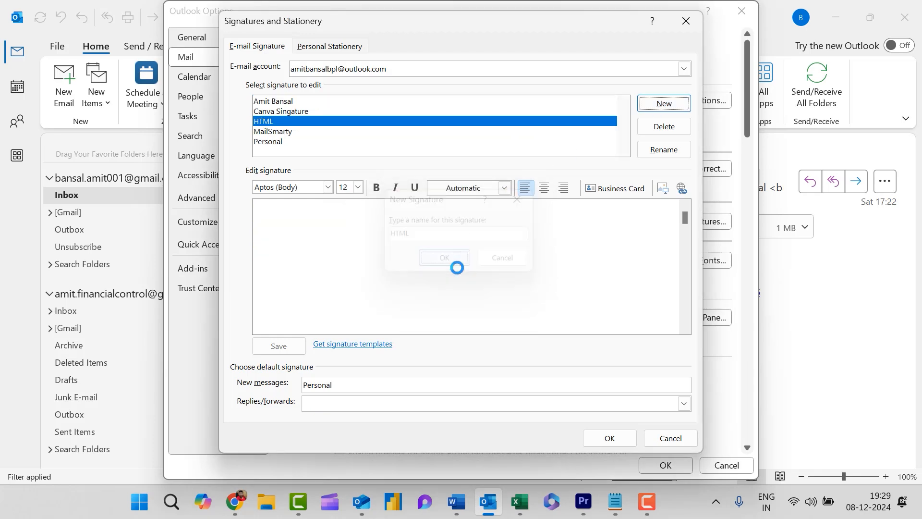
Step: Give the HTML signature the body text 'Subscribe my channel' and return to the inbox
left_click(443, 257)
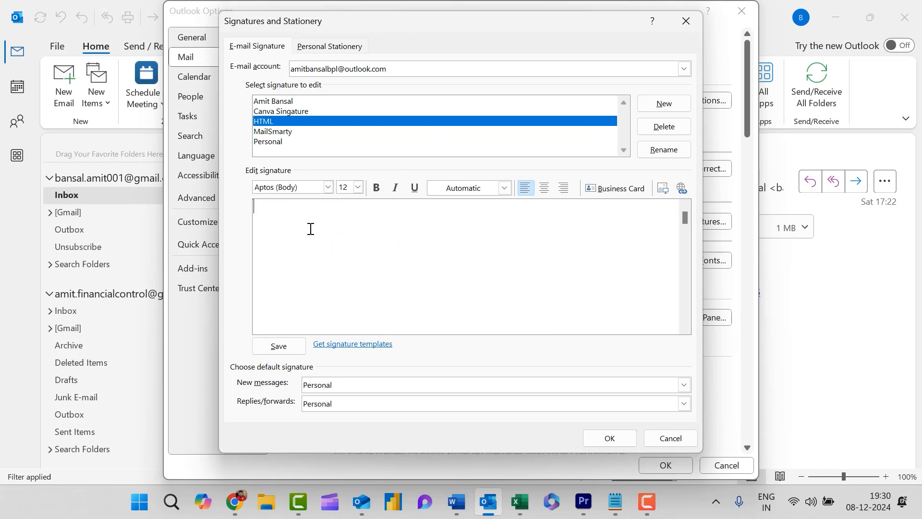
type("Subsc")
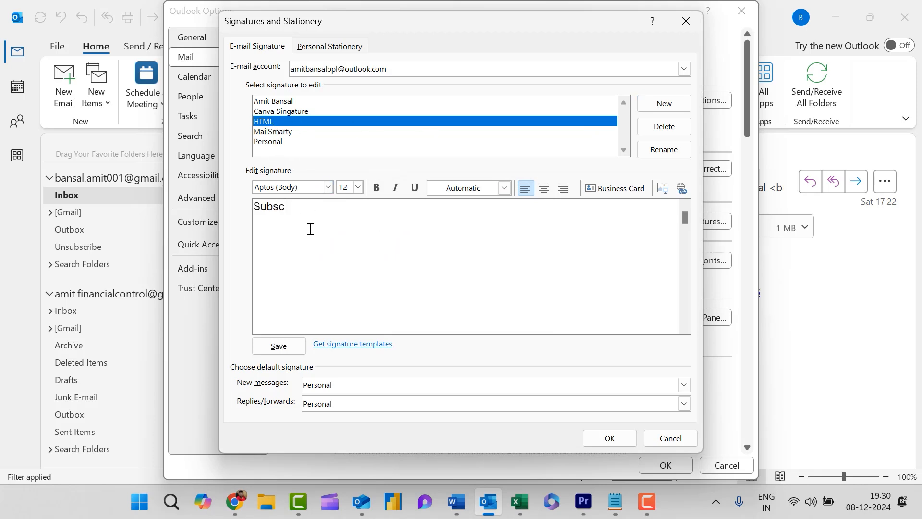
type("ribe my")
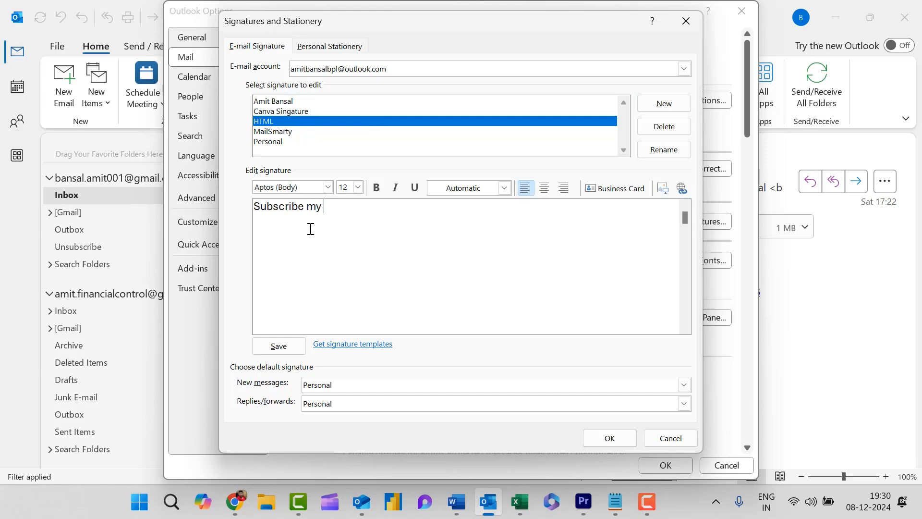
type("channel")
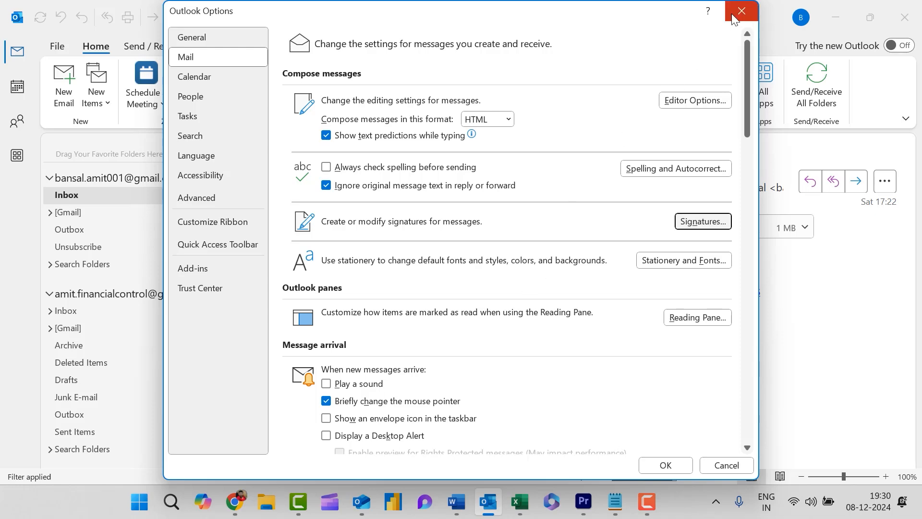
left_click(739, 11)
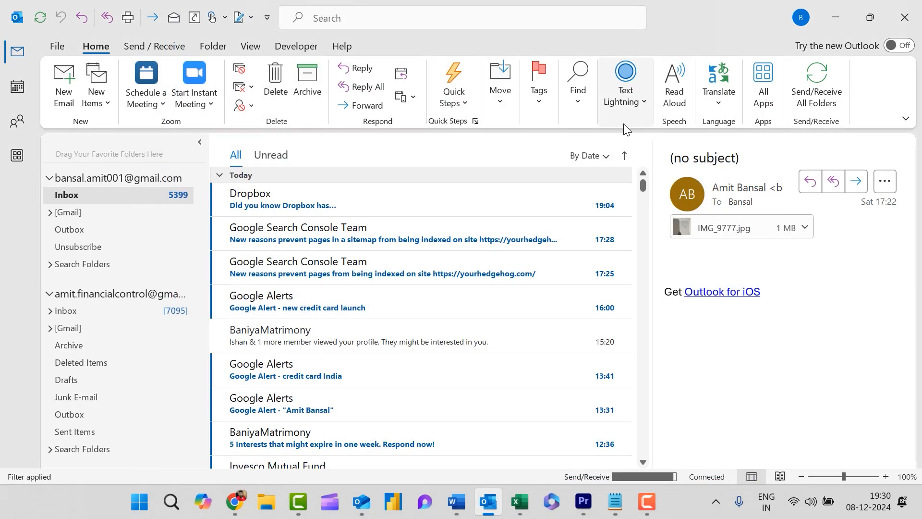
mouse_move(715, 42)
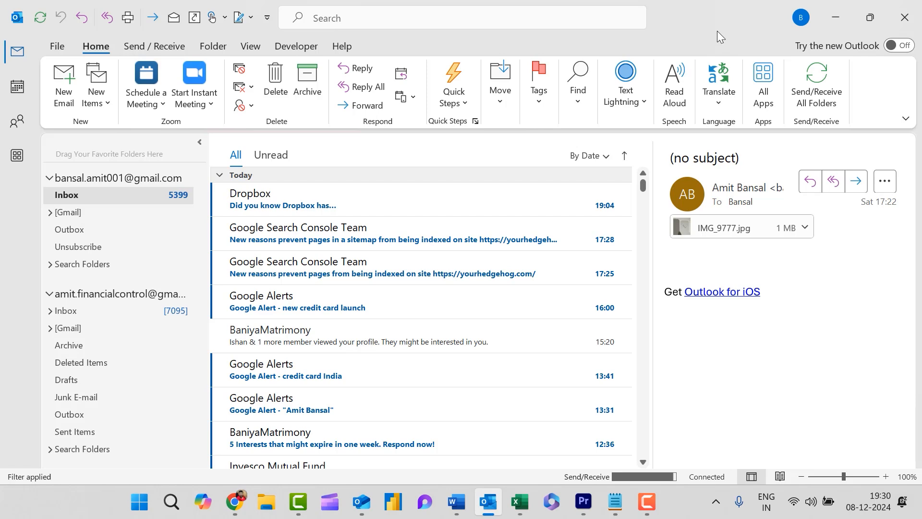
mouse_move(267, 504)
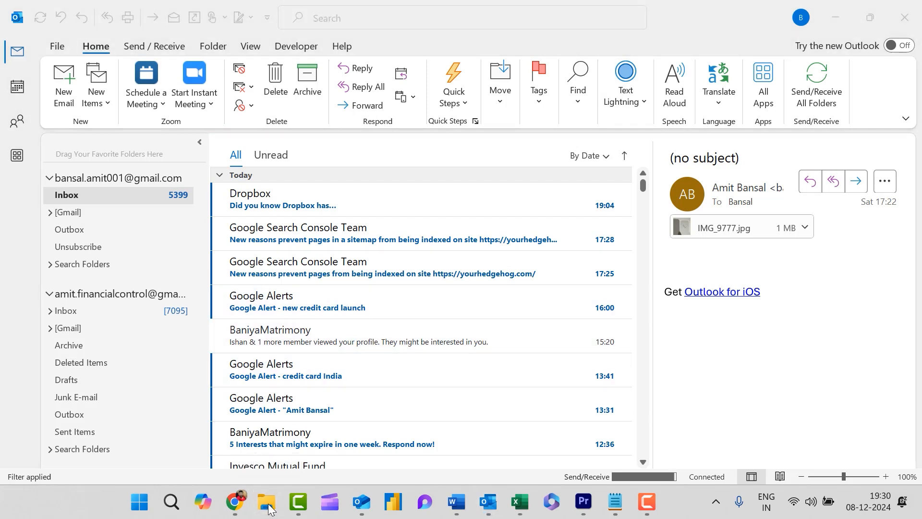
Step: Browse from the Windows (C:) drive into Users and the user's AppData folder
left_click(266, 502)
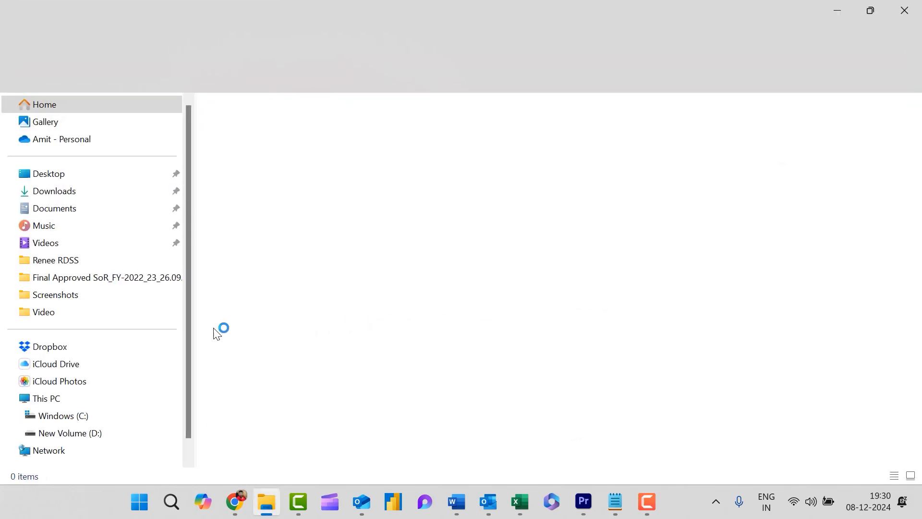
left_click(63, 415)
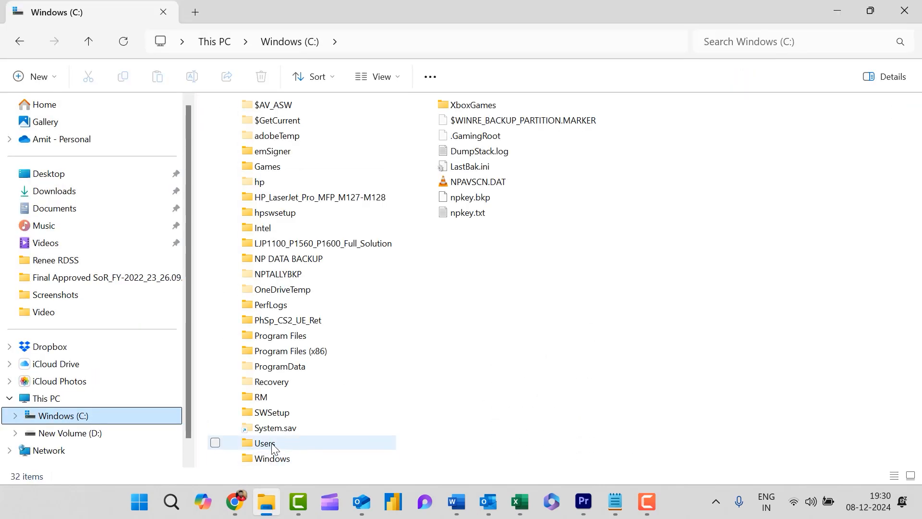
double_click(265, 443)
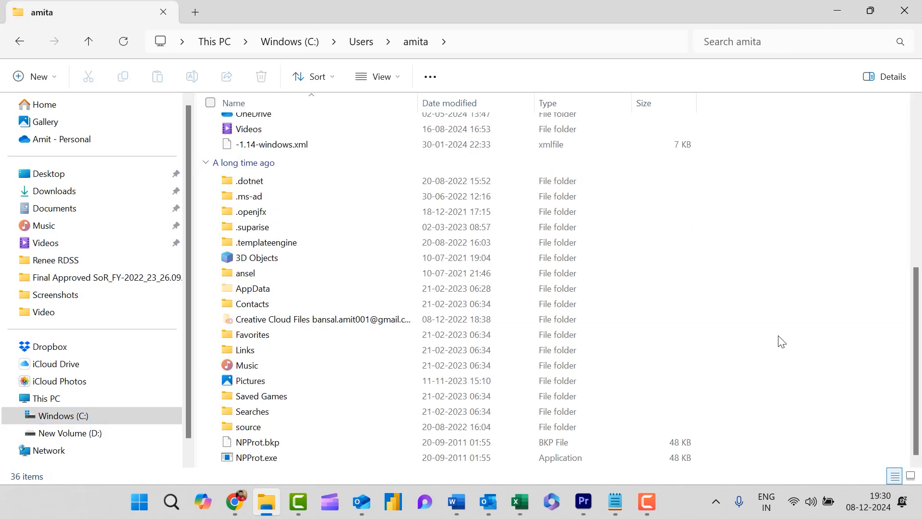
left_click(251, 288)
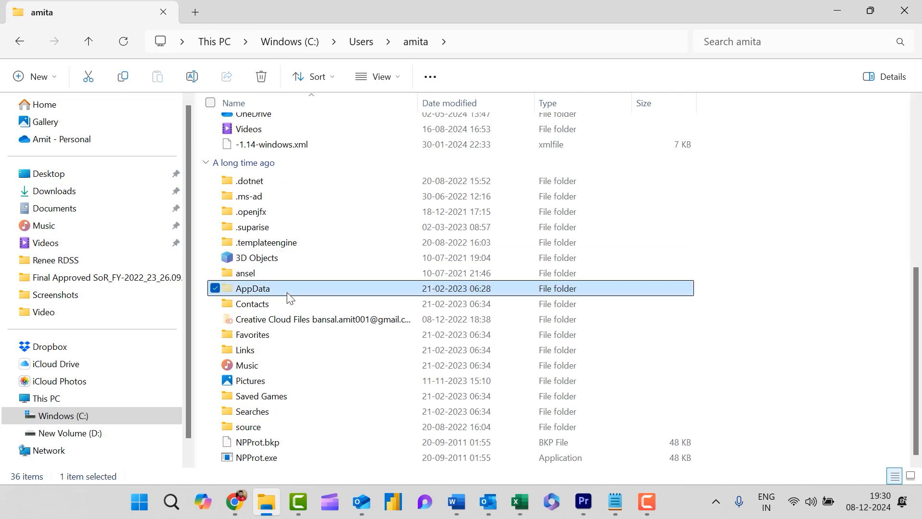
double_click(253, 288)
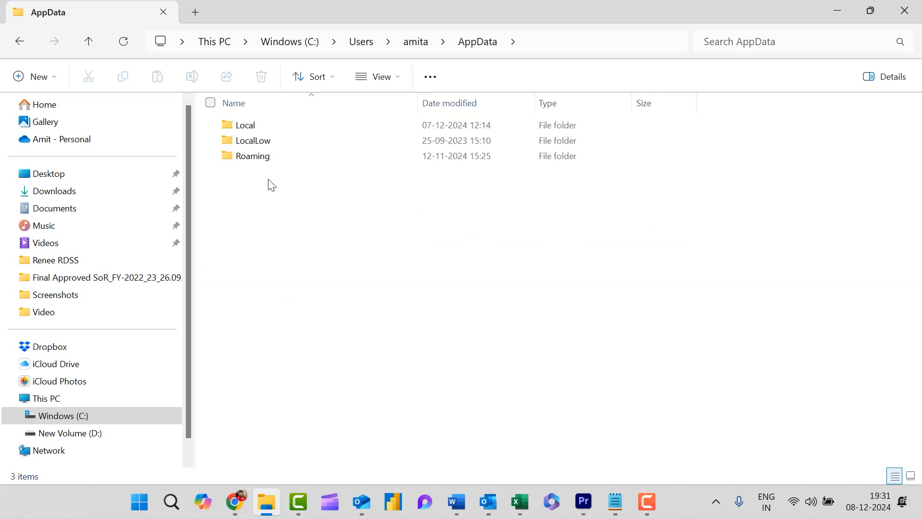
Step: Continue through Roaming\Microsoft into Outlook's Signatures folder listing the HTML .htm file
double_click(253, 155)
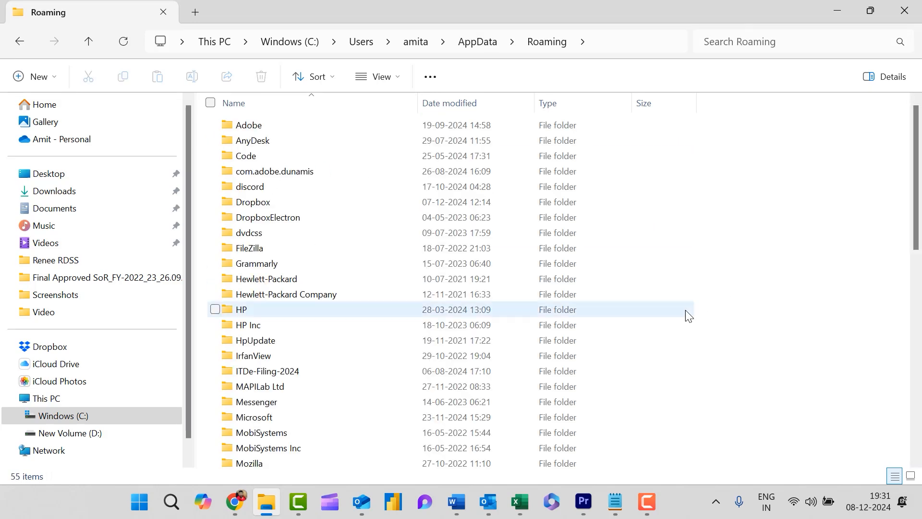
left_click(252, 416)
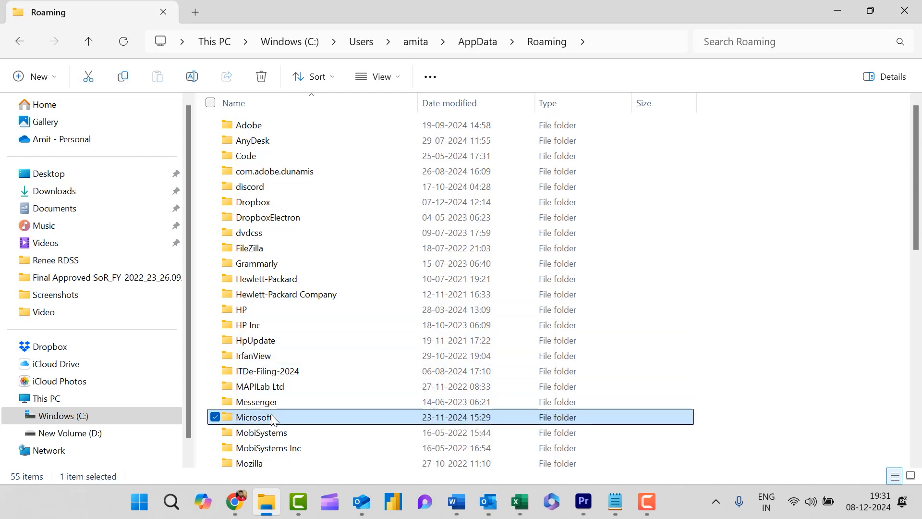
double_click(253, 417)
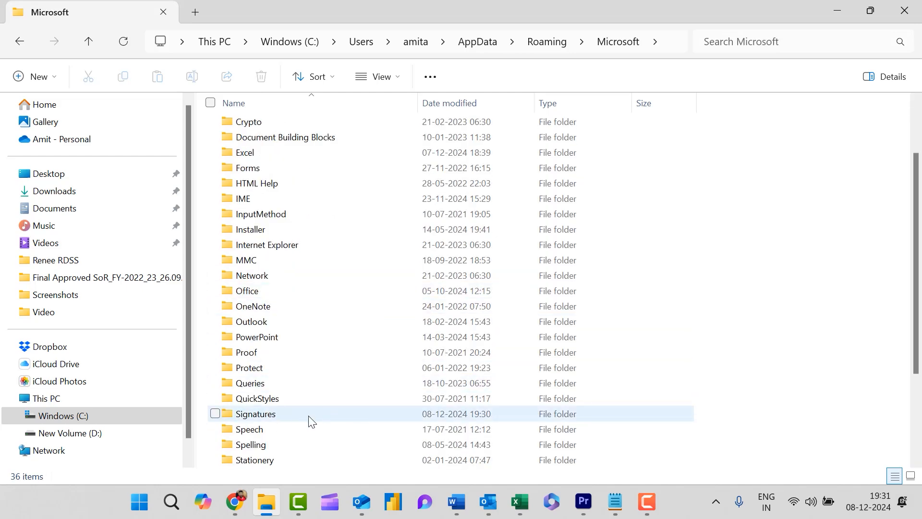
double_click(255, 413)
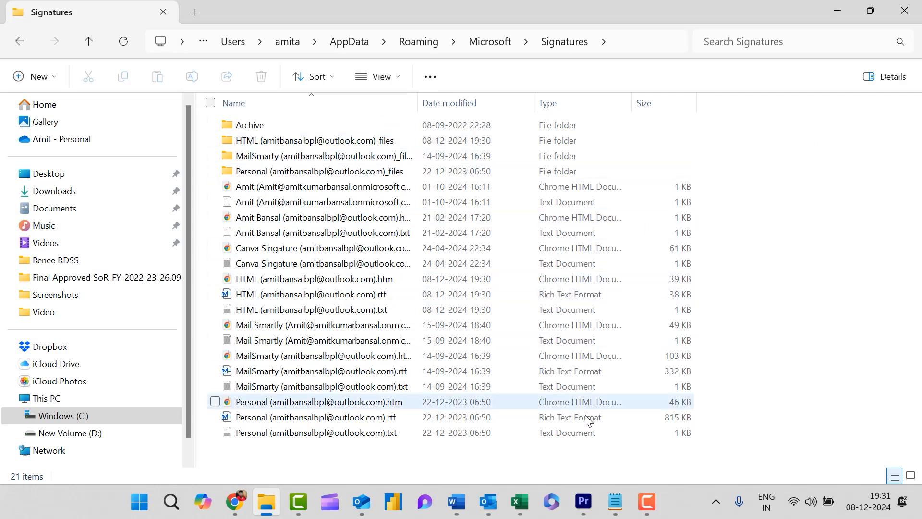
mouse_move(282, 217)
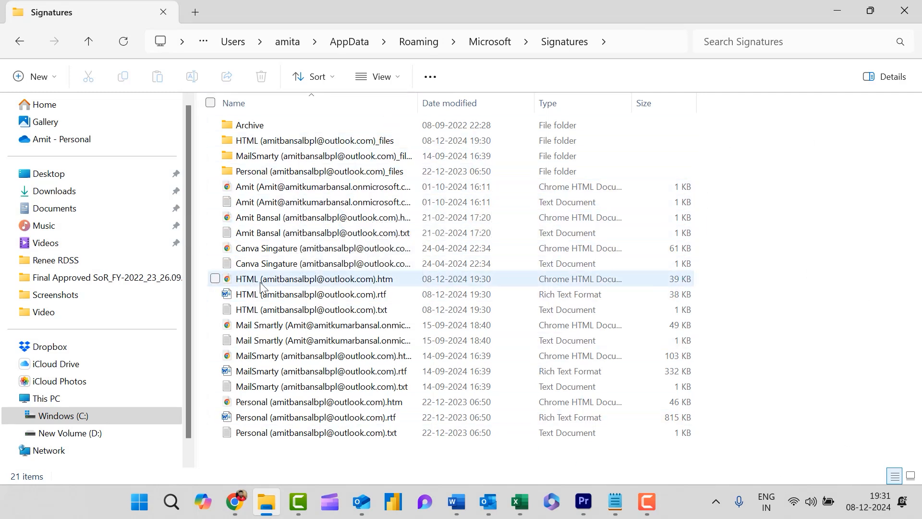
mouse_move(278, 284)
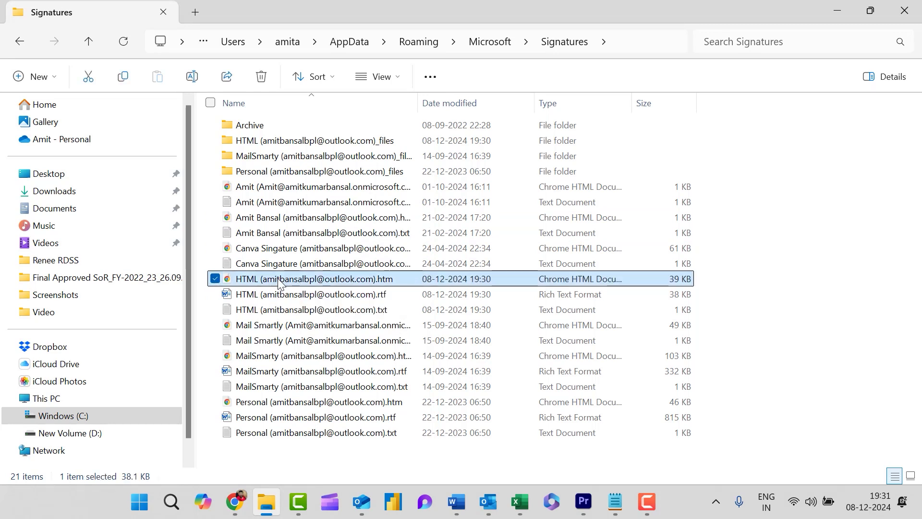
Step: Edit the HTML signature's .htm file in Notepad and look through its source
right_click(316, 279)
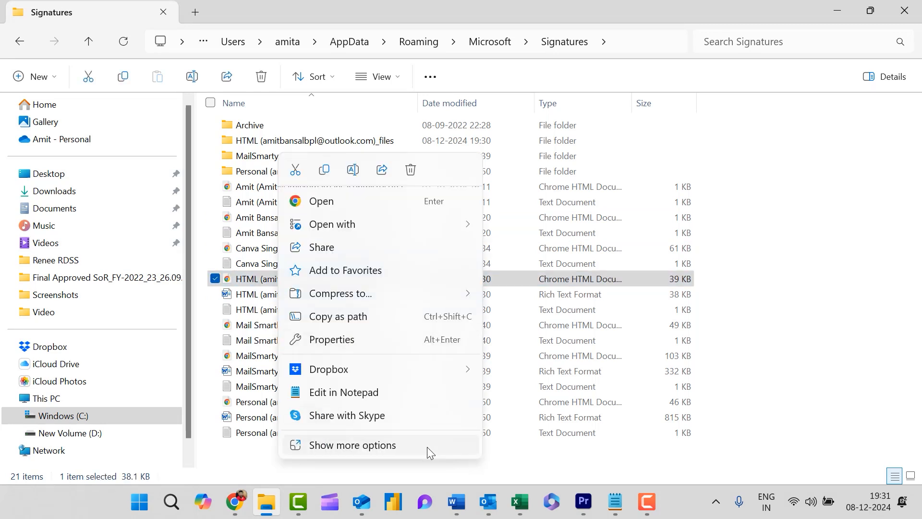
left_click(352, 445)
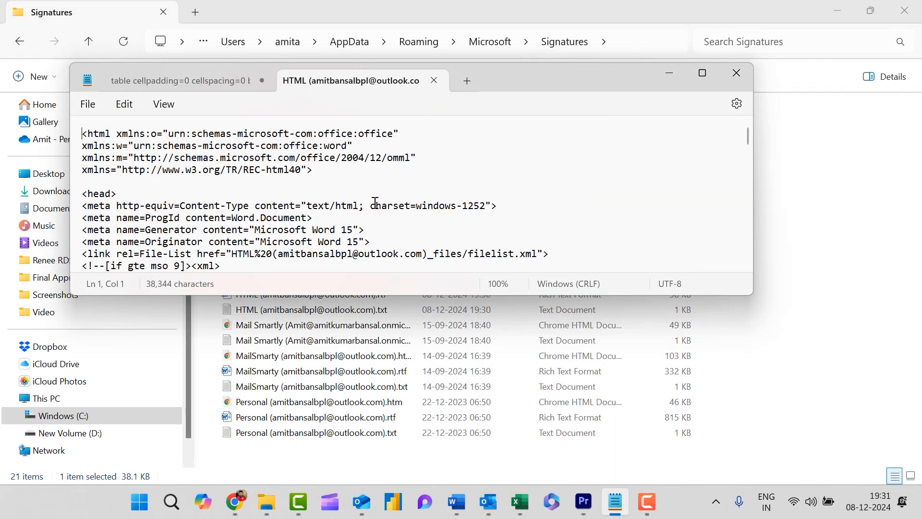
scroll("down", 3)
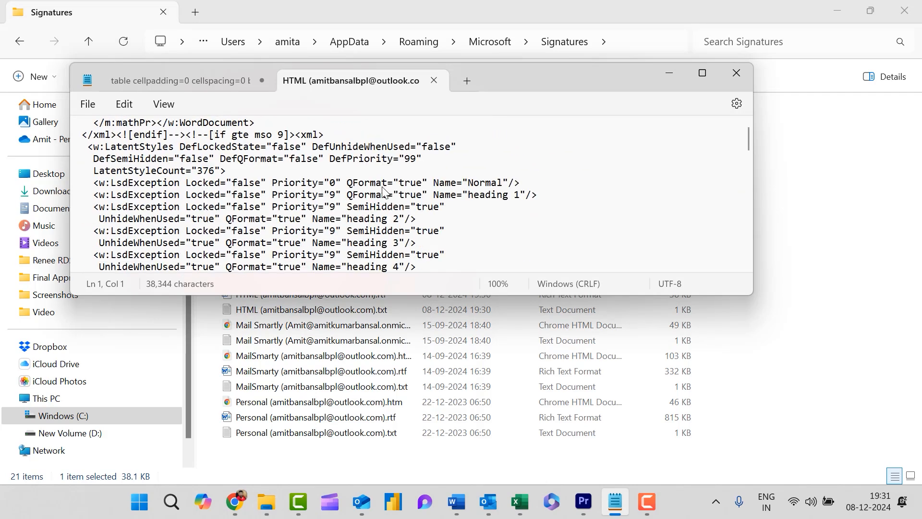
scroll("down", 3)
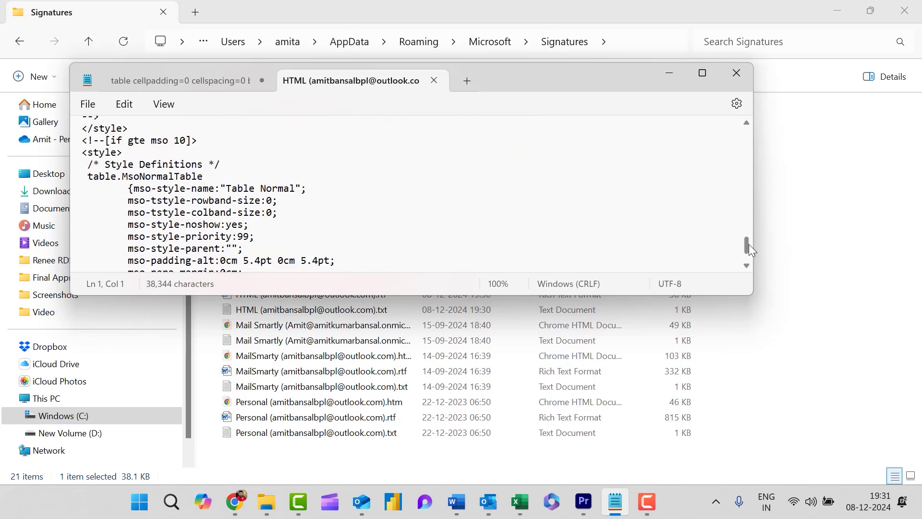
scroll("down", 3)
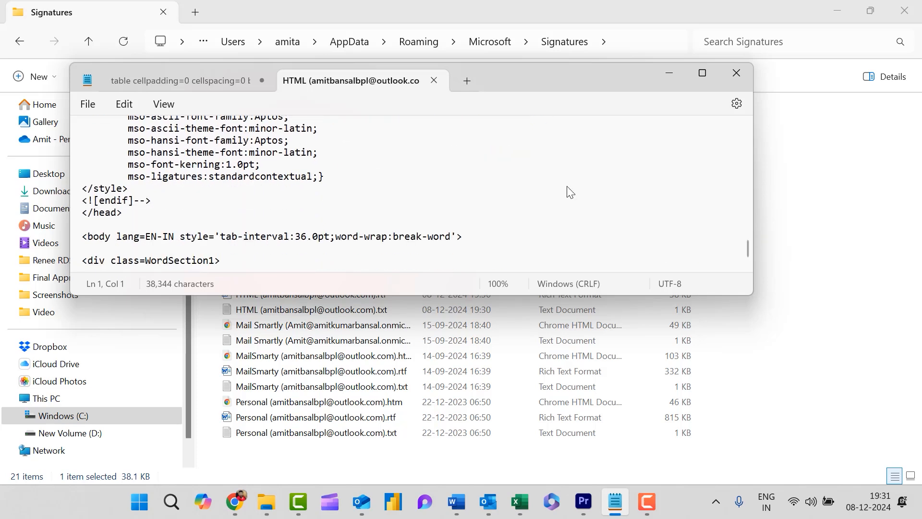
scroll("down", 3)
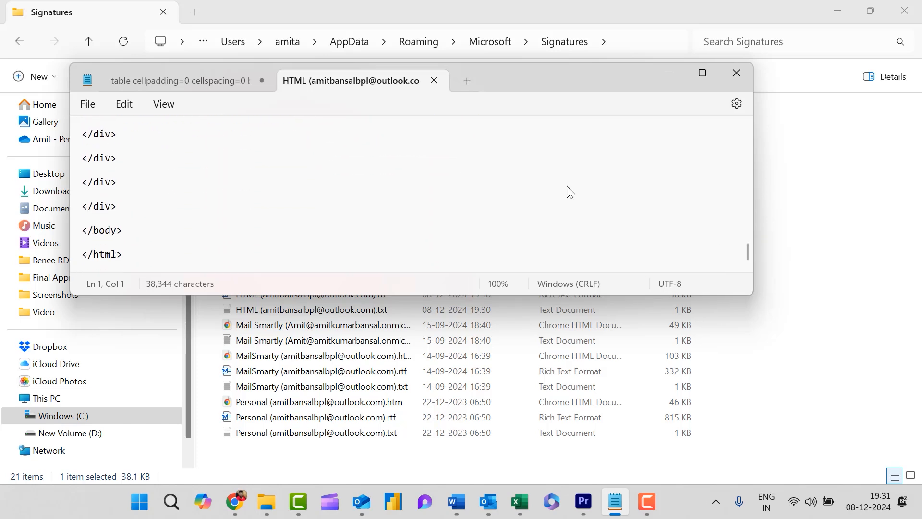
Step: Find the 'subscribe' placeholder and replace it with the generated Mailsmartly signature table code
key("Ctrl+f")
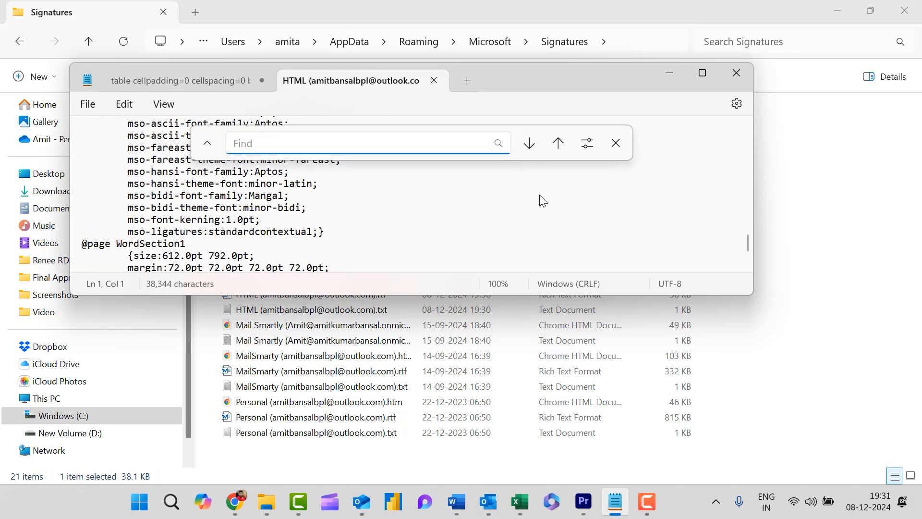
type("sub")
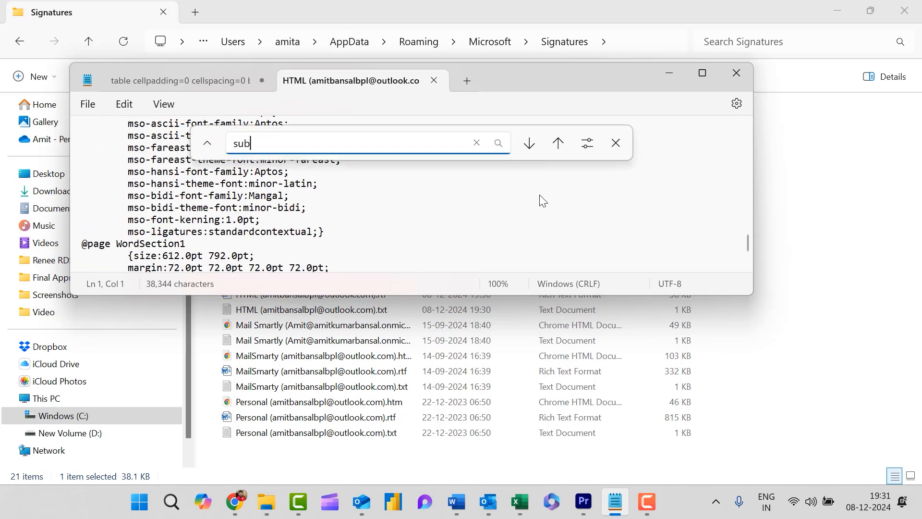
type("scribe")
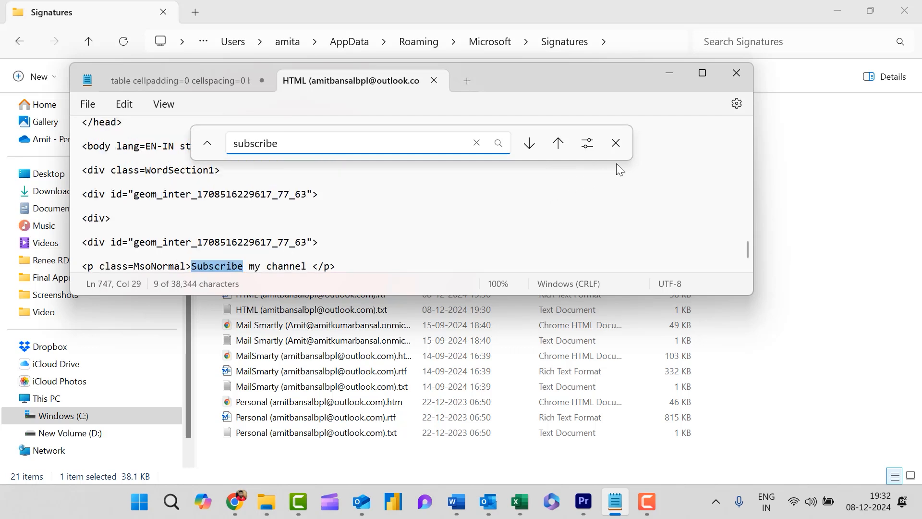
mouse_move(625, 164)
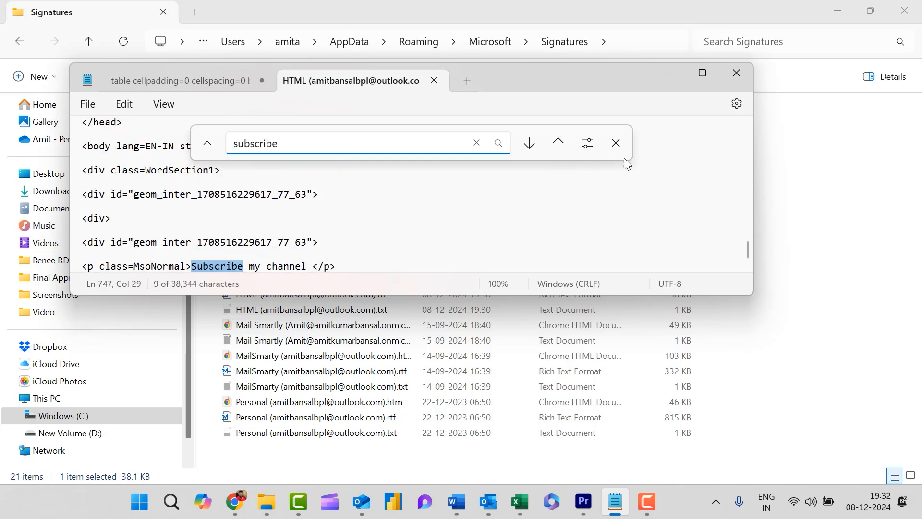
left_click(614, 143)
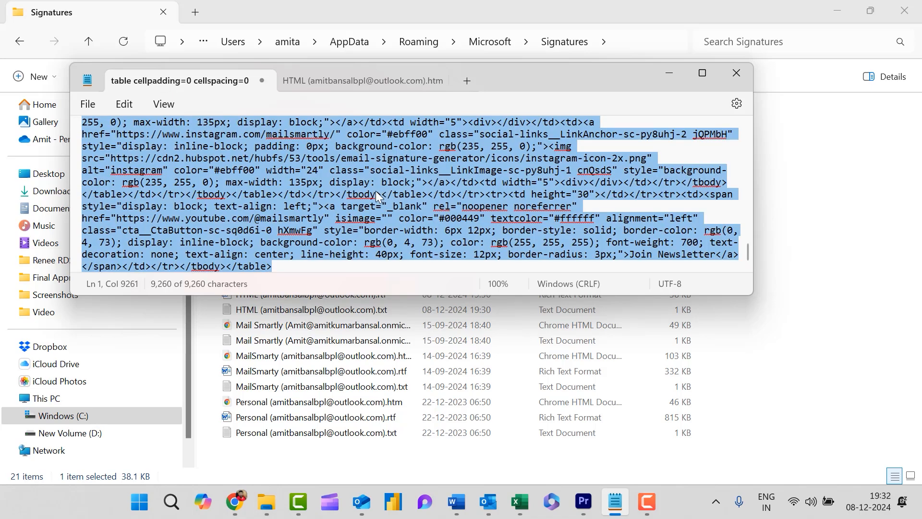
scroll("up", 3)
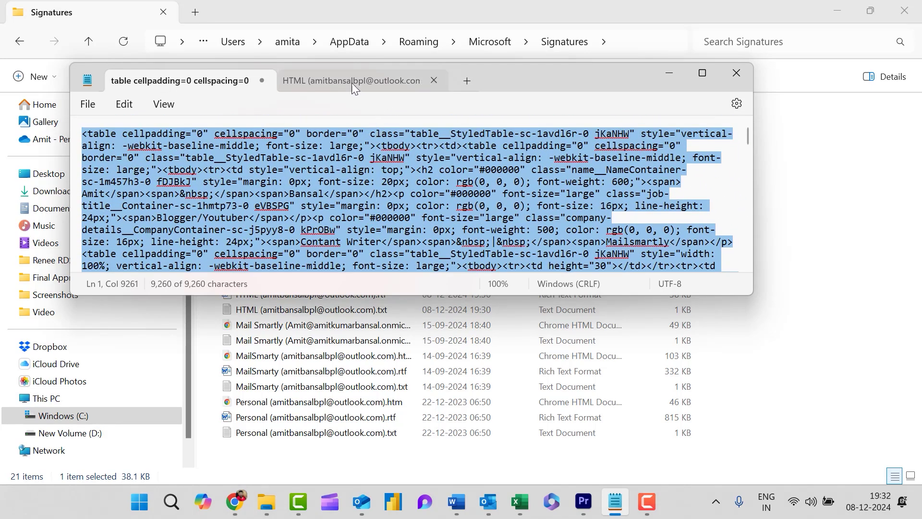
left_click(350, 81)
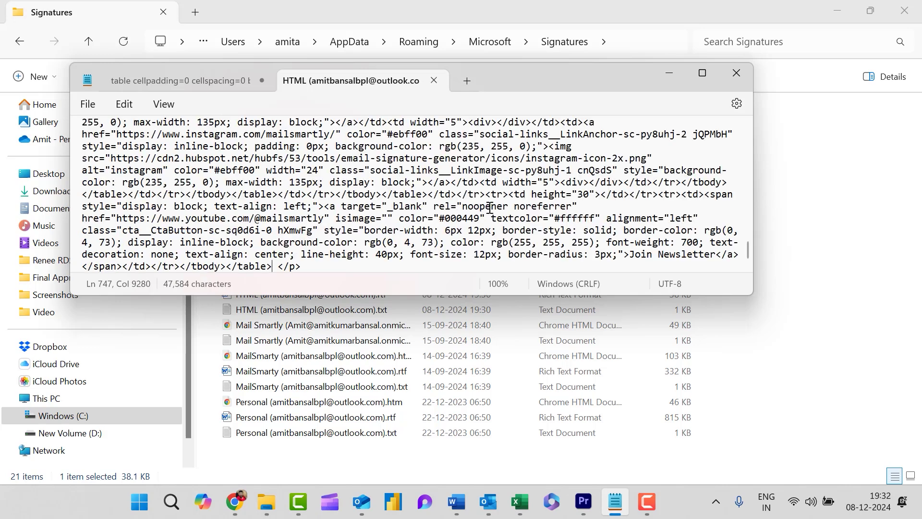
left_click(87, 104)
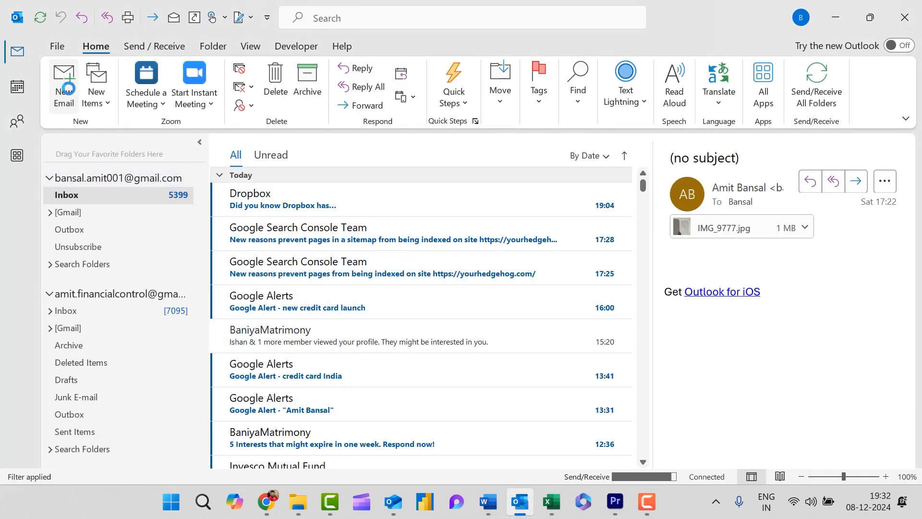
Step: Start a new message and select the HTML signature in the signature settings
left_click(63, 83)
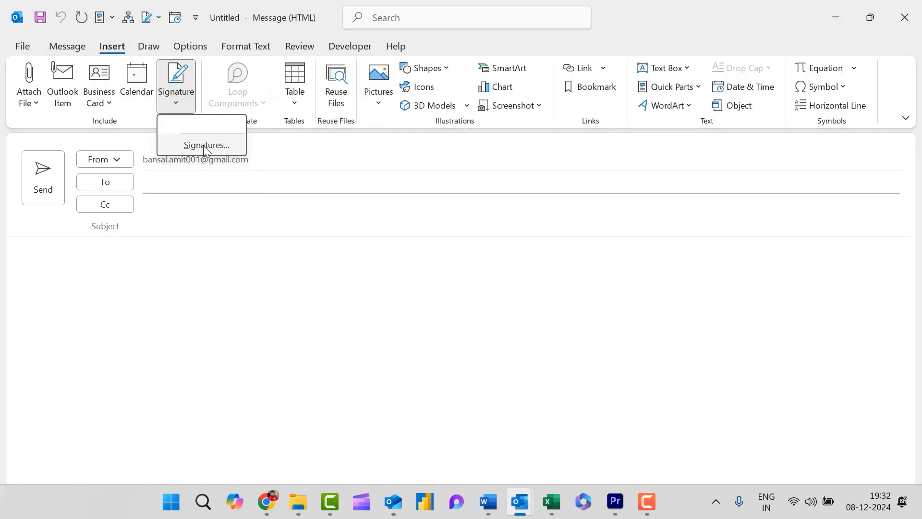
left_click(210, 145)
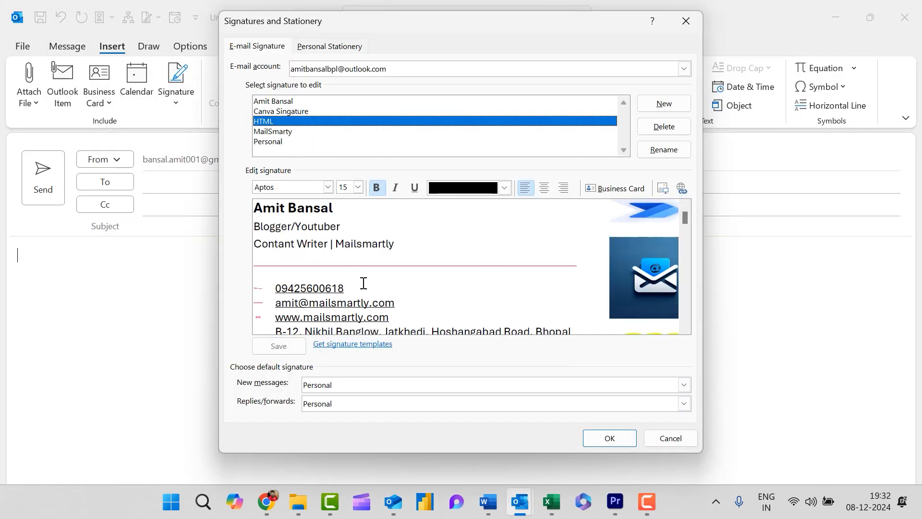
mouse_move(389, 276)
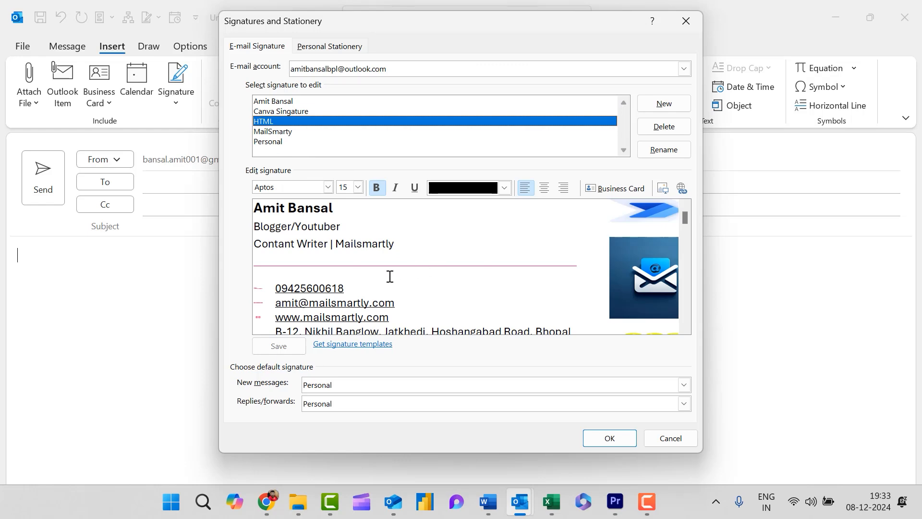
left_click(609, 438)
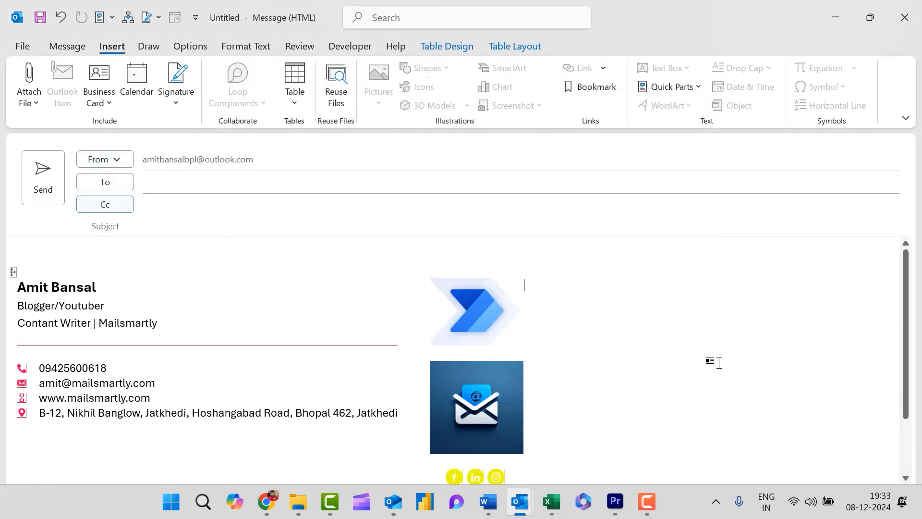
Step: Review the inserted signature in the message body and check the social icons' links
scroll("up", 3)
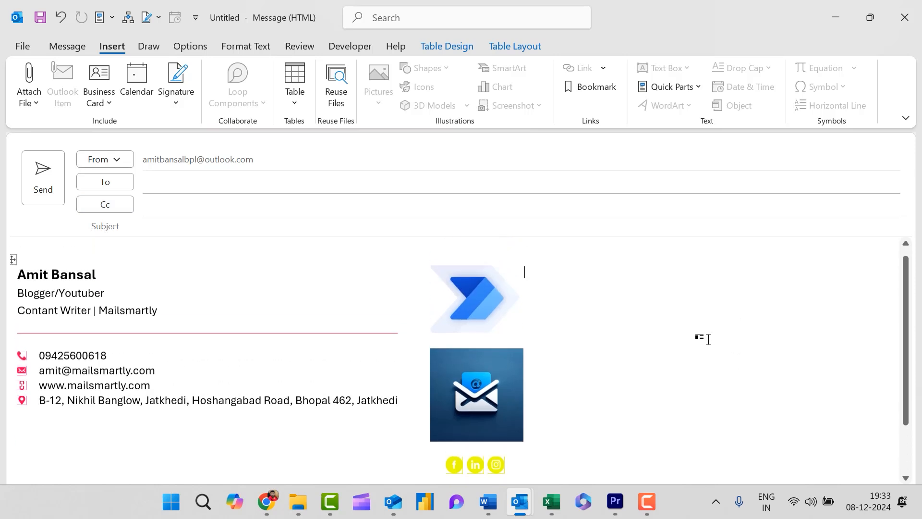
scroll("down", 3)
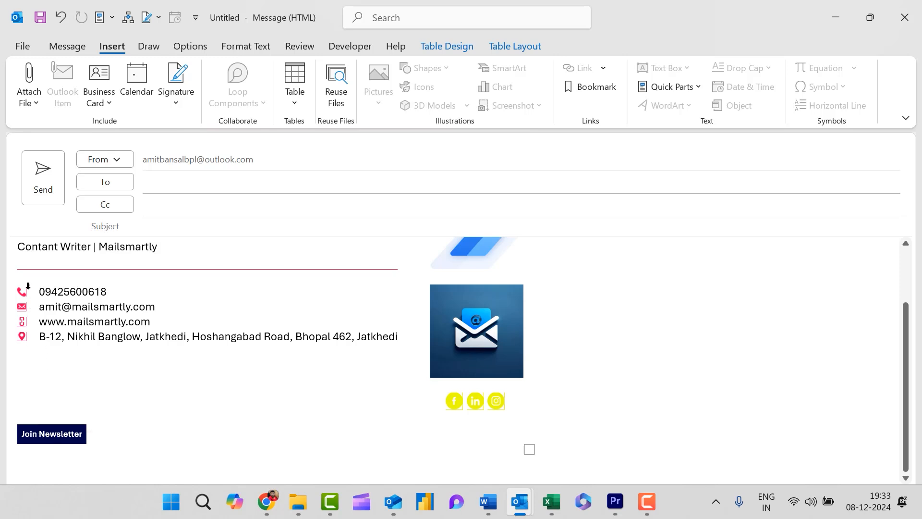
mouse_move(434, 394)
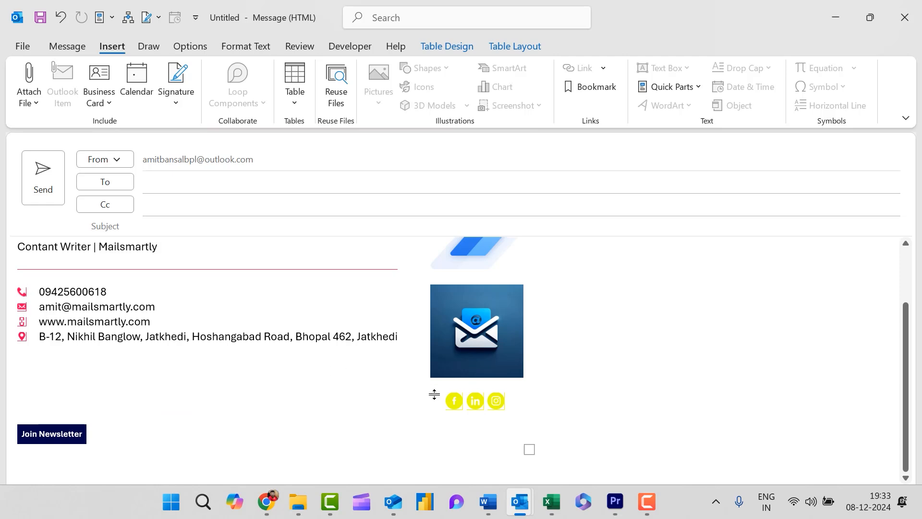
mouse_move(453, 400)
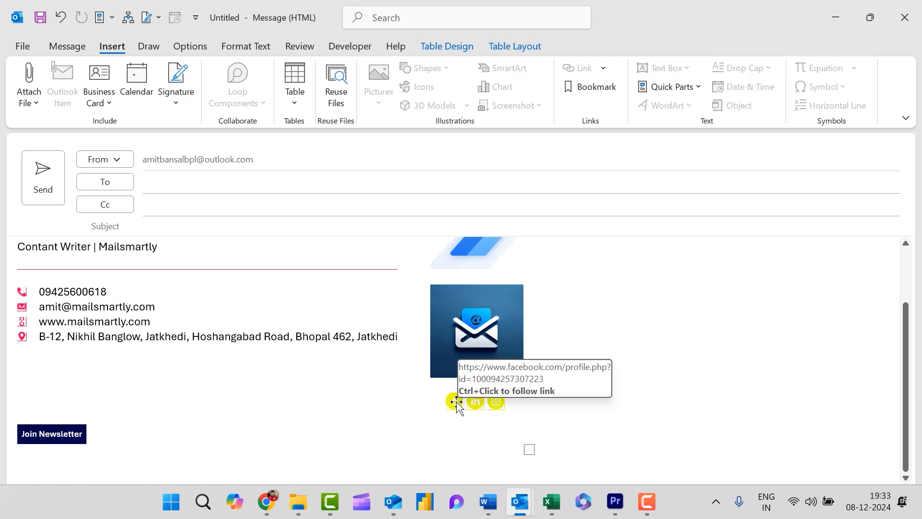
mouse_move(474, 401)
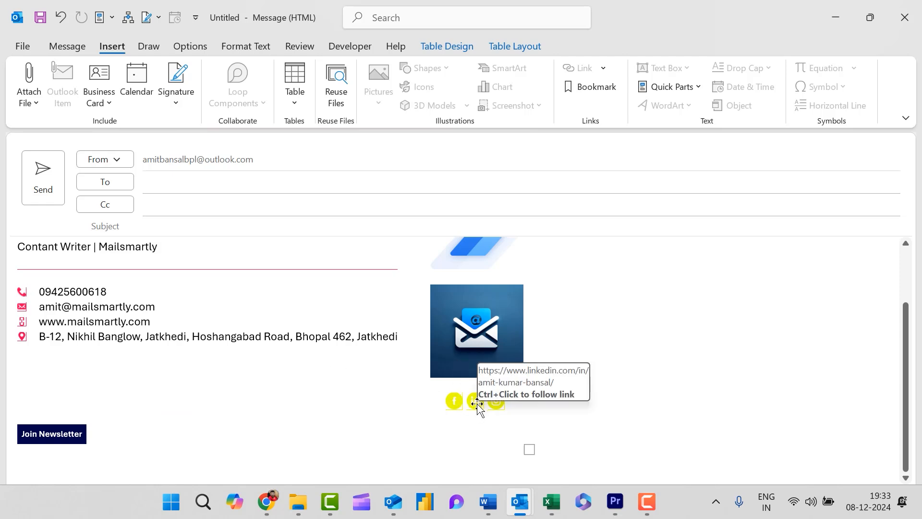
mouse_move(687, 365)
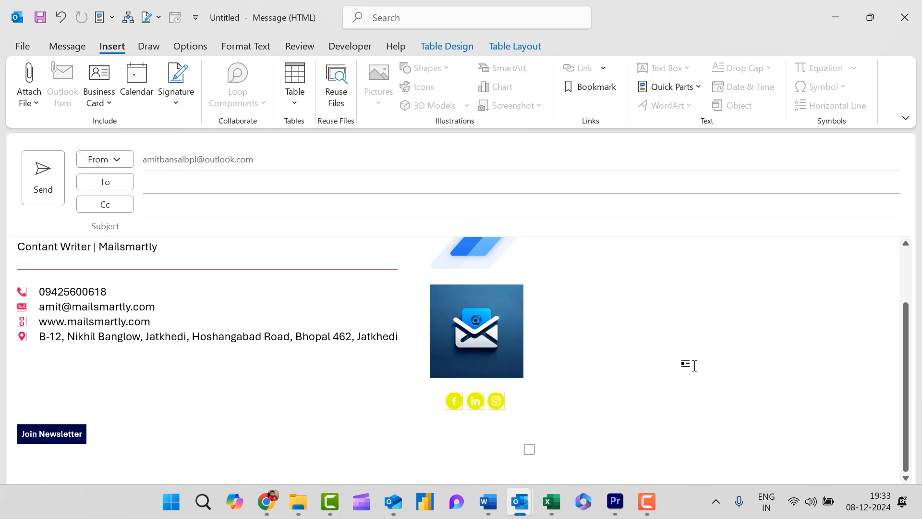
scroll("up", 3)
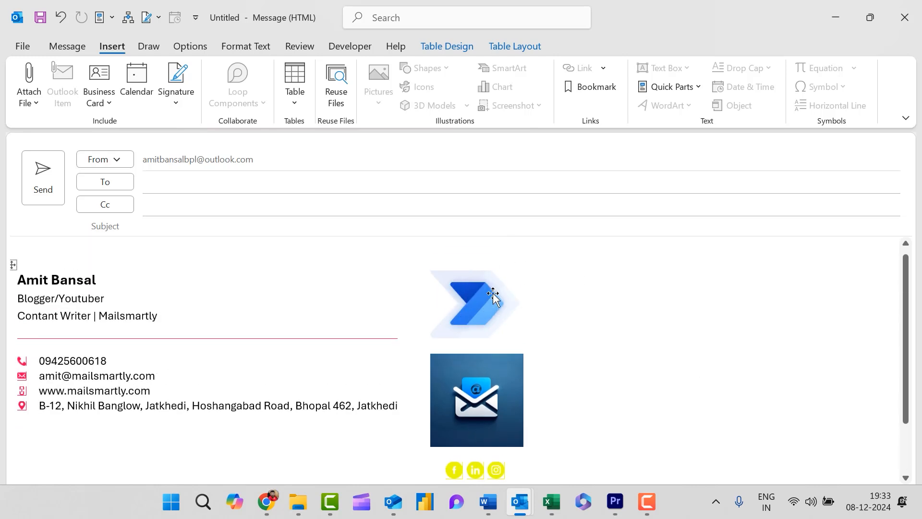
mouse_move(495, 293)
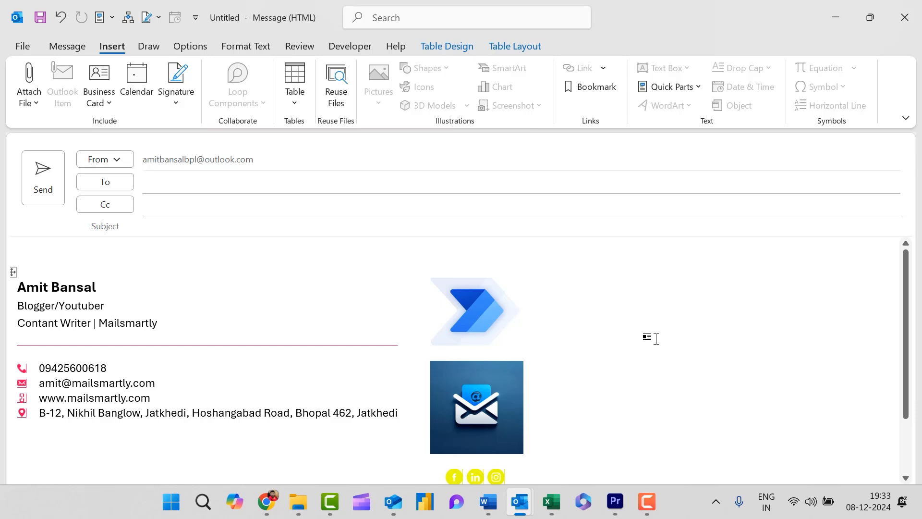
left_click(524, 284)
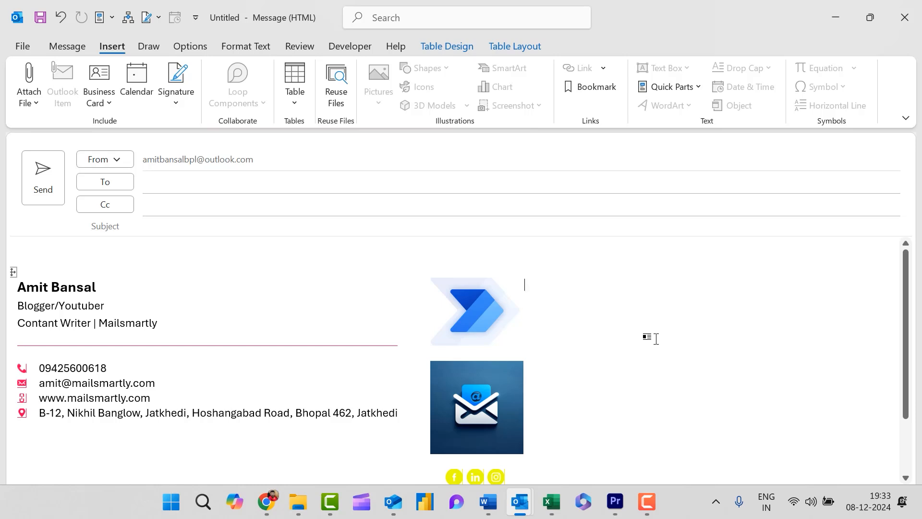